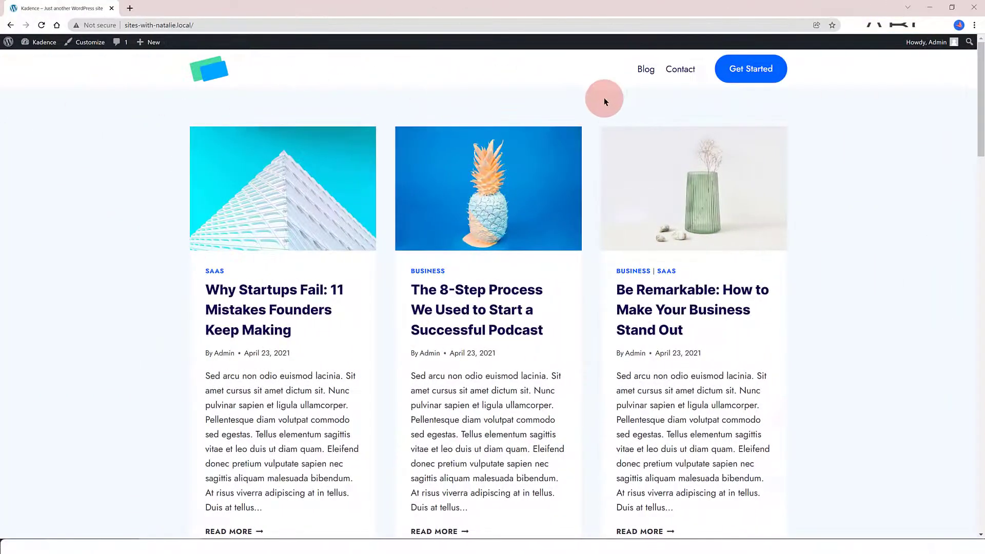
- Browse the blog front page, then show the All Stores list in the admin
scroll(down, 3)
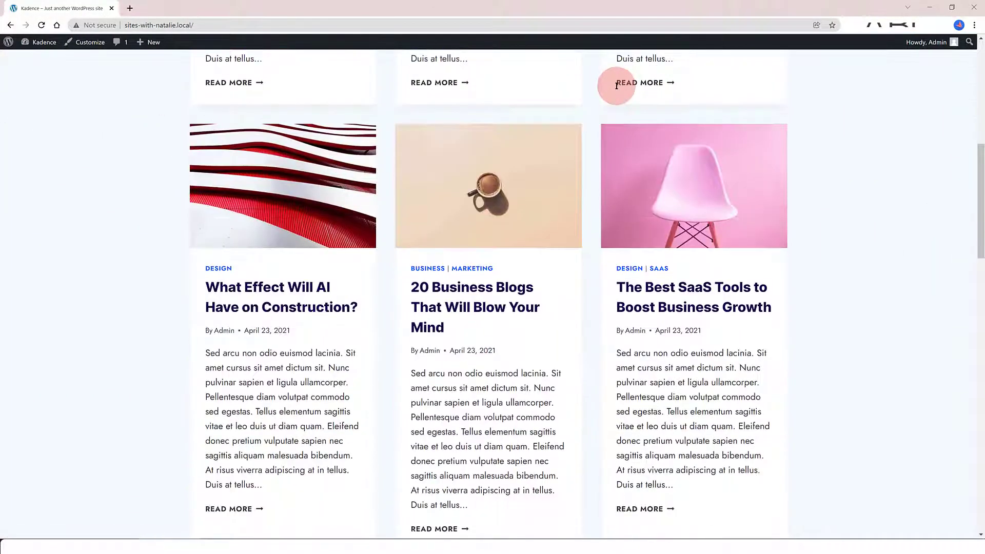
scroll(down, 3)
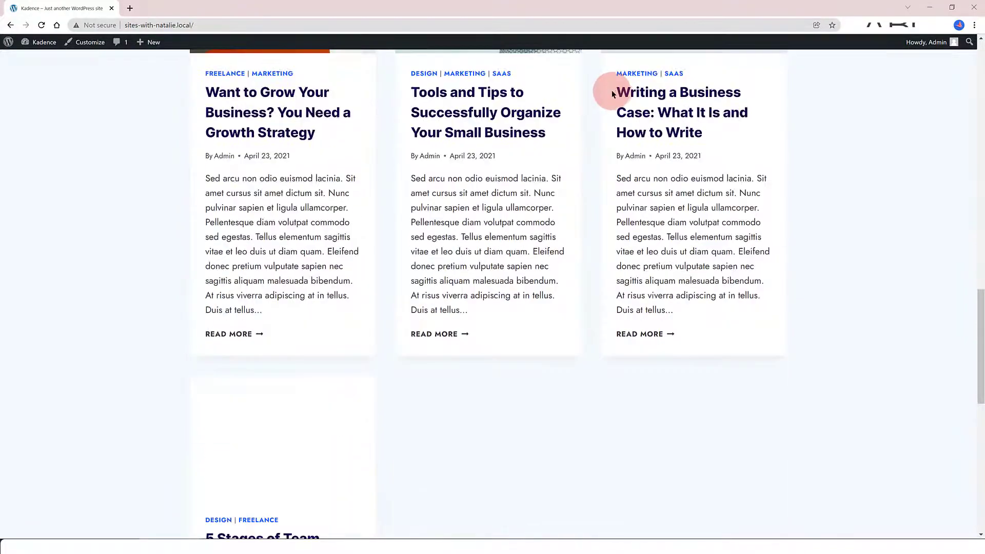
scroll(down, 3)
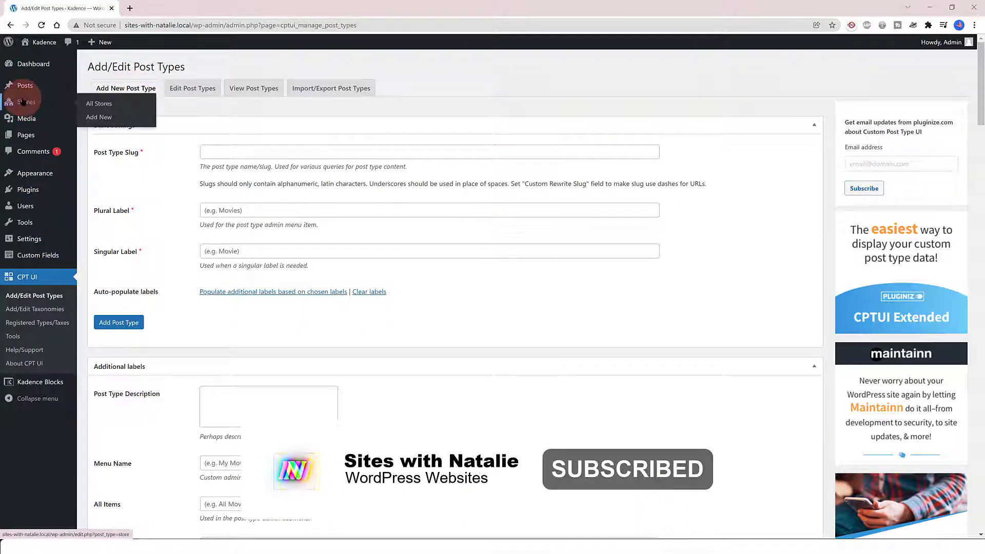
click(99, 102)
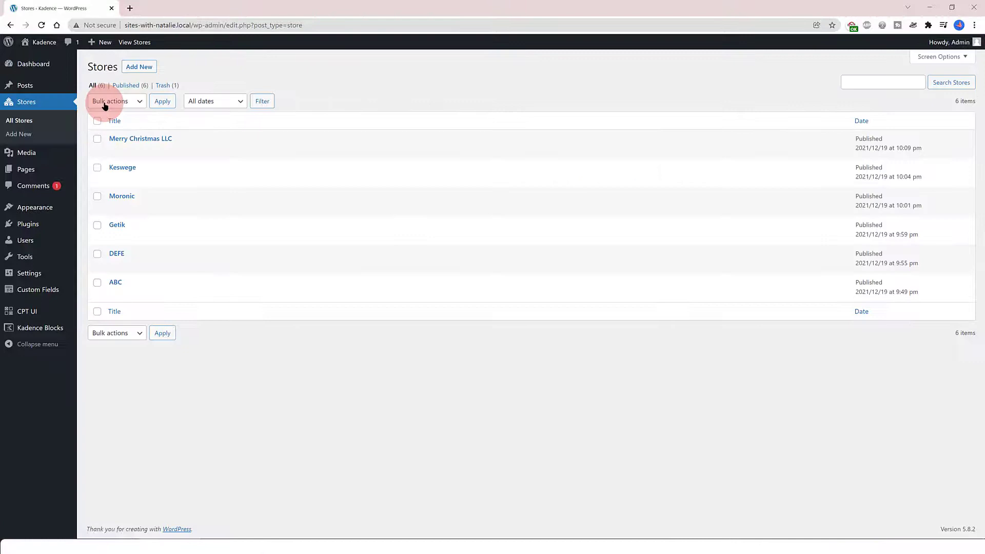
mouse_move(116, 333)
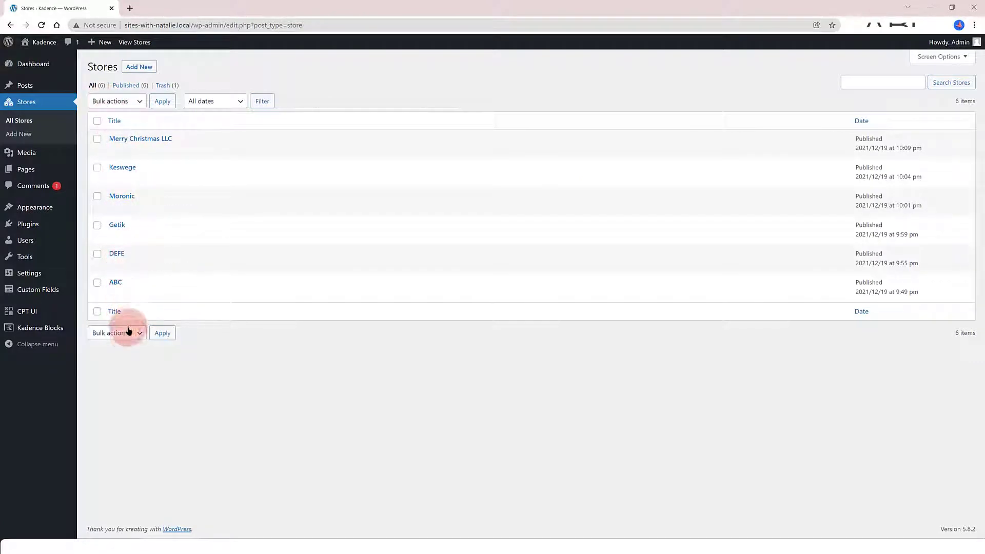
mouse_move(130, 356)
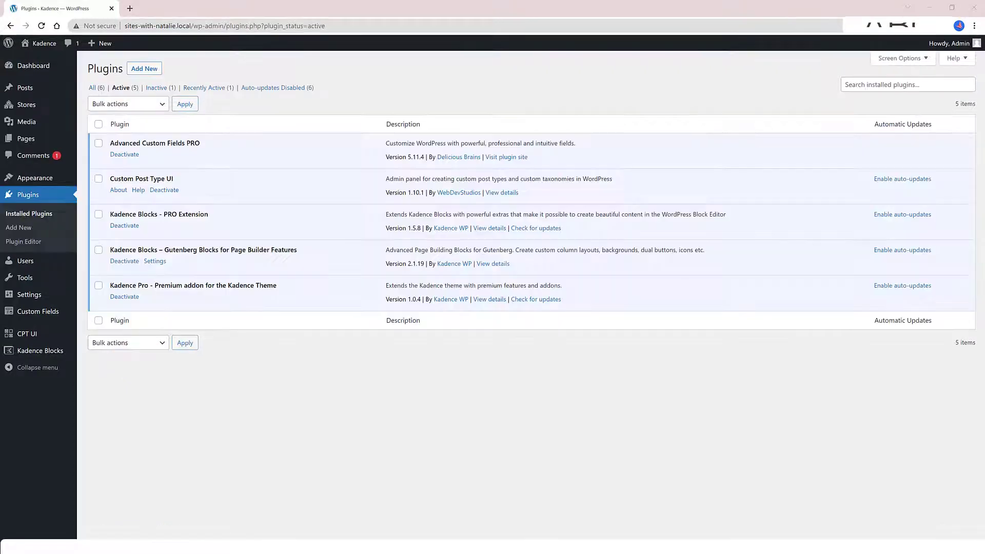
mouse_move(246, 132)
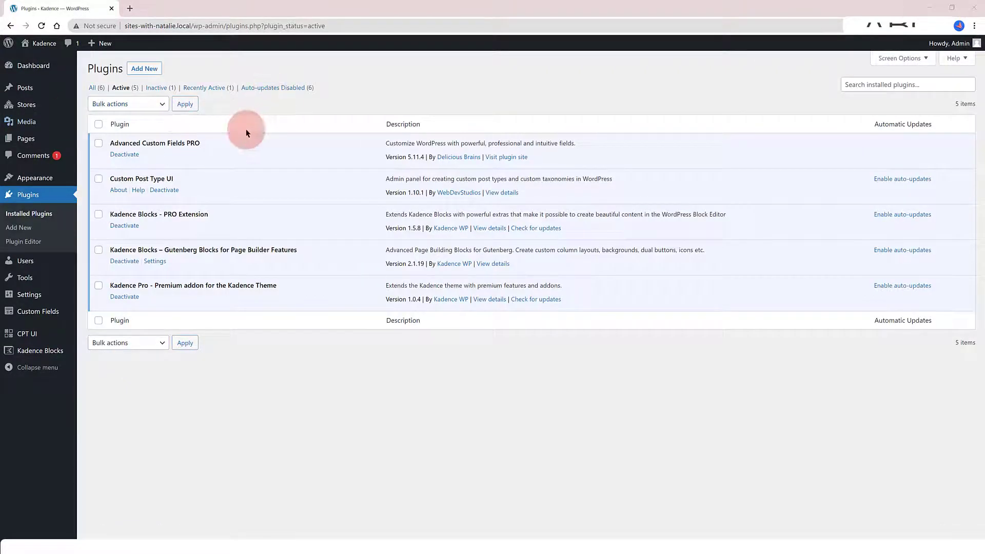
mouse_move(235, 154)
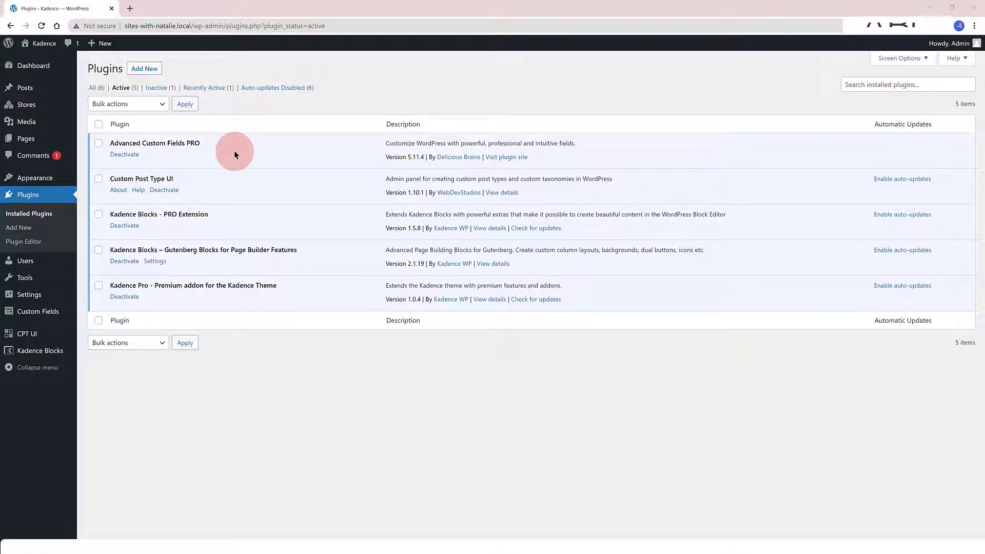
mouse_move(328, 136)
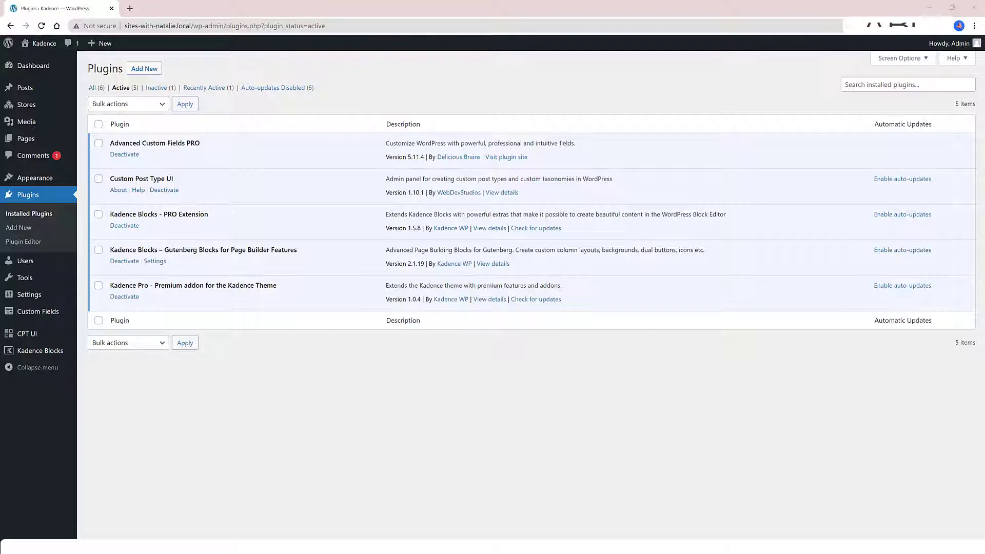
- Visit the CPT UI settings, then return to the All Stores list
click(27, 333)
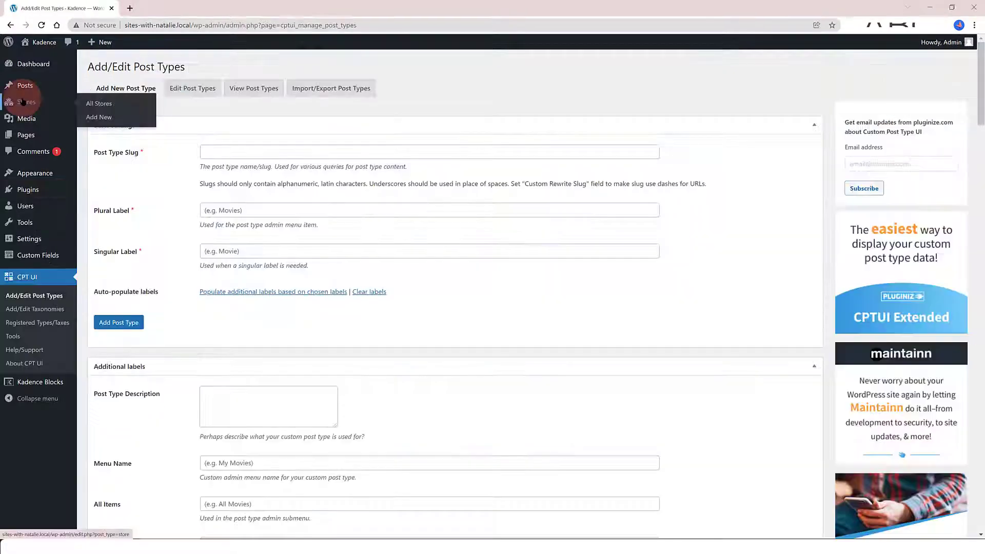
click(99, 103)
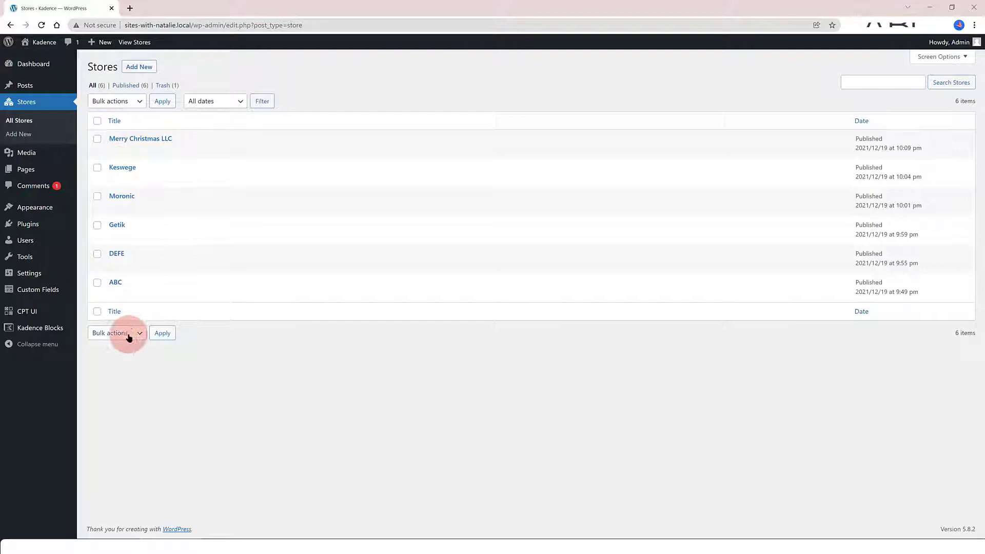
mouse_move(130, 356)
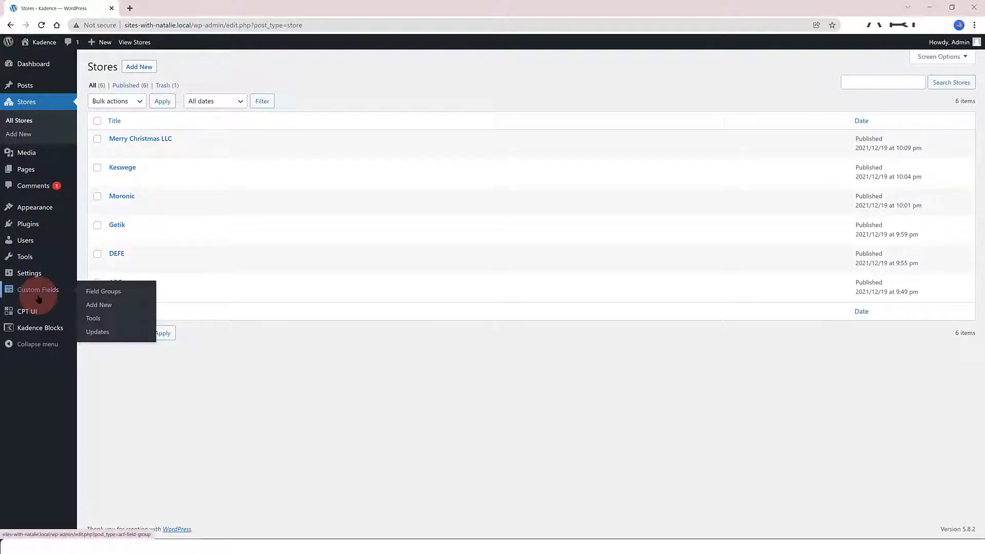
- Review the Store Features field group and its Store details repeater sub-fields
click(103, 290)
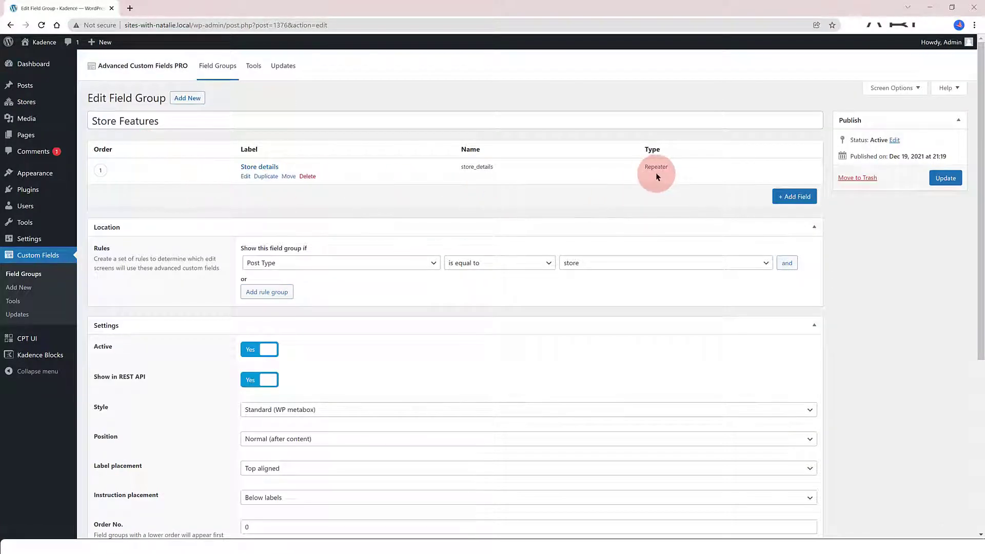
mouse_move(223, 256)
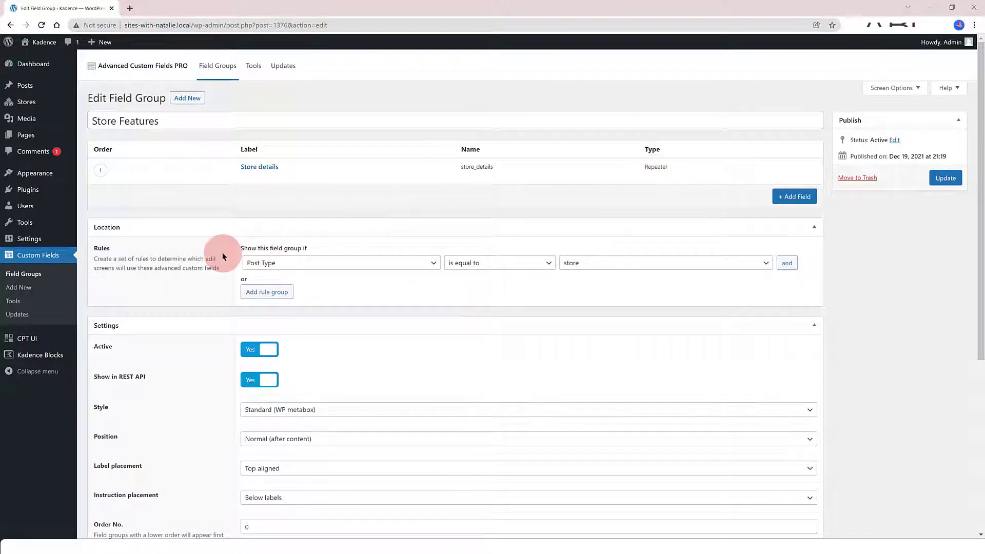
scroll(down, 3)
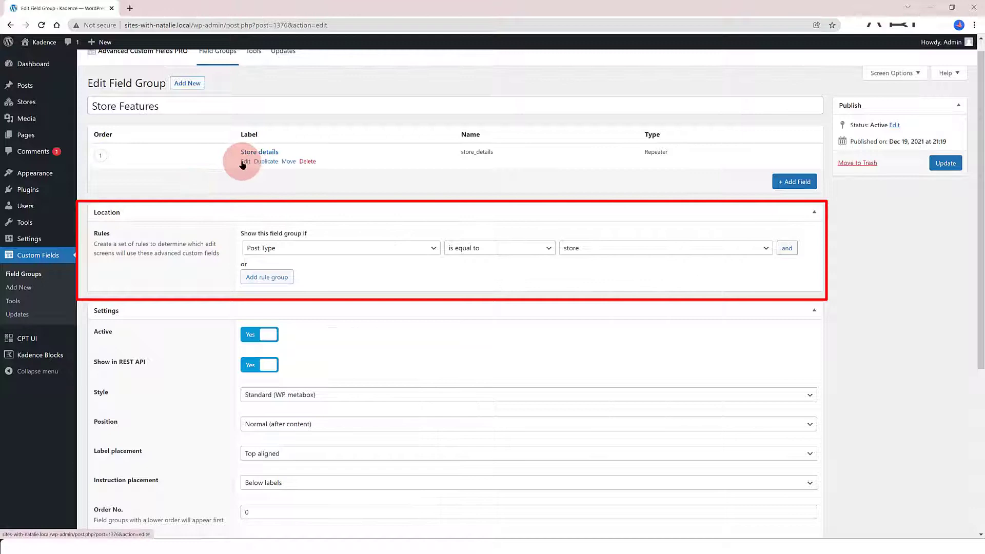
click(245, 161)
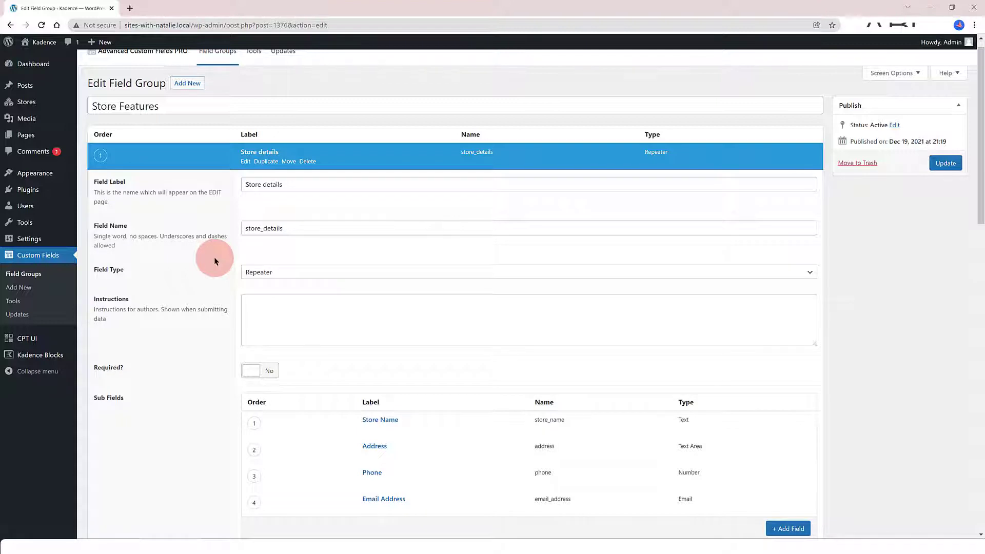
scroll(down, 3)
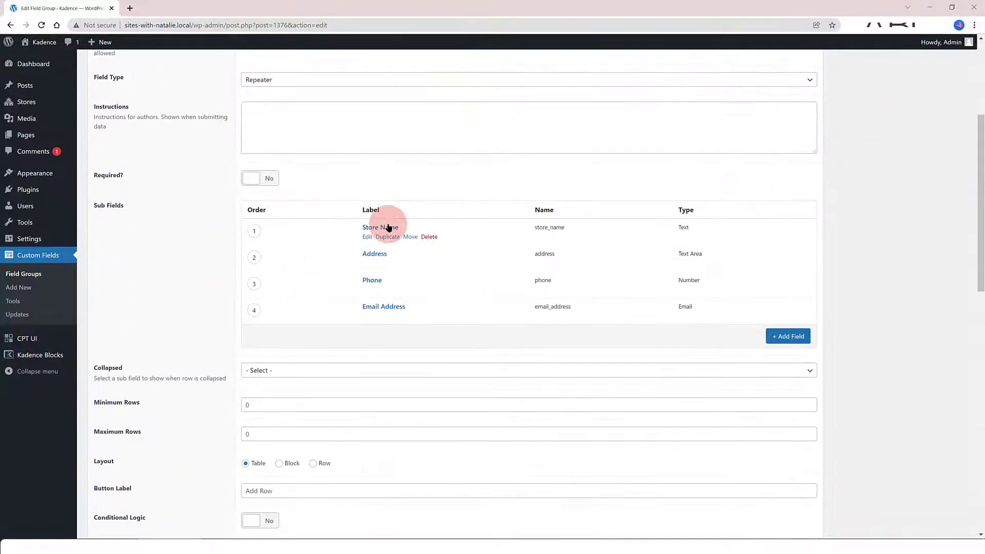
mouse_move(223, 283)
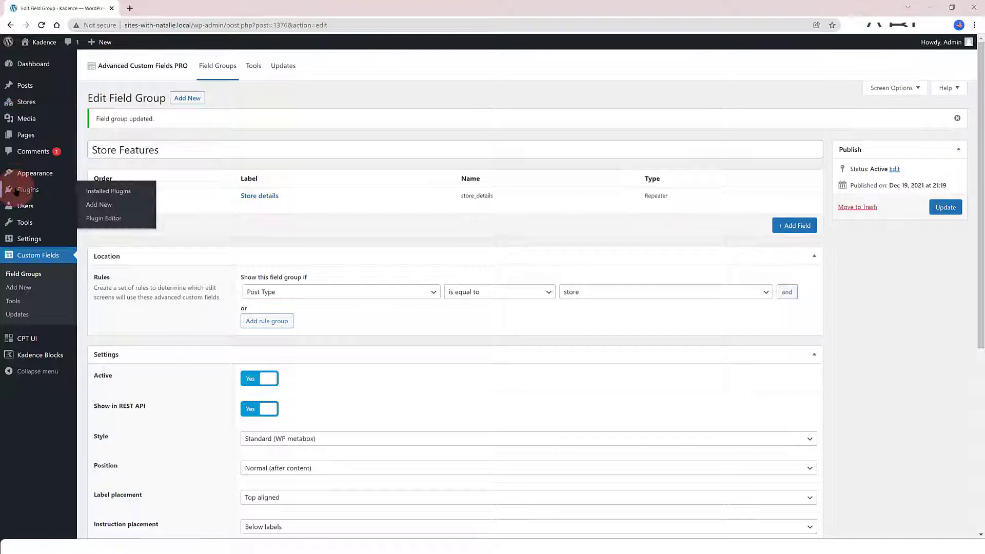
- View the Merry Christmas LLC store's content in the block editor
click(25, 102)
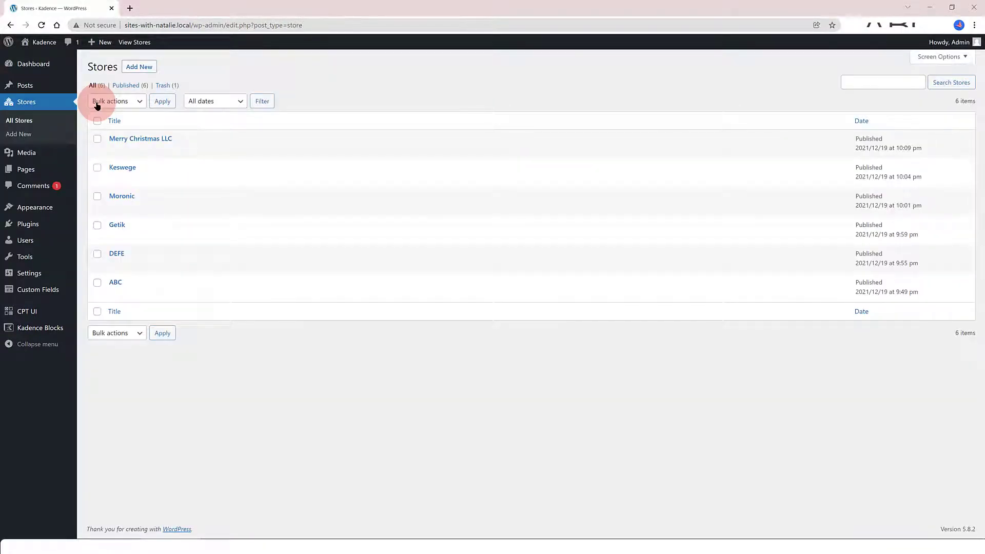
click(141, 139)
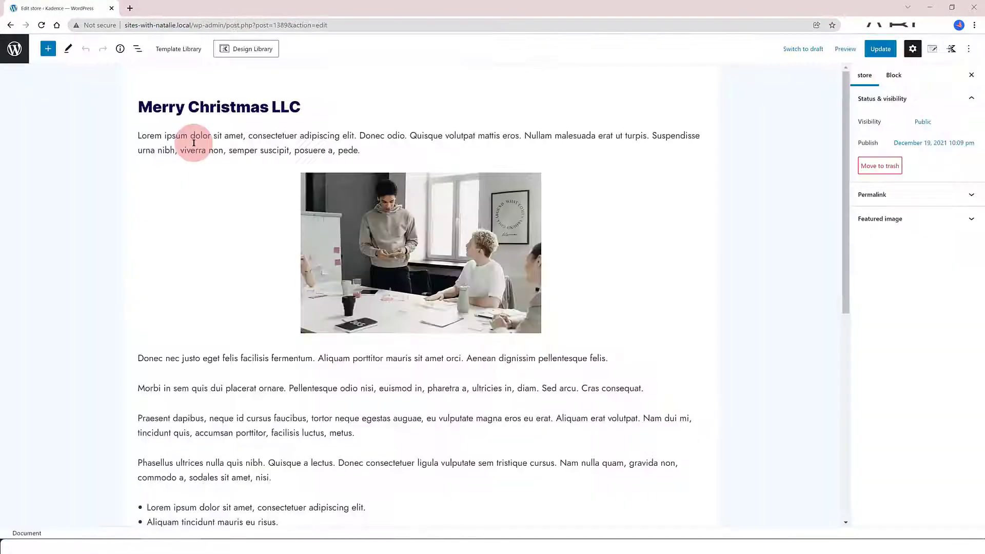
scroll(down, 3)
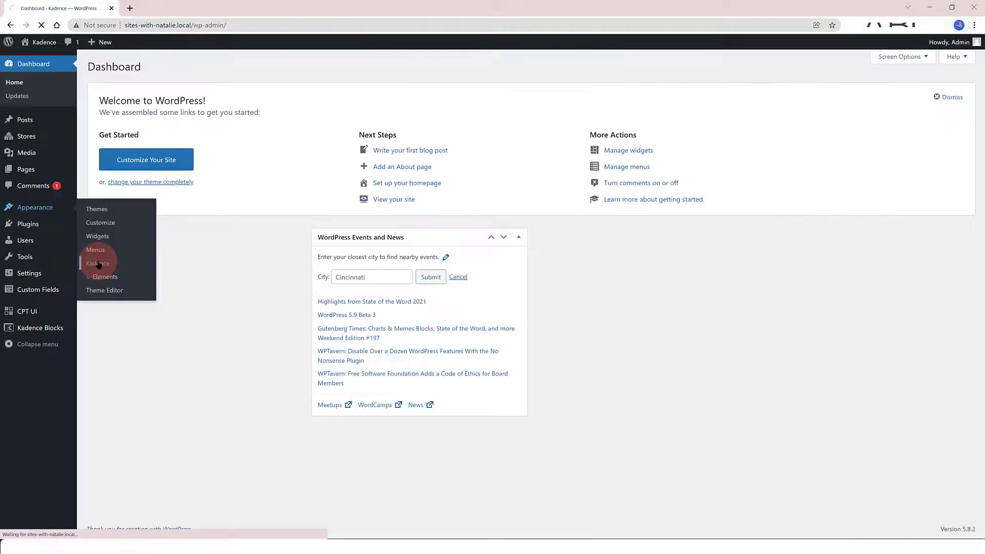
- From the Kadence dashboard, reach the Elements list and start a new element
click(99, 262)
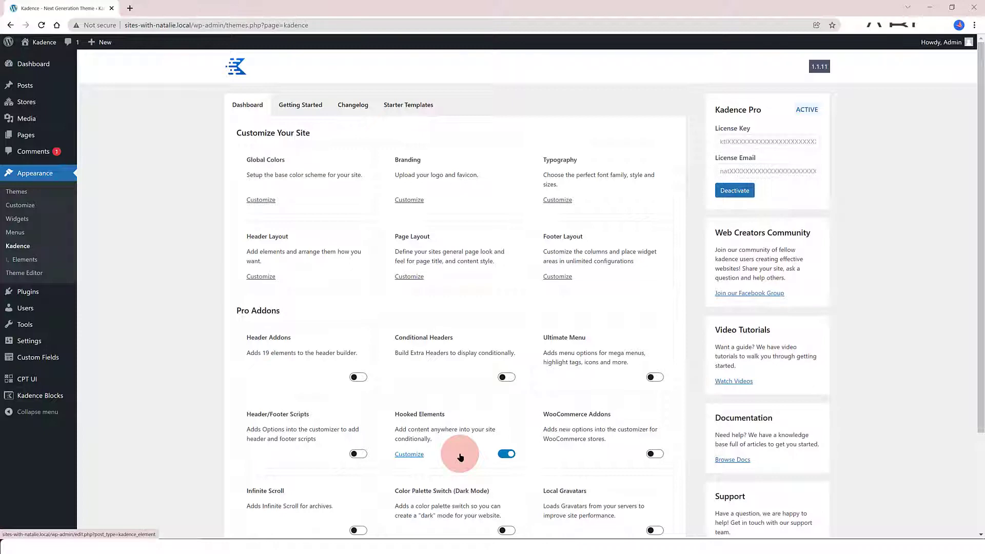
scroll(down, 3)
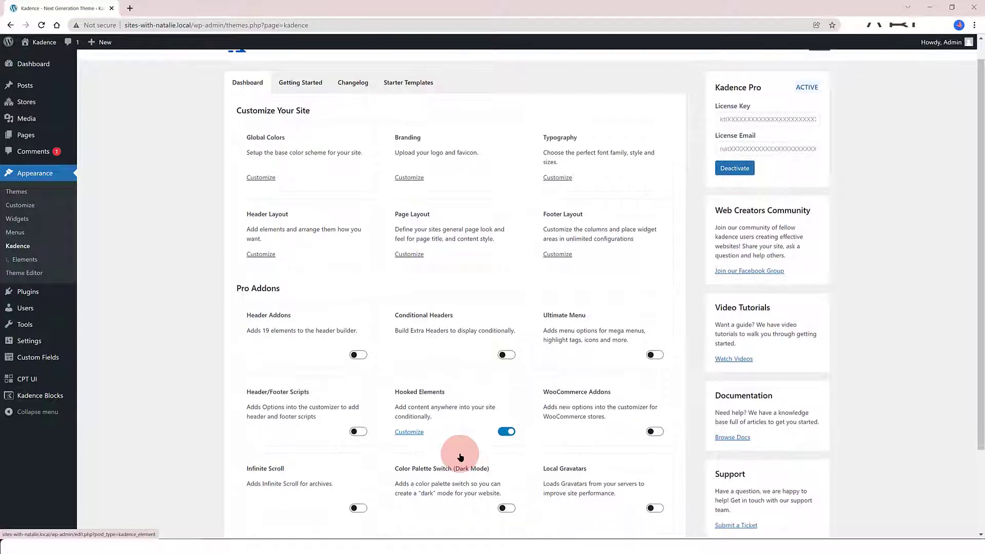
click(25, 260)
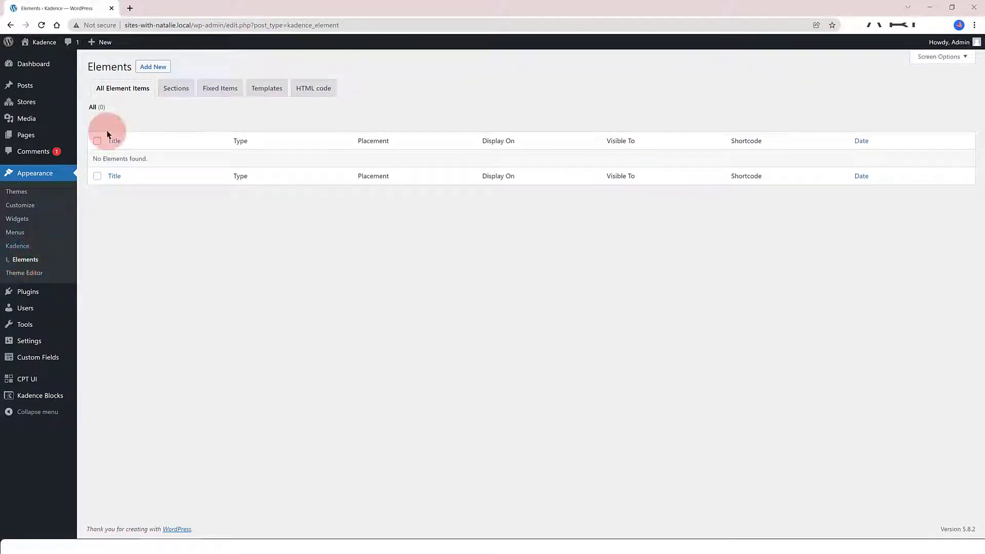
click(153, 67)
text(Store Single Template)
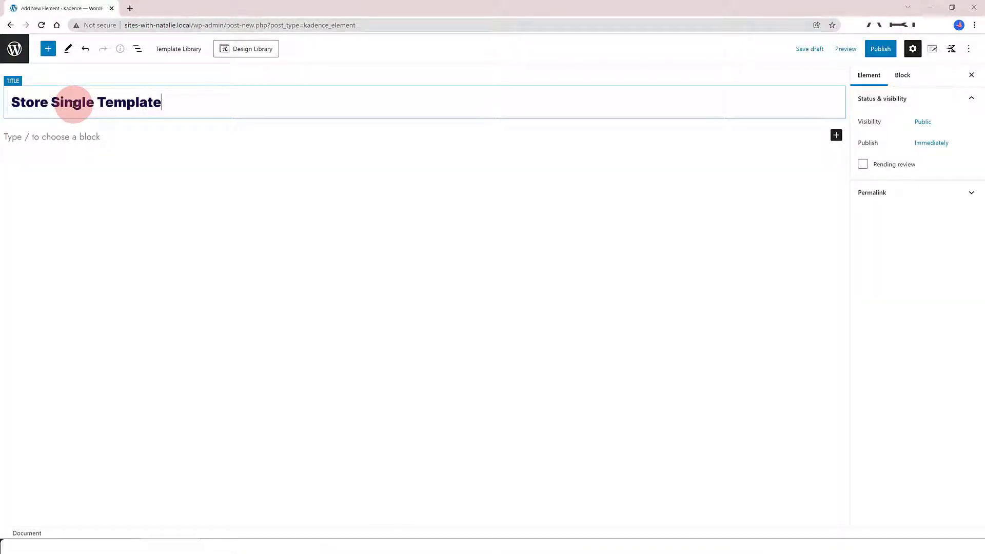
mouse_move(801, 88)
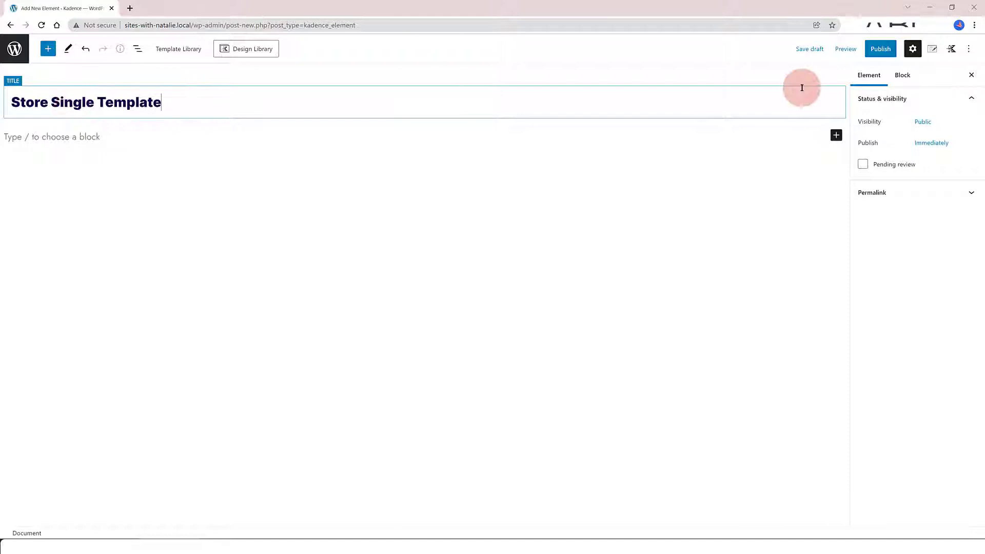
- Publish the Store Single Template element and set it to preview Stores posts with Merry Christmas LLC
click(879, 48)
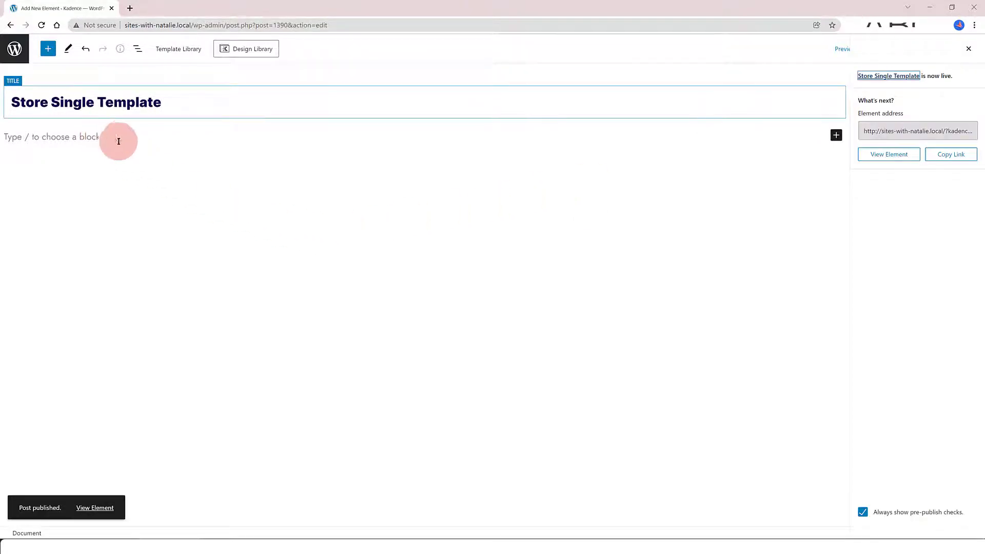
click(931, 48)
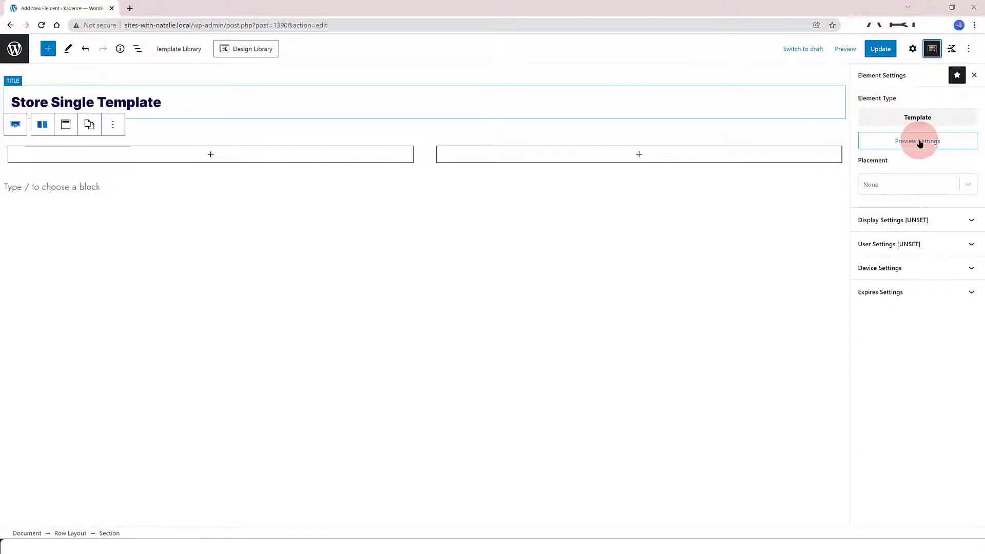
click(916, 140)
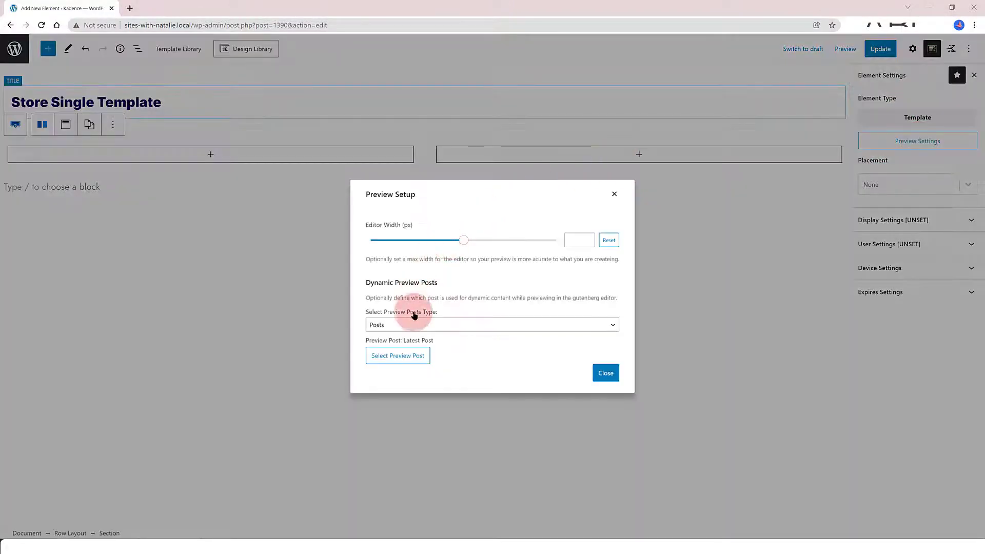
click(491, 325)
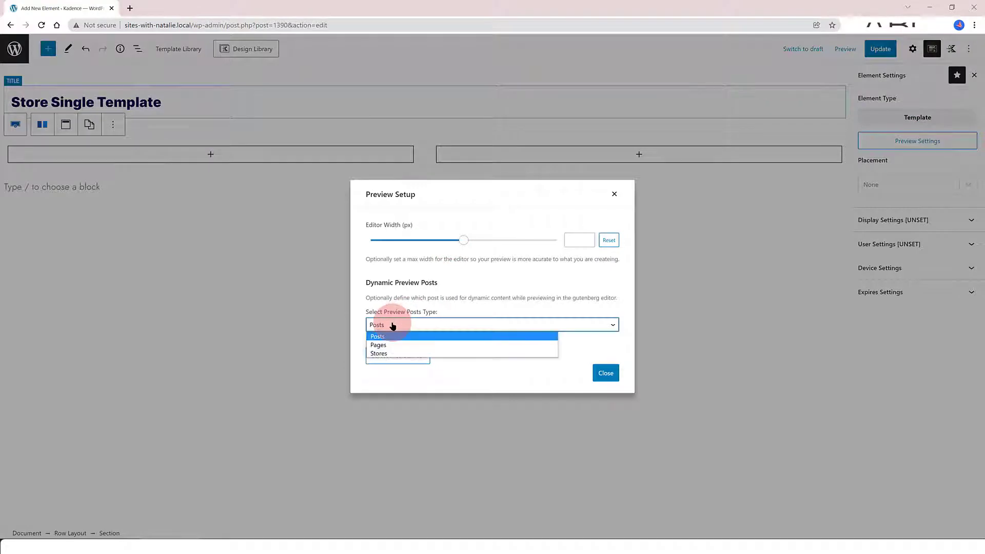
click(378, 353)
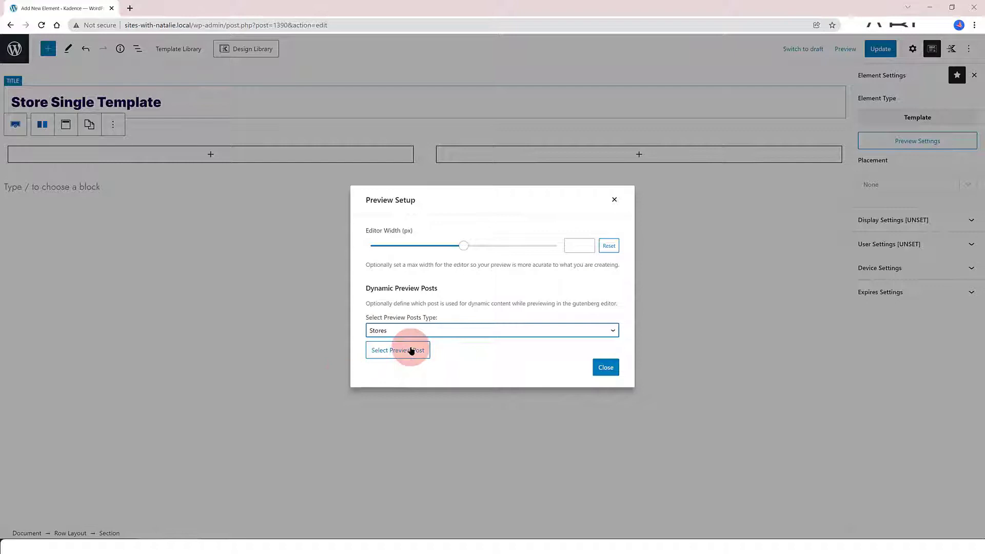
click(397, 350)
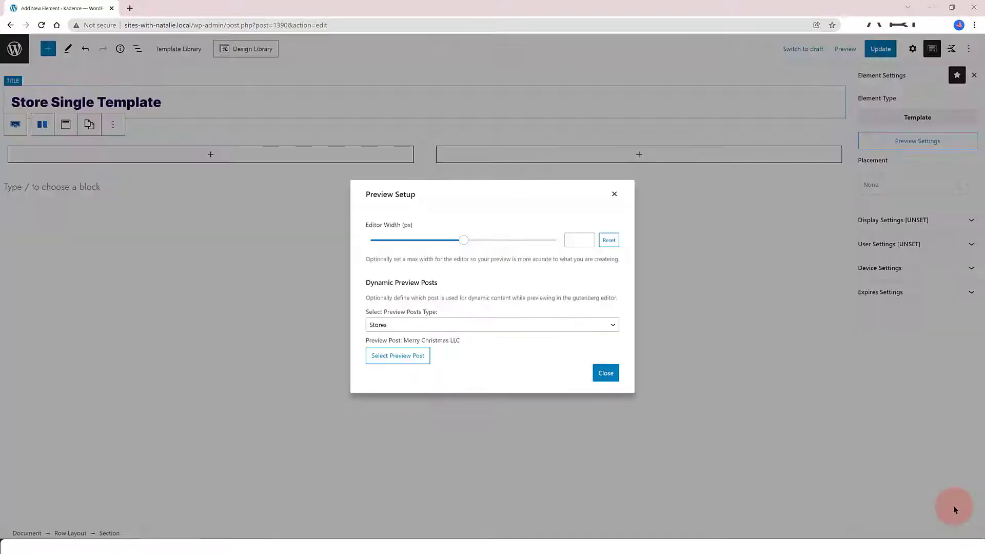
- Set placement to Replace Single Post Content and display on Single Stores
click(916, 184)
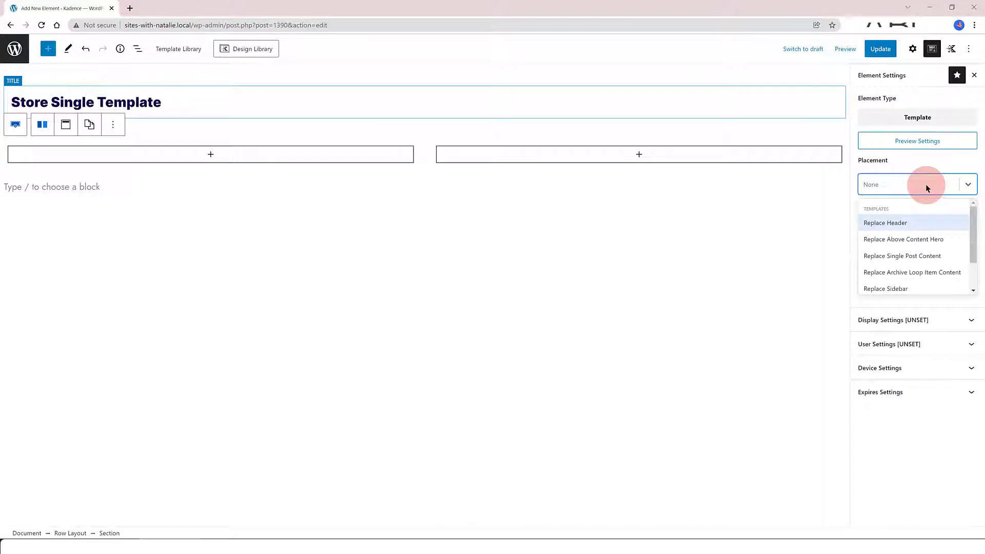
mouse_move(936, 223)
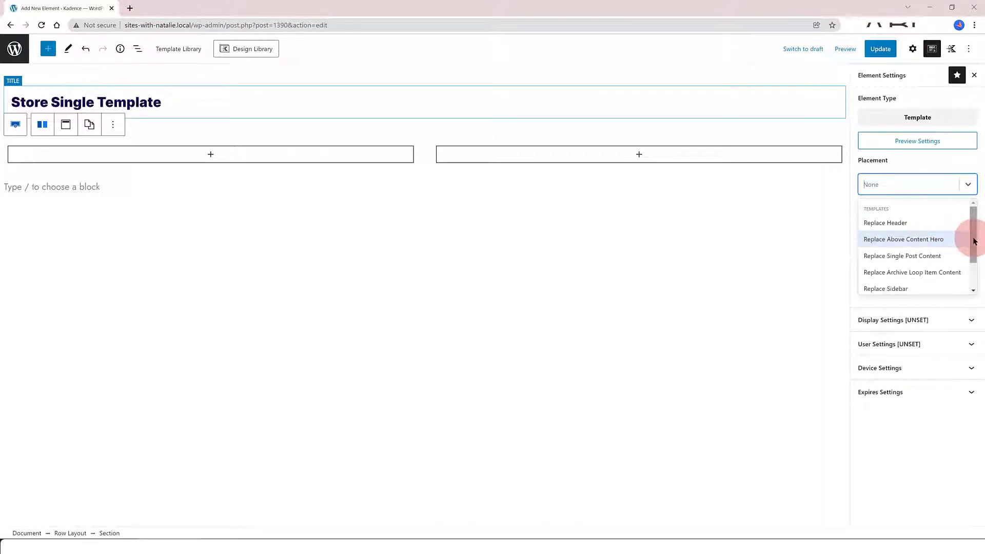
mouse_move(936, 256)
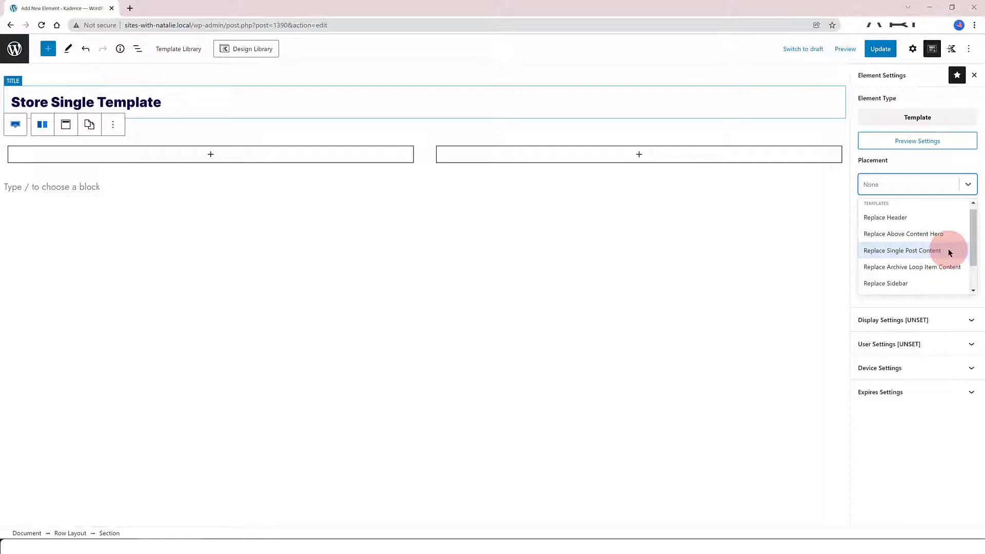
click(902, 251)
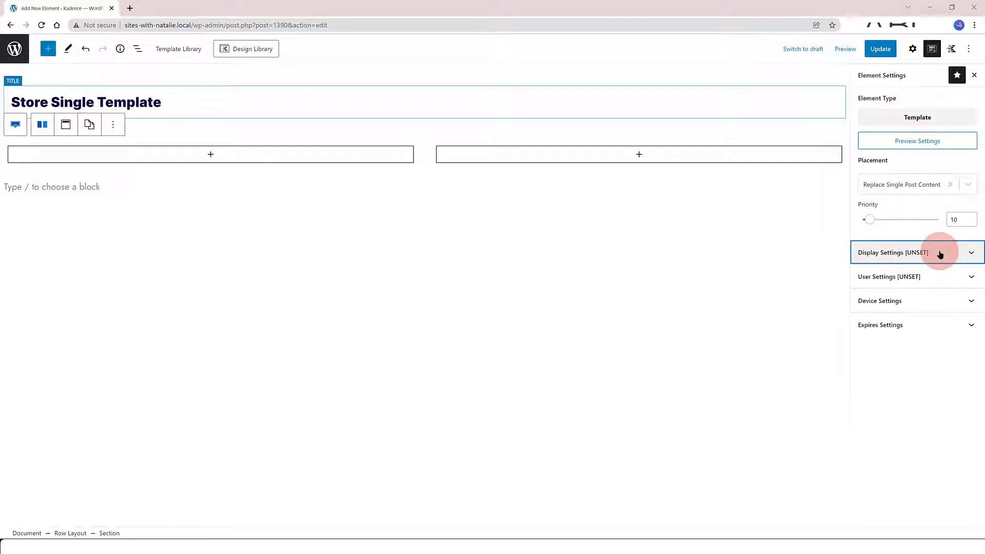
click(892, 252)
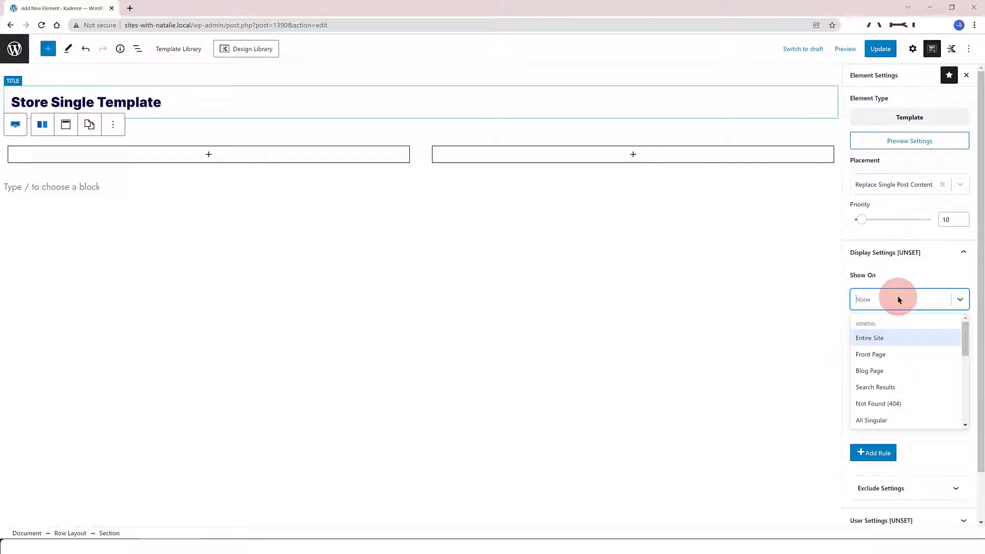
scroll(down, 3)
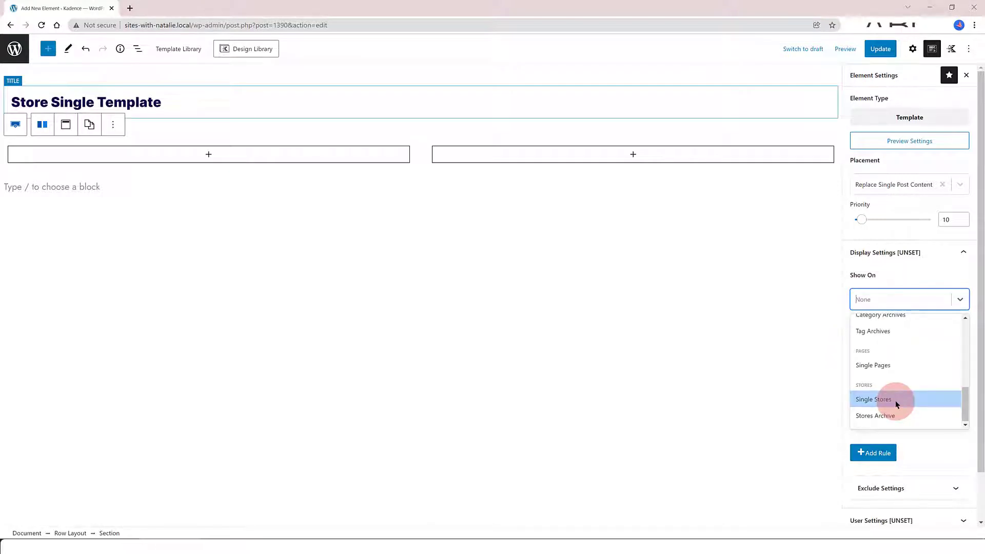
click(873, 399)
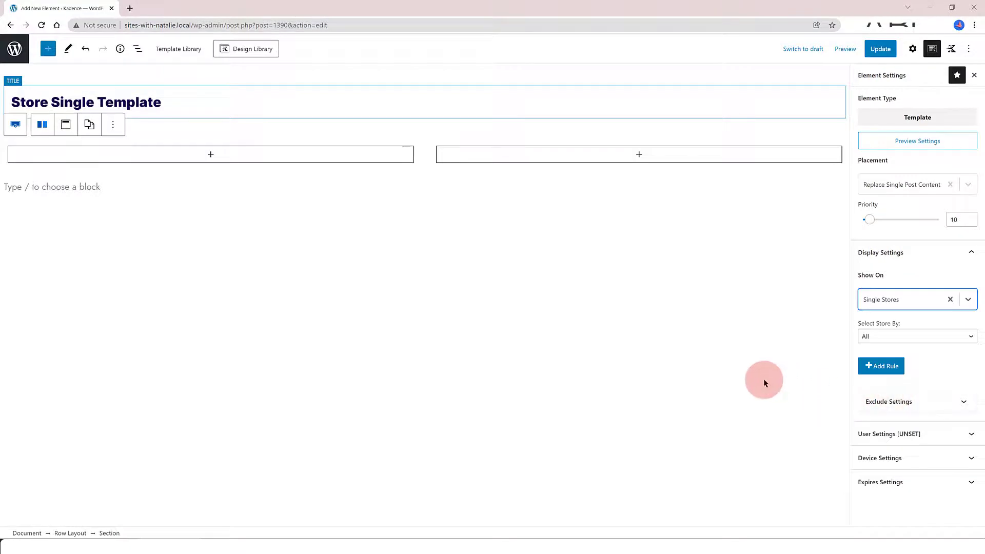
- Limit display to the individual store Merry Christmas LLC for all users and update the element
click(916, 337)
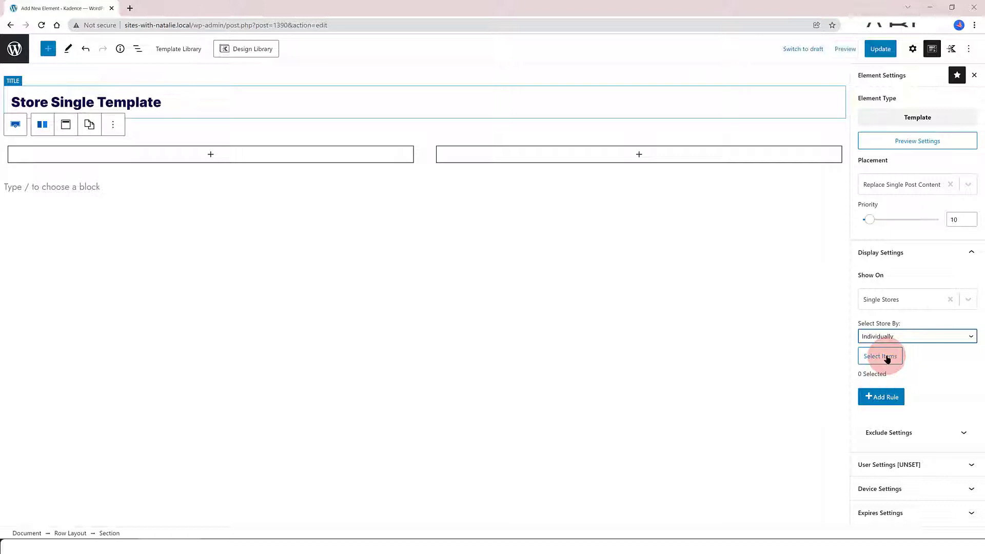
click(881, 356)
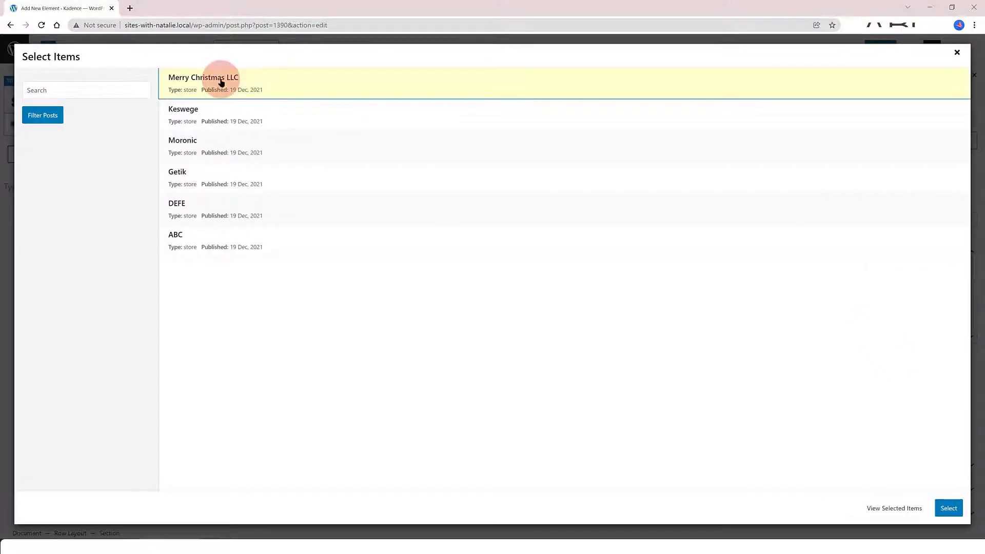
click(948, 508)
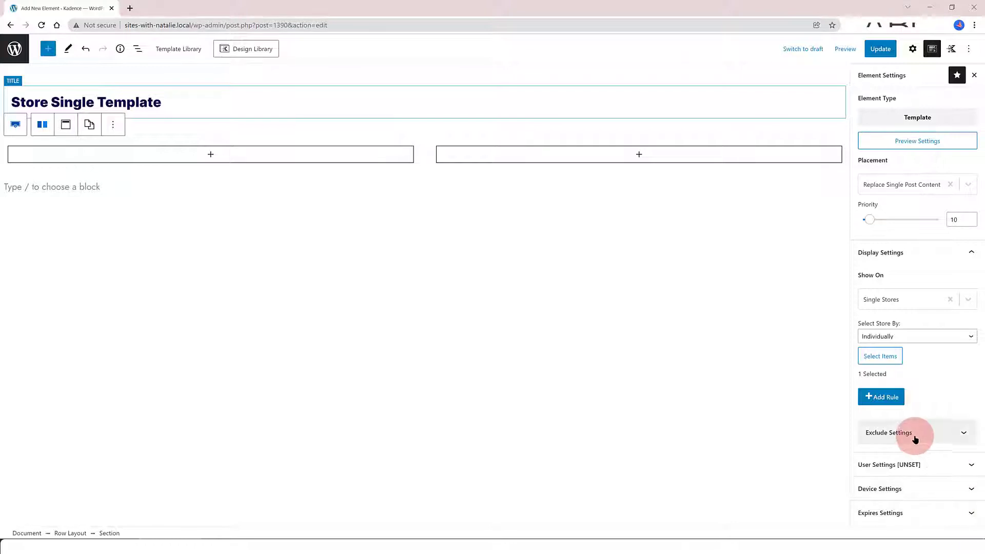
click(880, 464)
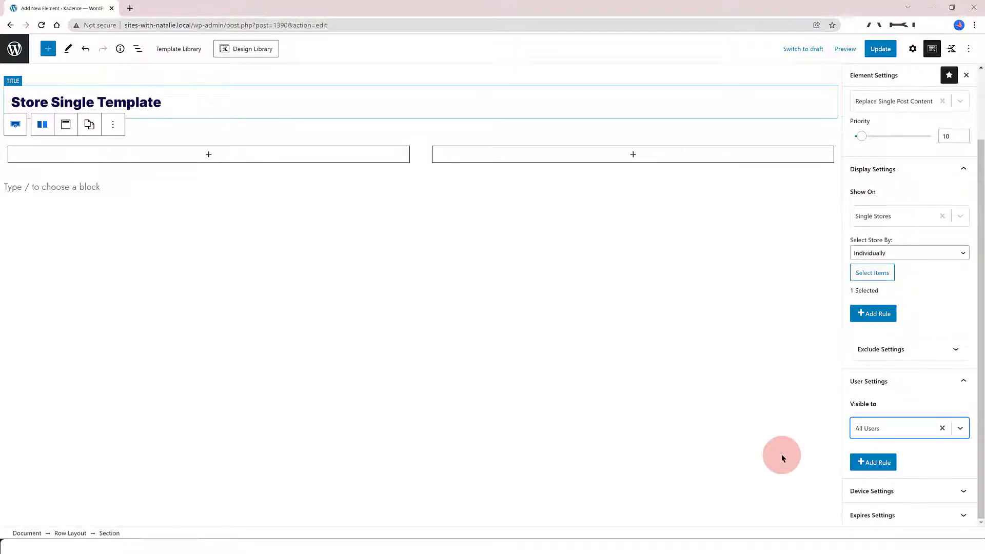
click(880, 48)
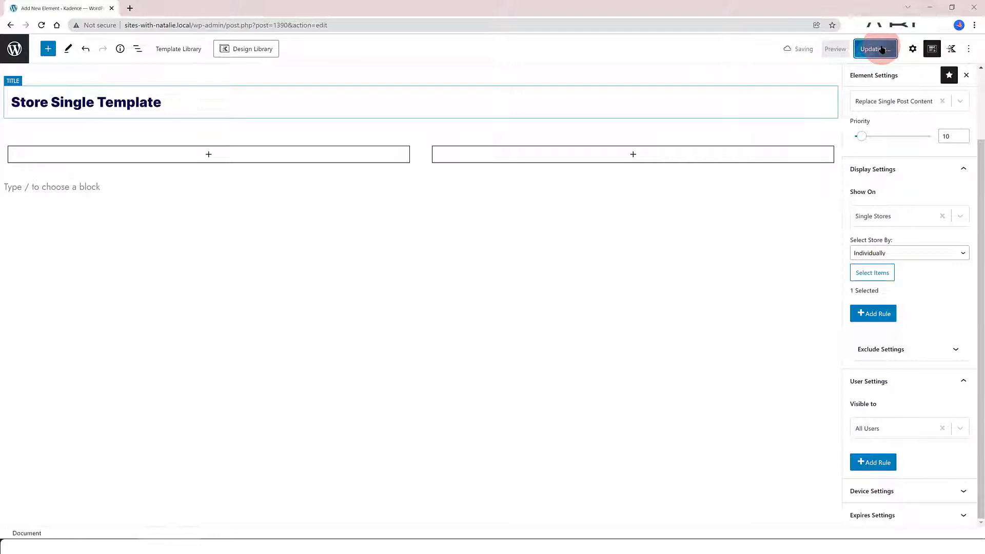
- Review the Section block's container style settings and select the left column
click(912, 50)
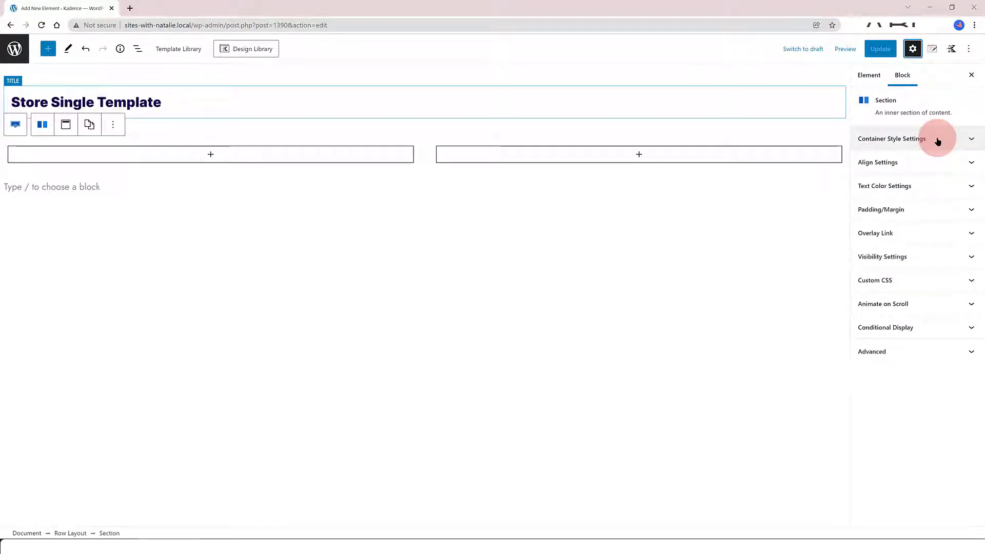
click(891, 138)
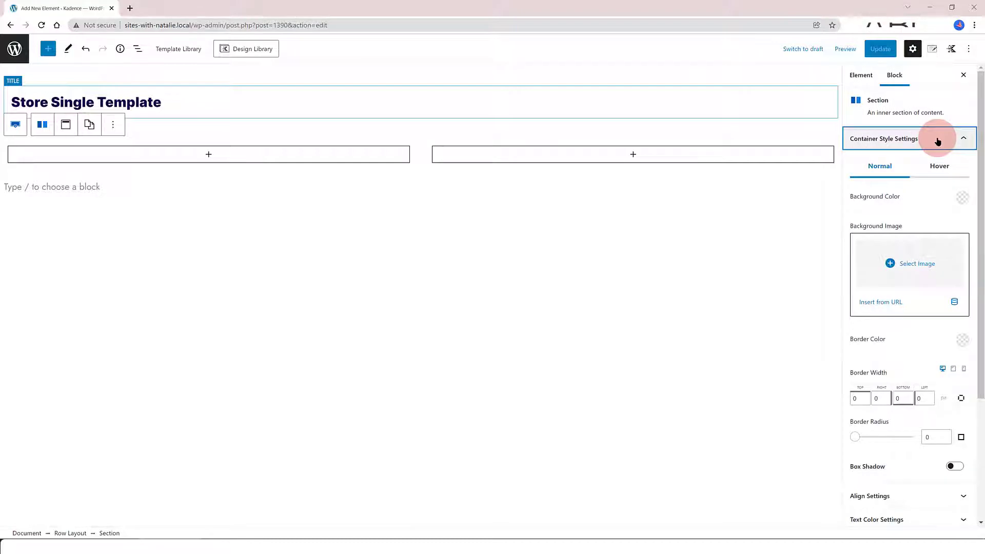
mouse_move(924, 297)
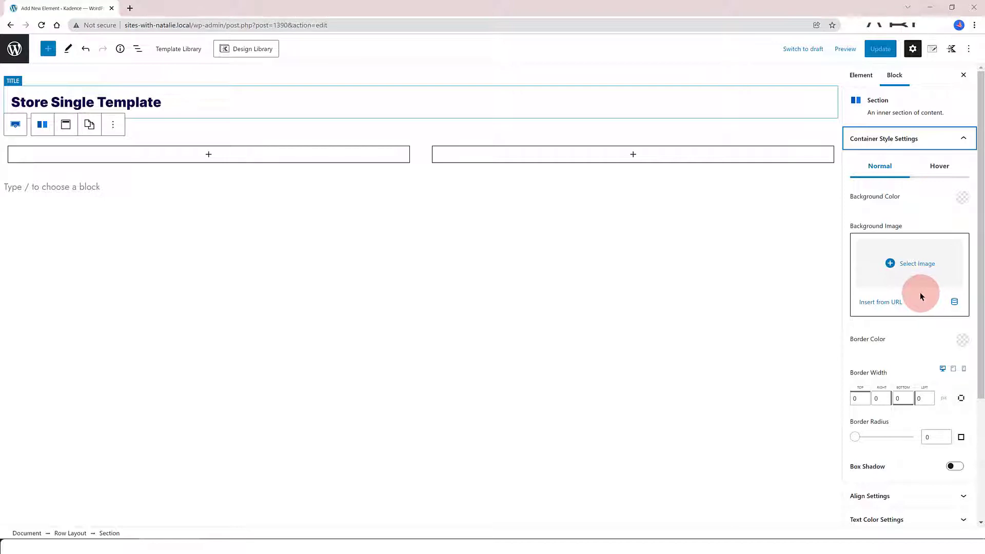
scroll(down, 3)
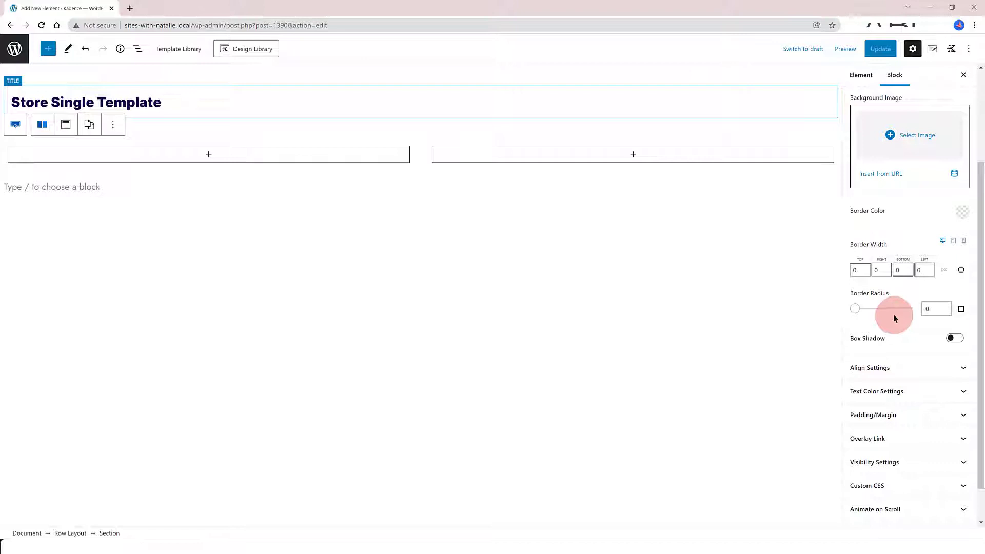
scroll(down, 3)
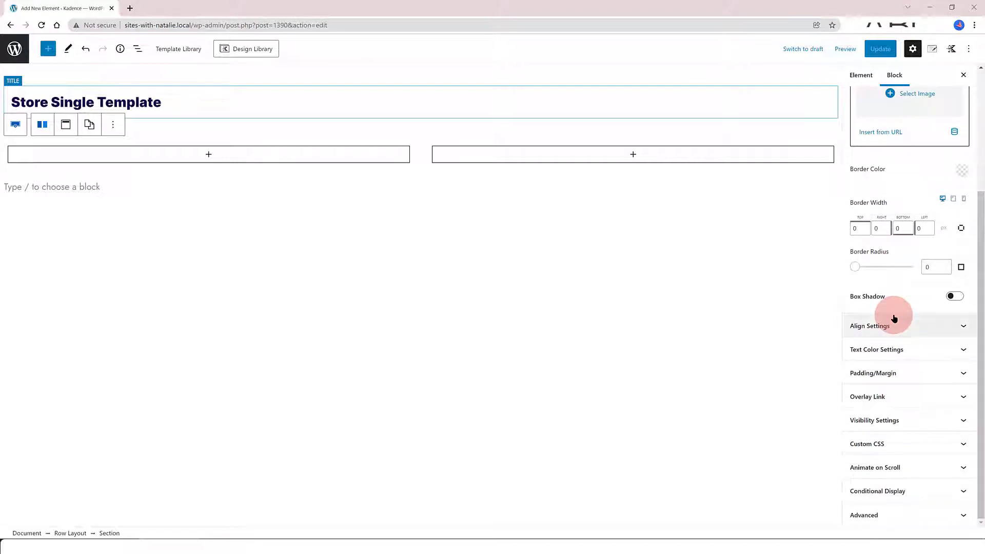
click(209, 158)
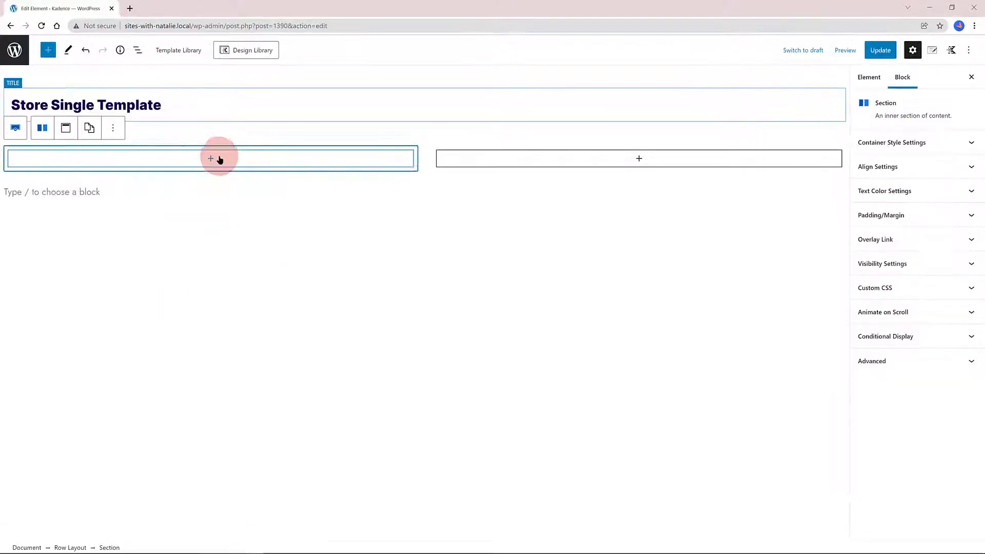
- Add an Image Overlay in the left column with a dynamic Featured Image source
click(211, 158)
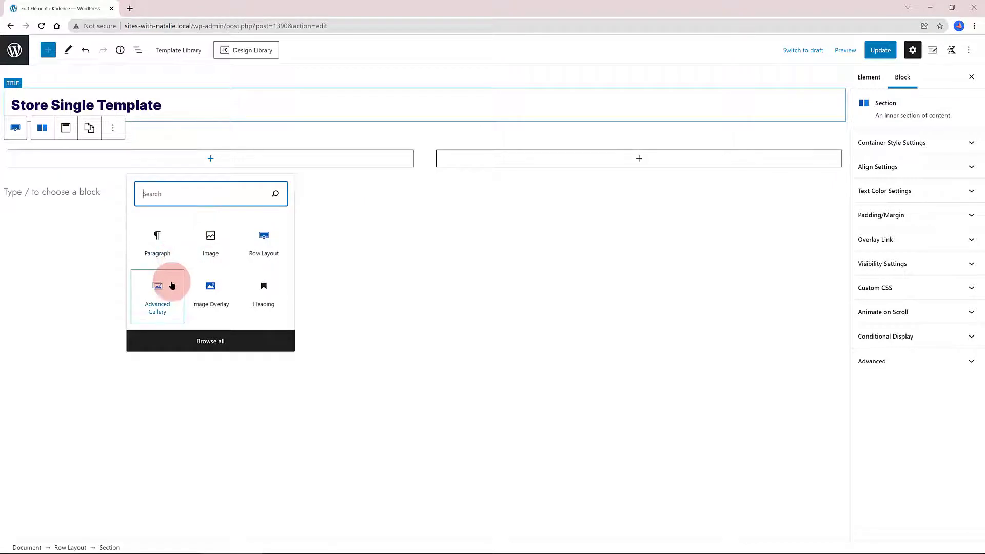
click(210, 289)
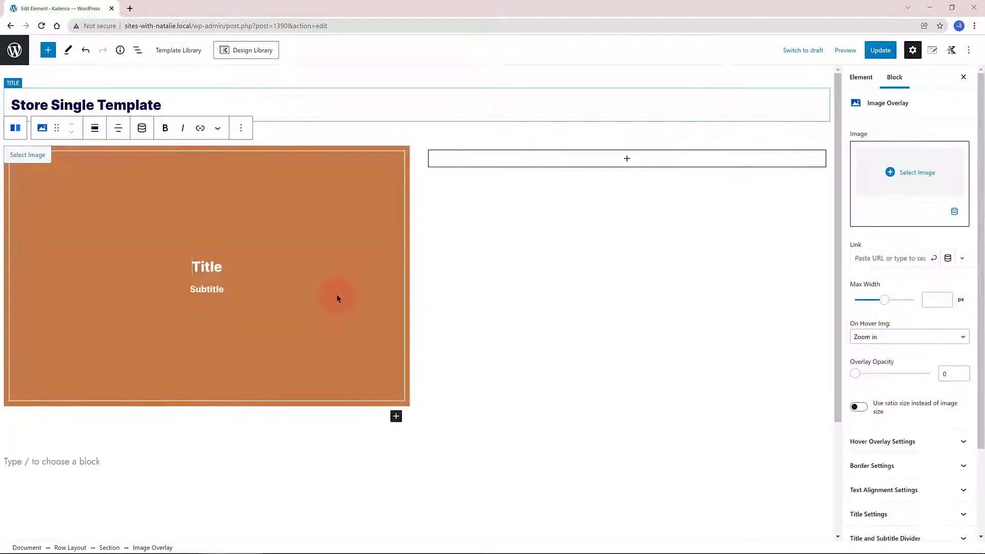
mouse_move(235, 267)
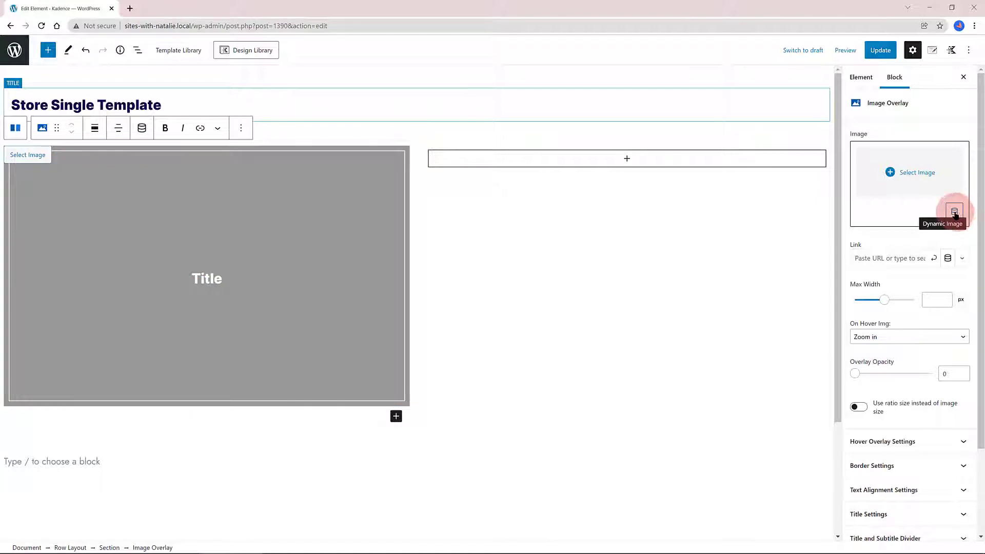
click(953, 212)
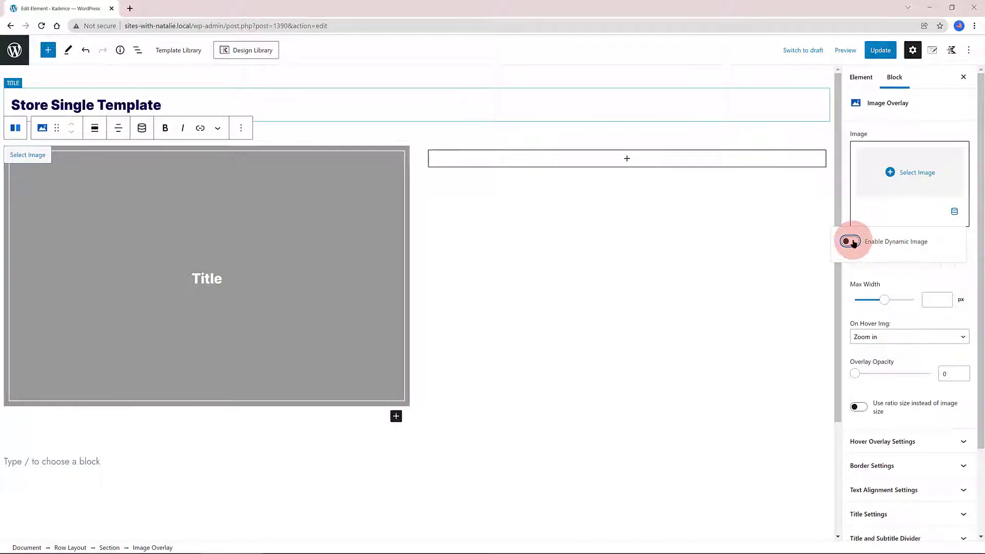
click(849, 241)
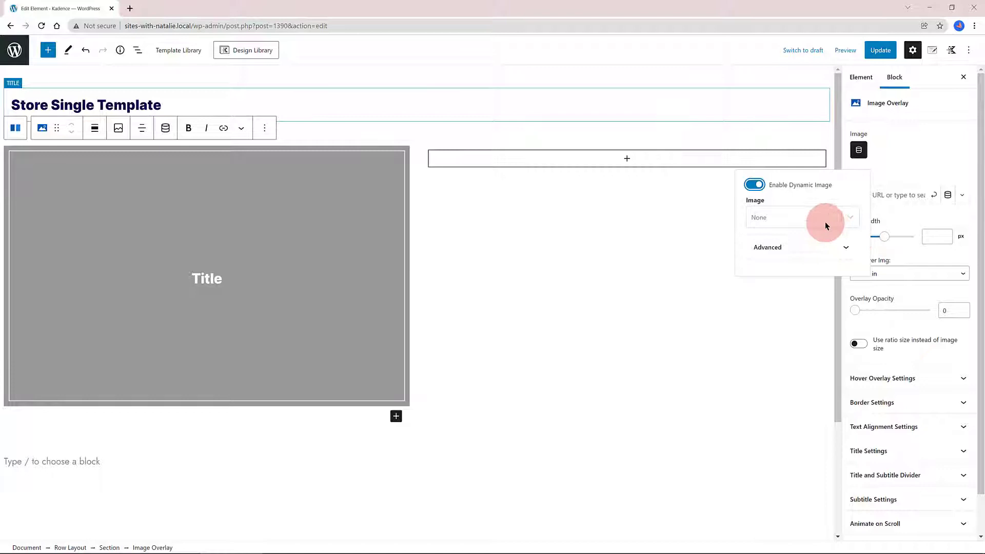
click(794, 216)
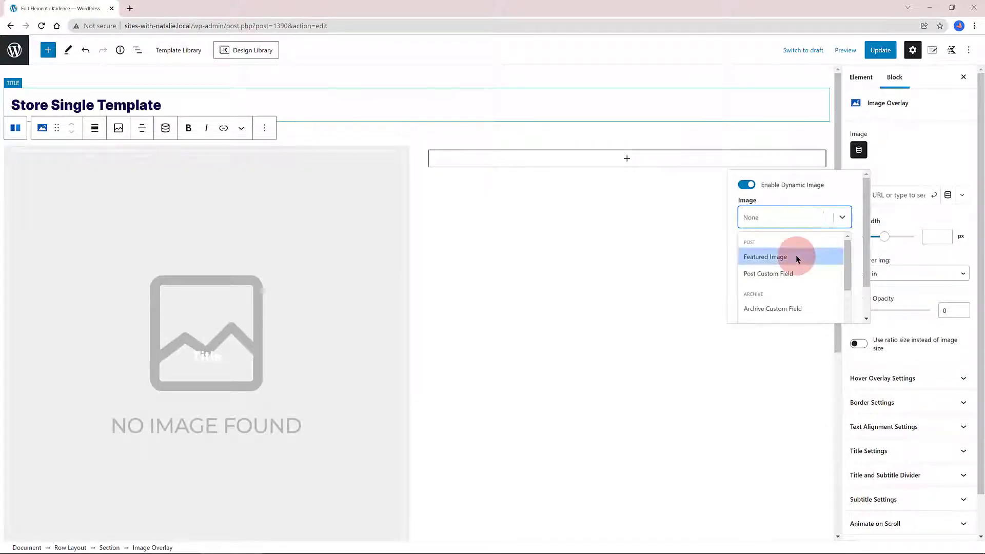
click(765, 256)
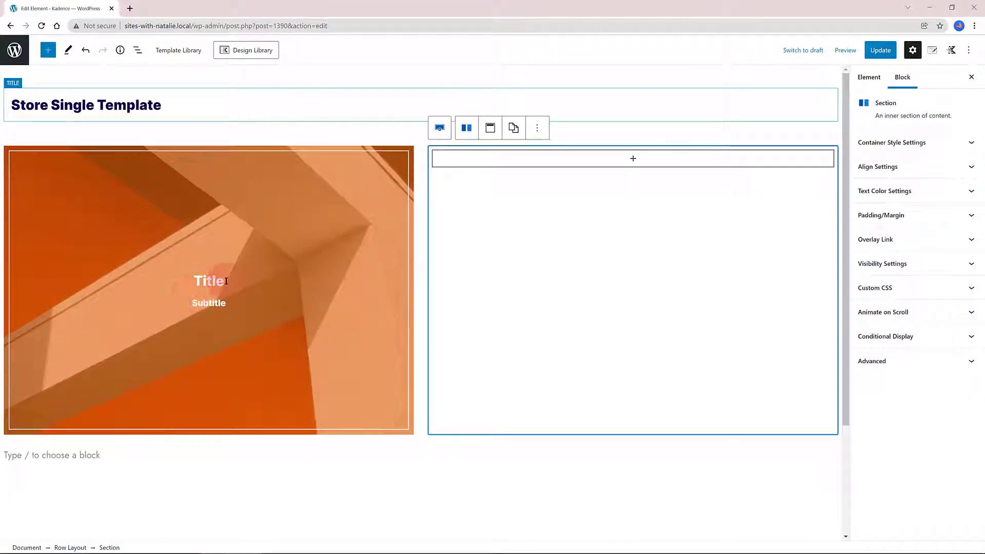
- Add a User Info block in the right column with the avatar disabled
click(207, 283)
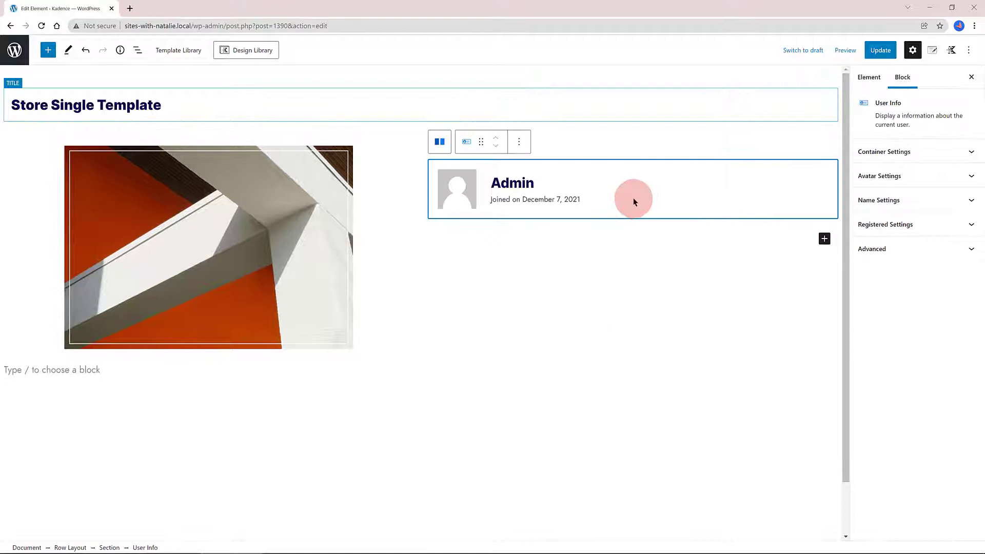
click(879, 176)
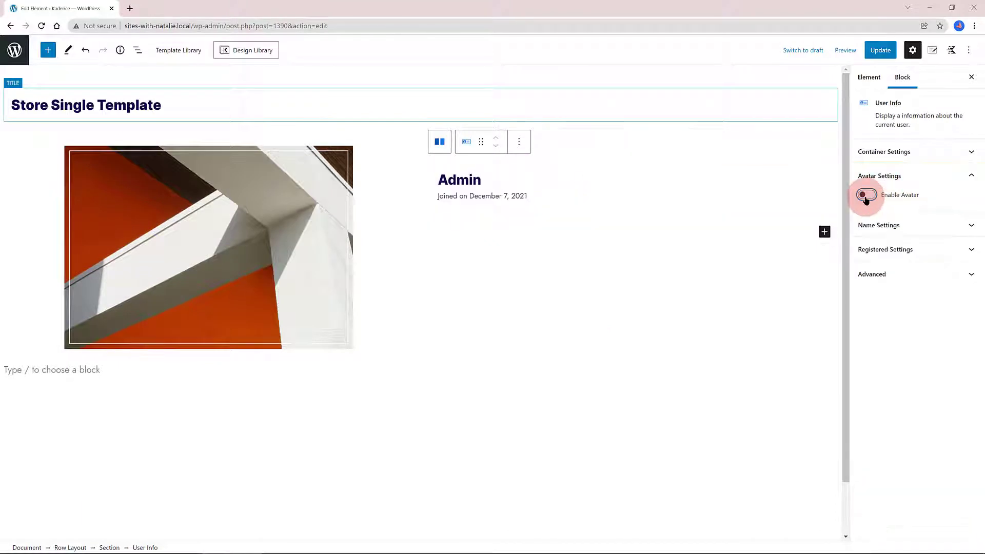
click(866, 195)
text(adva)
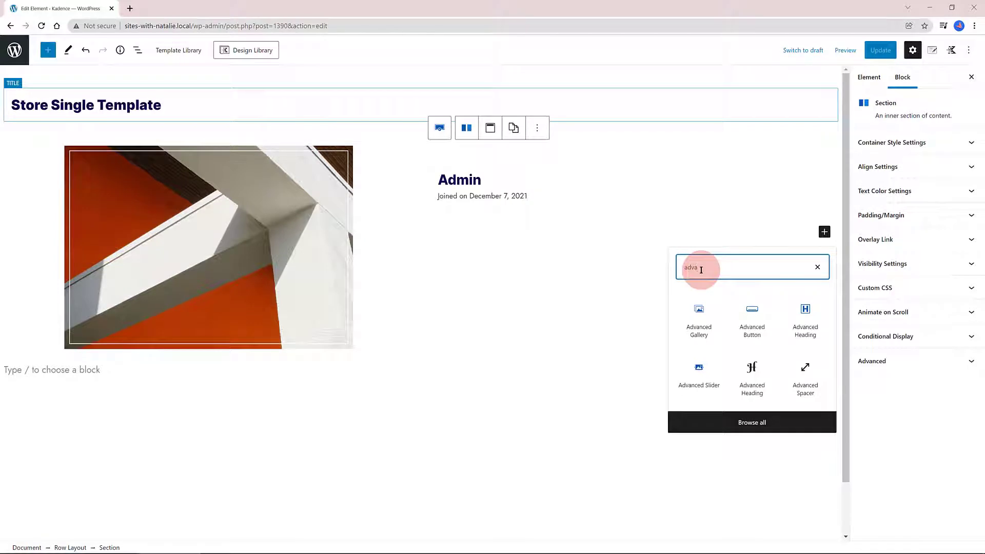
mouse_move(805, 320)
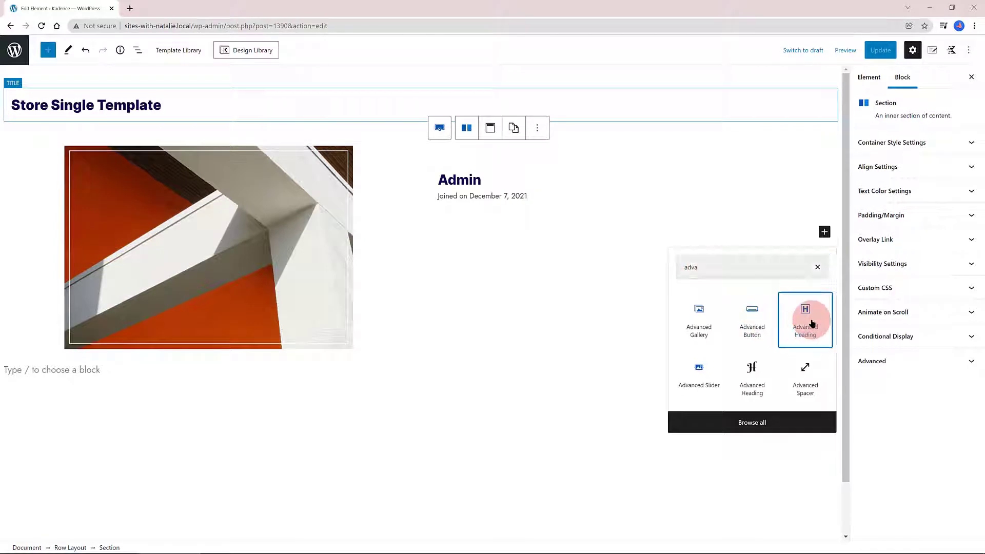
- Add an Advanced Heading filled with the dynamic Post Title (Merry Christmas LLC)
click(804, 320)
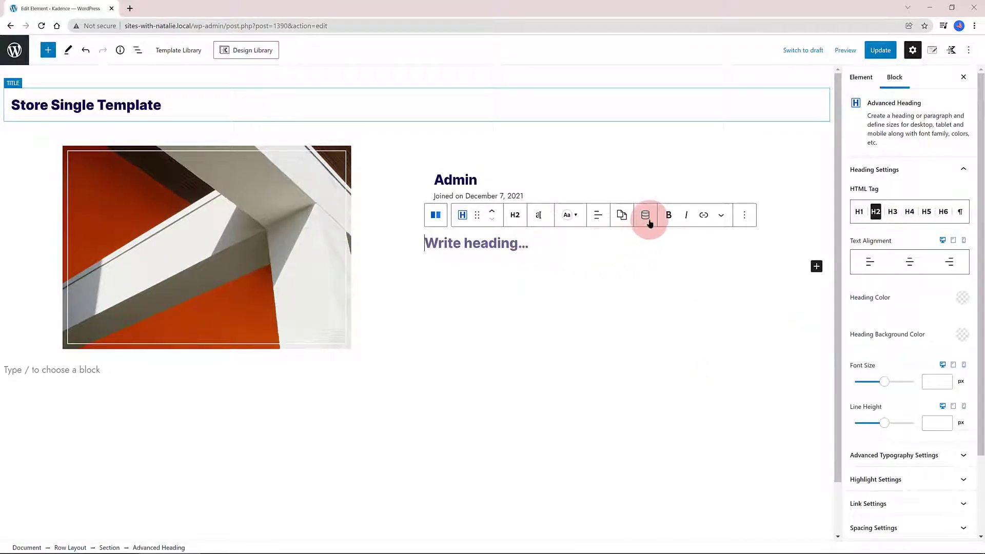
mouse_move(645, 214)
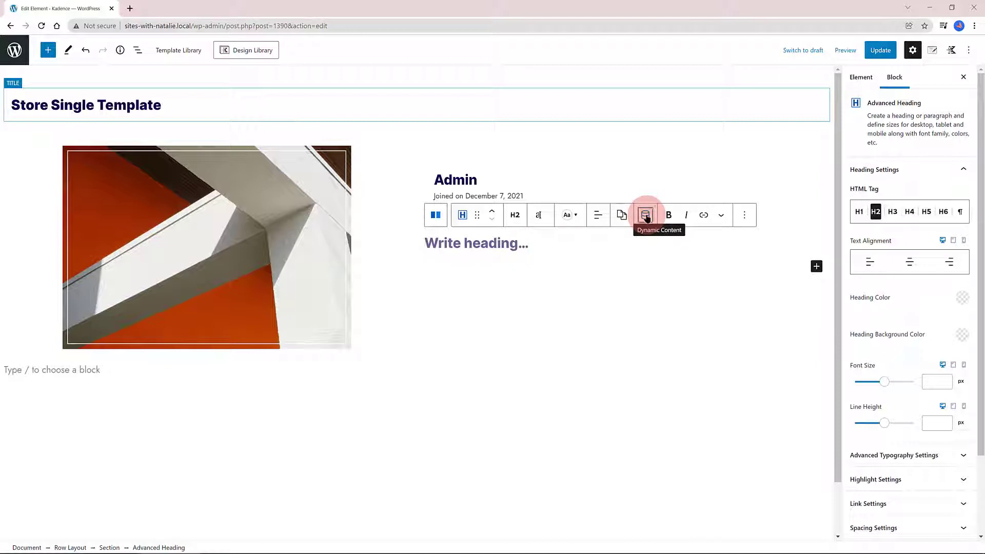
click(645, 214)
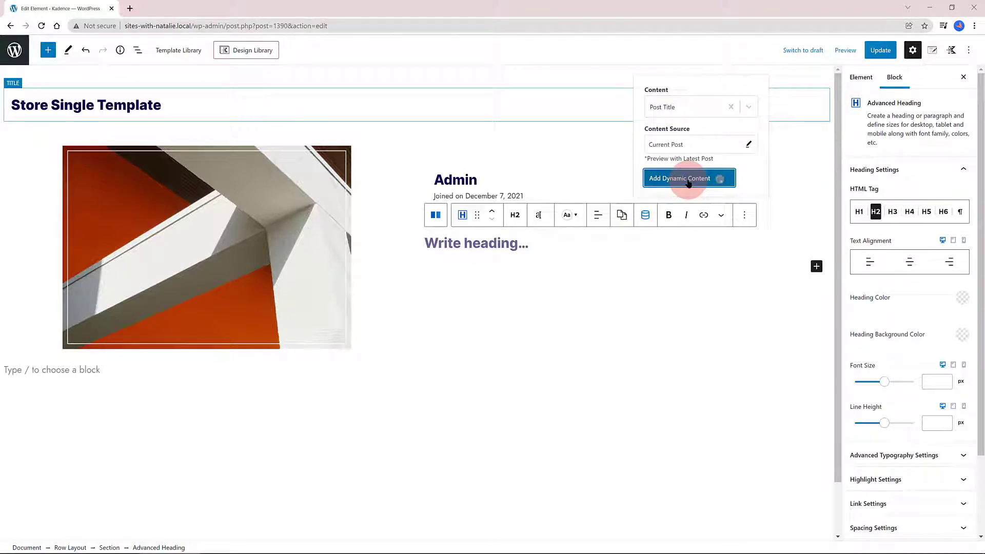
click(688, 178)
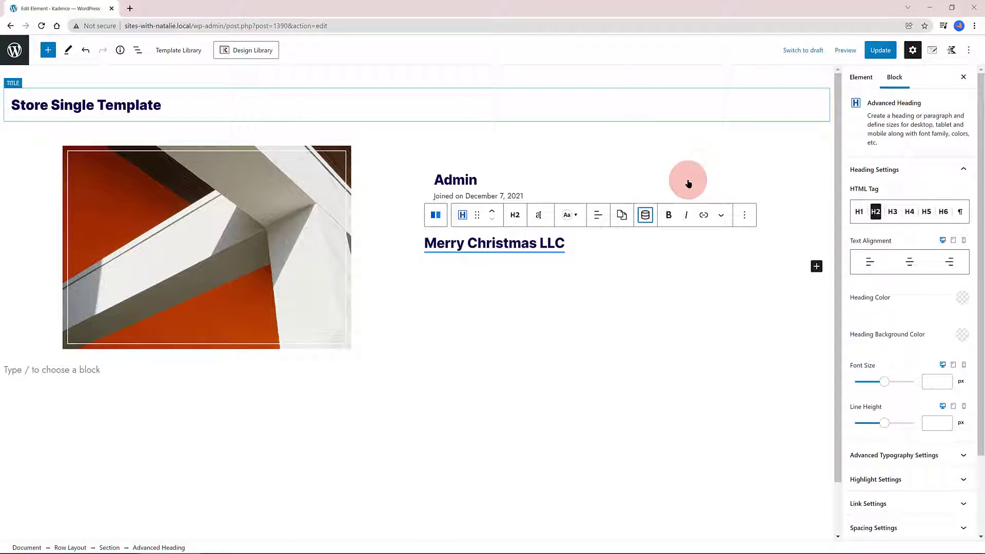
- Move the author User Info block below the title heading and start another heading
click(456, 179)
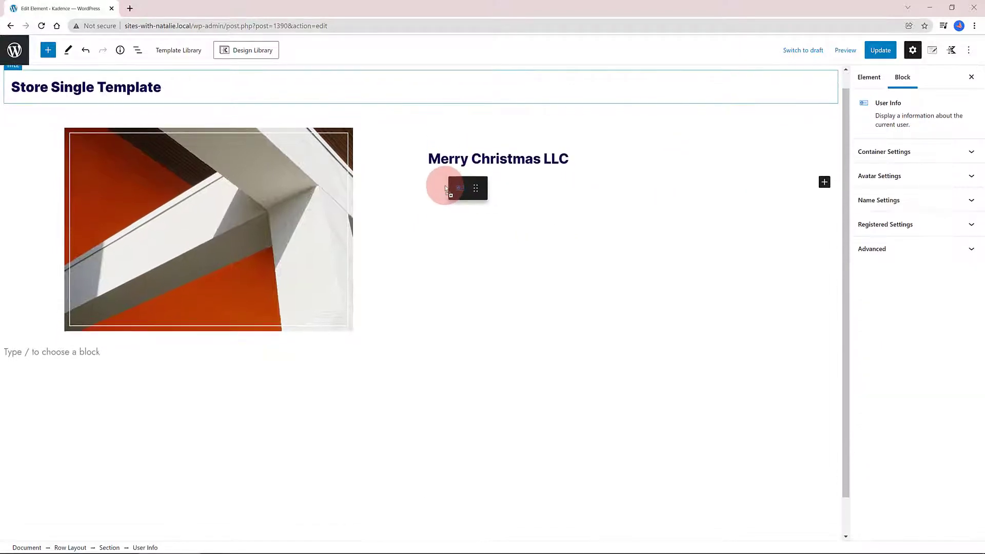
click(447, 189)
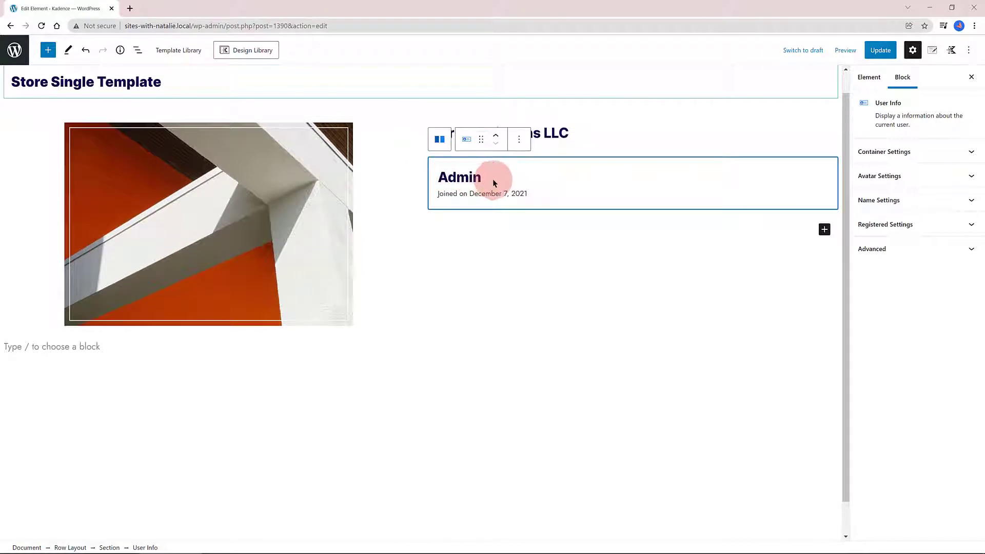
click(878, 200)
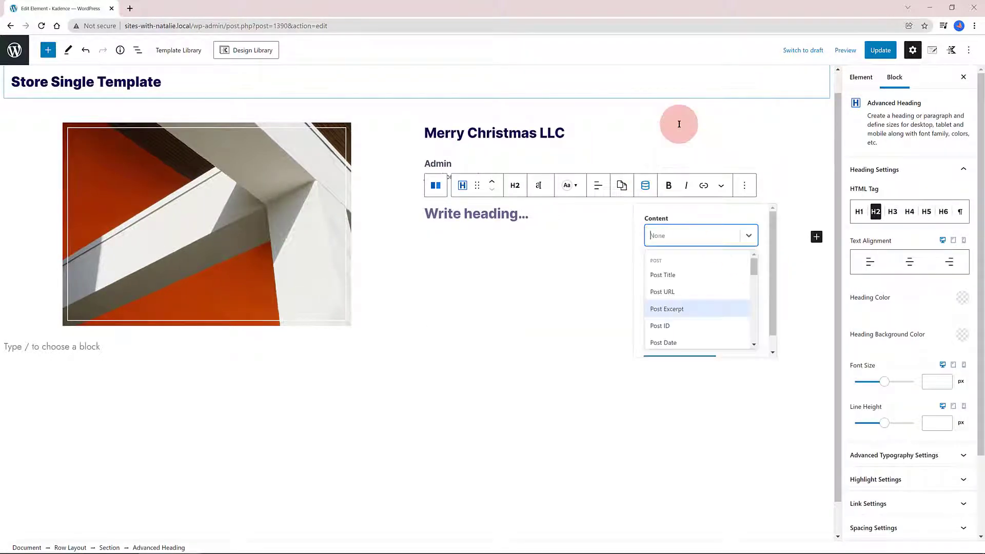
mouse_move(687, 314)
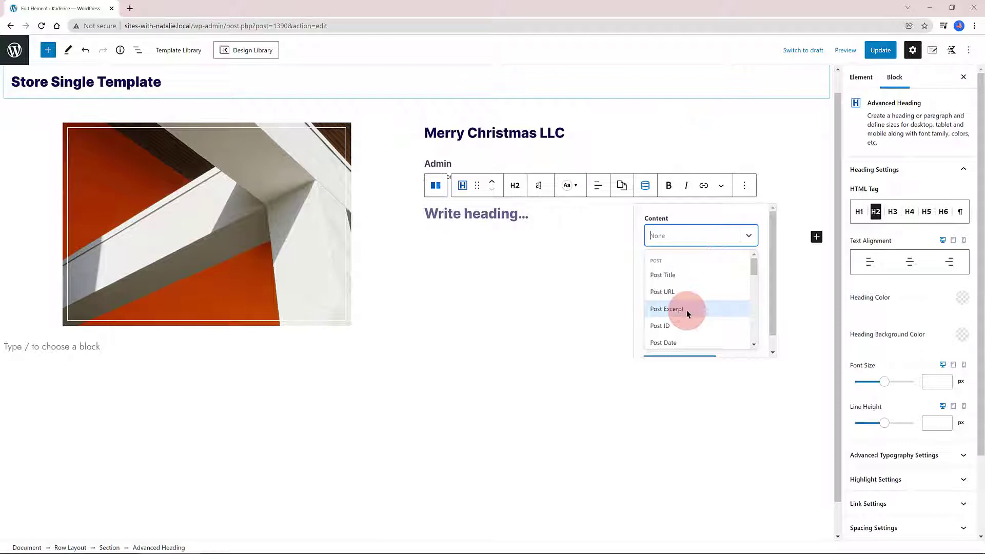
- Fill the new heading with the dynamic Post Excerpt and set its HTML tag to paragraph
click(667, 309)
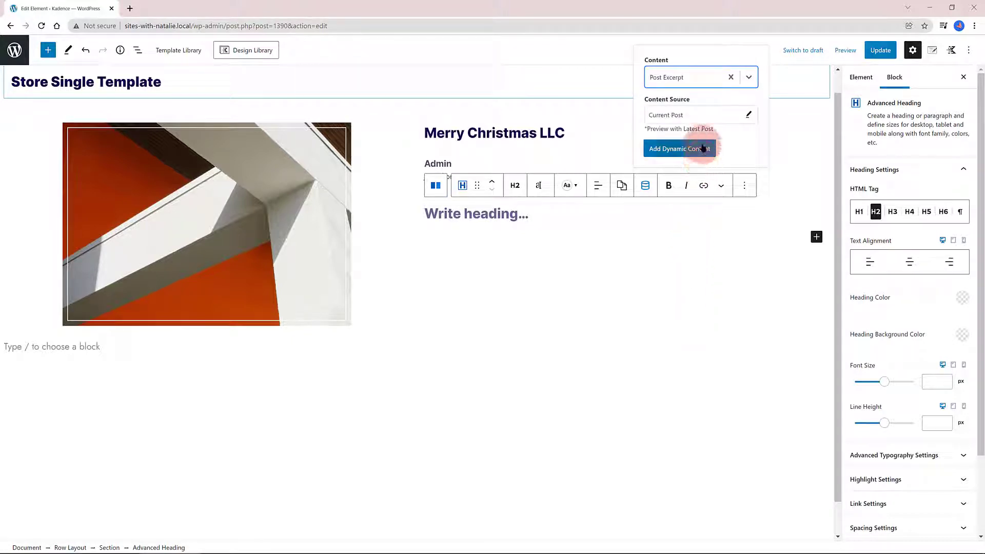
click(680, 148)
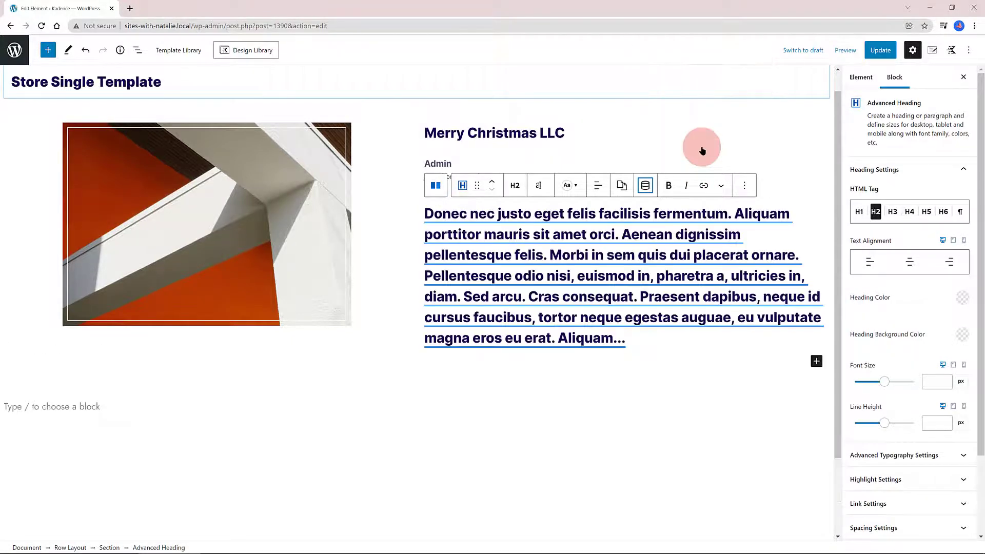
mouse_move(777, 164)
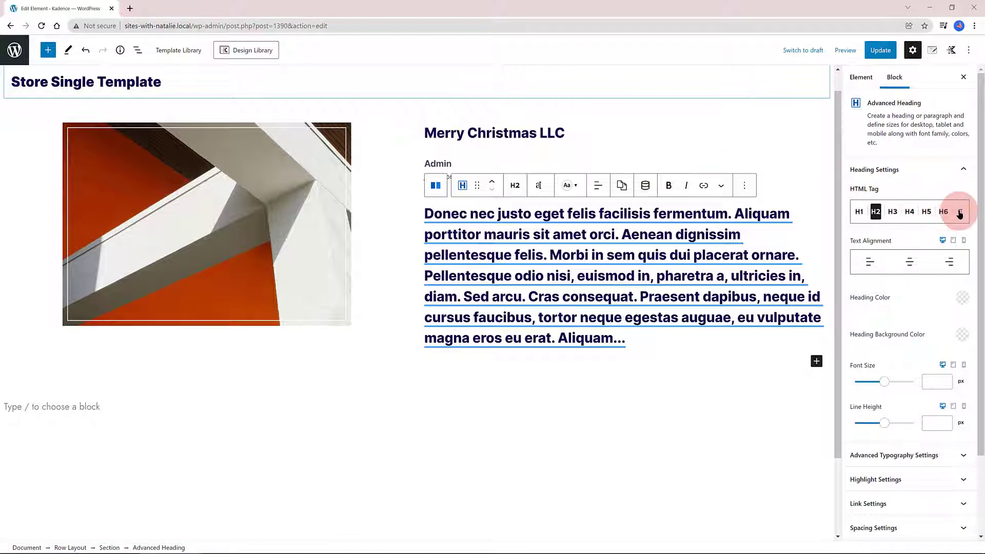
click(960, 212)
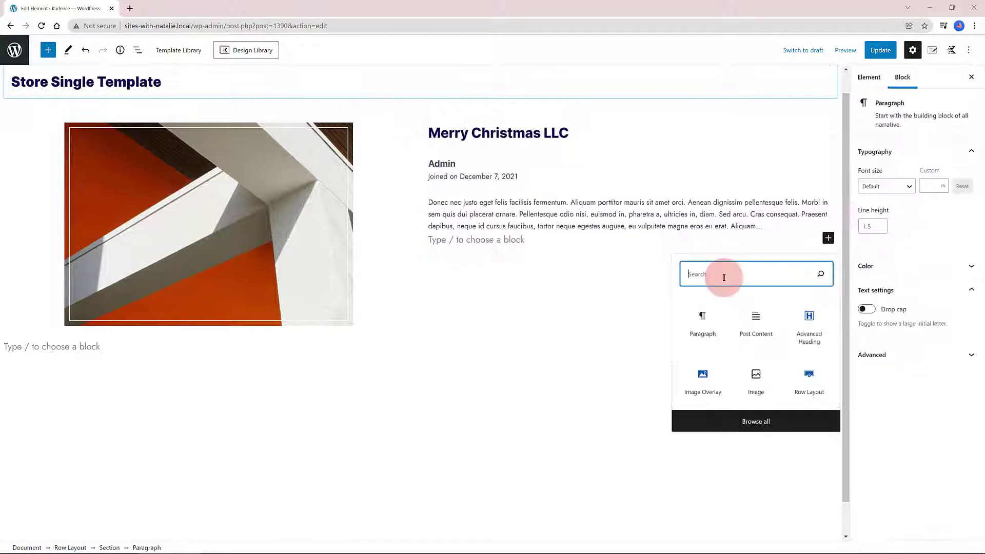
text(icon)
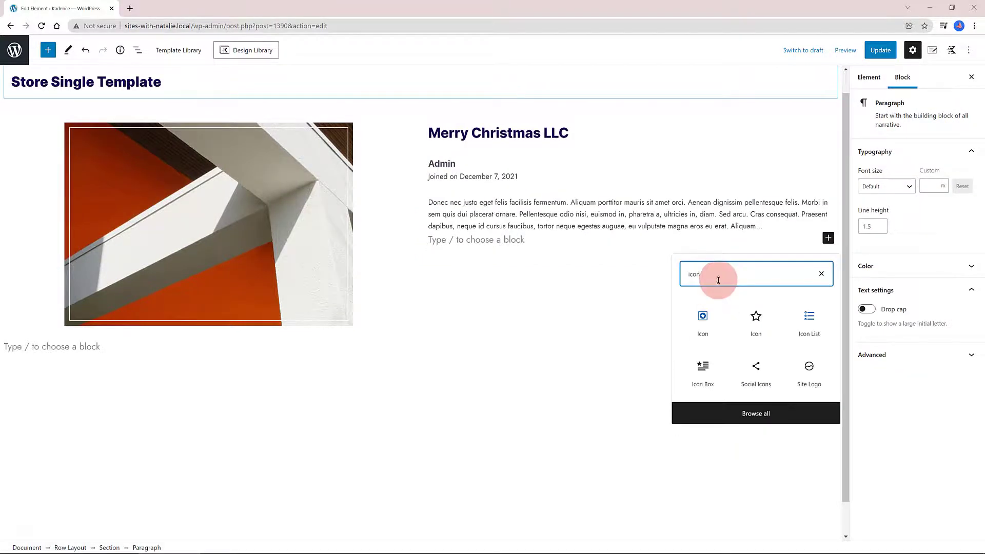
click(810, 315)
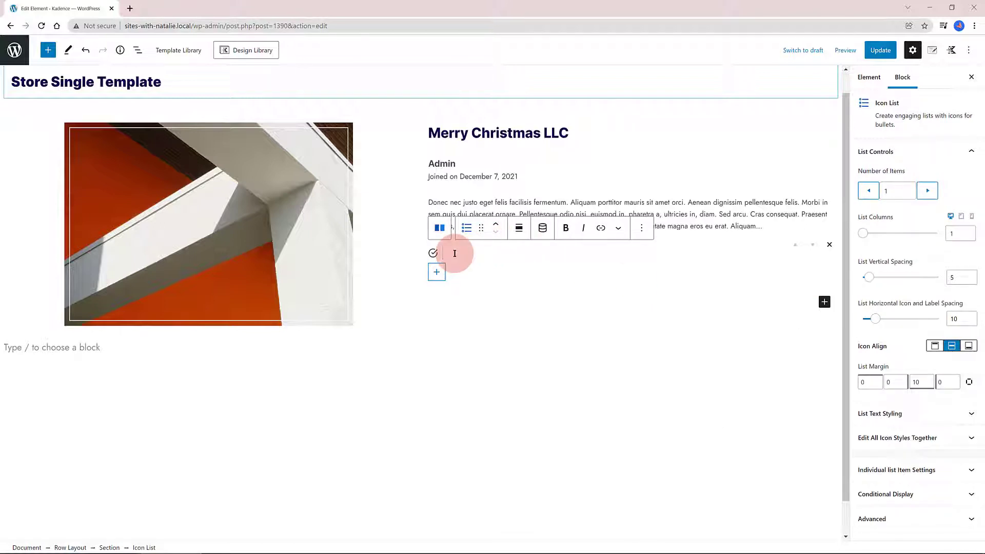
mouse_move(542, 228)
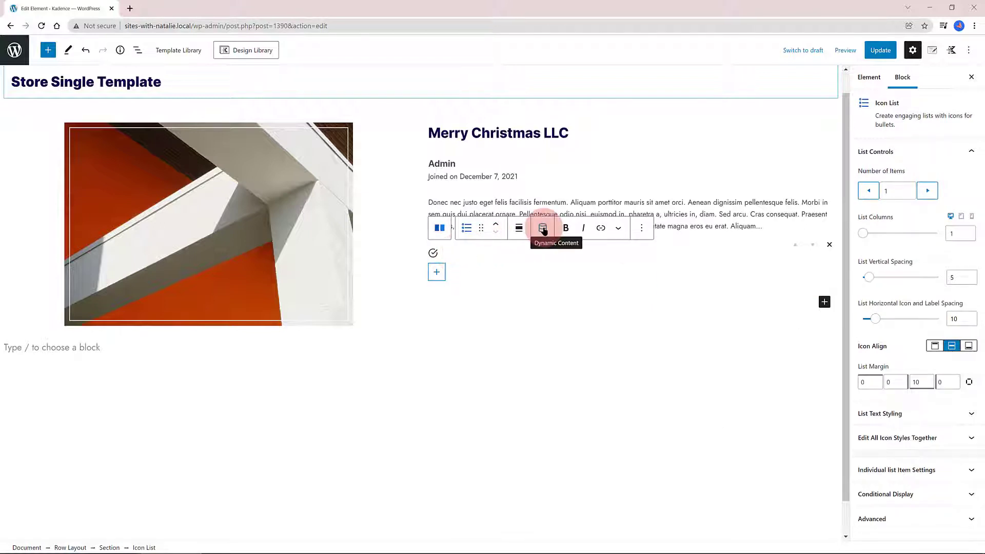
click(542, 228)
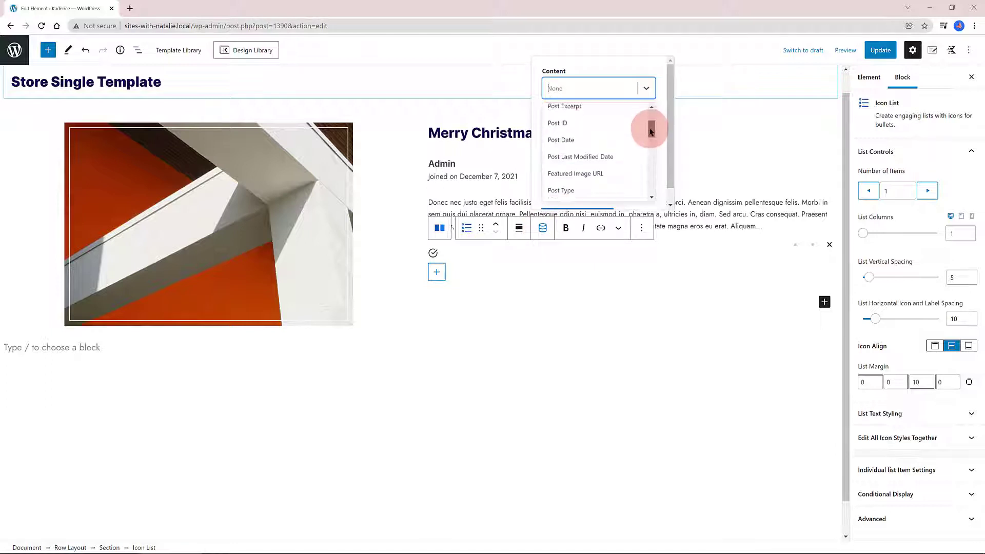
scroll(down, 3)
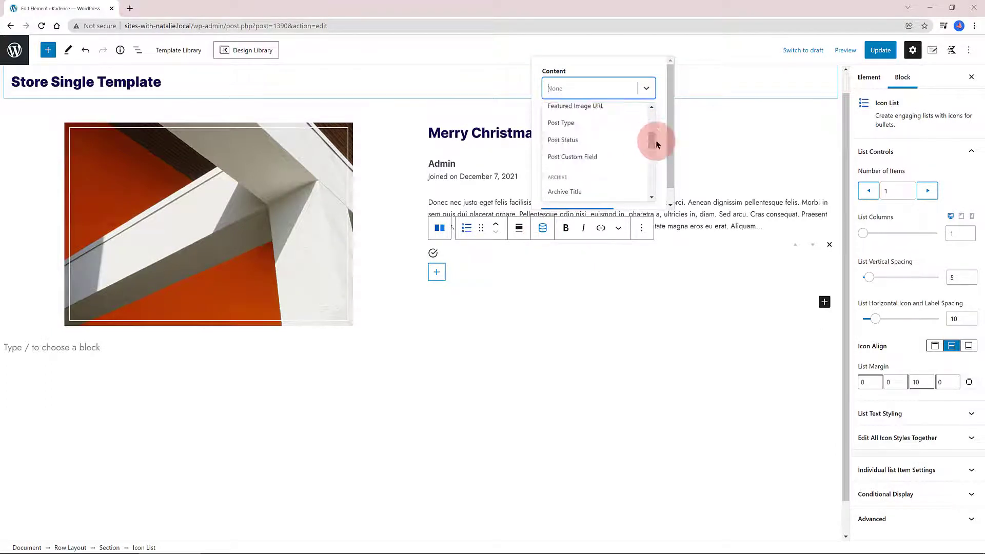
click(572, 156)
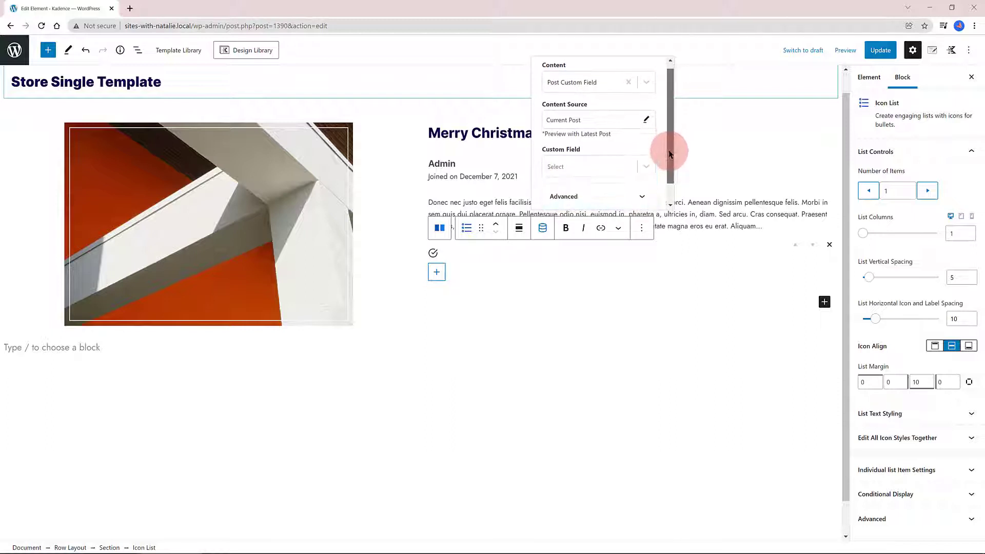
click(898, 438)
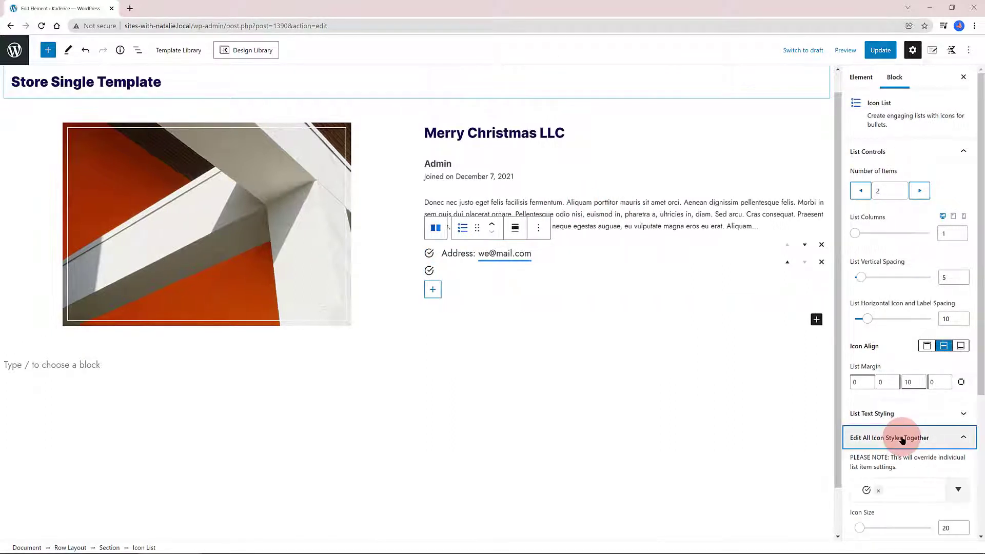
- Change every icon list bullet to a right arrow via the shared icon styles
scroll(down, 3)
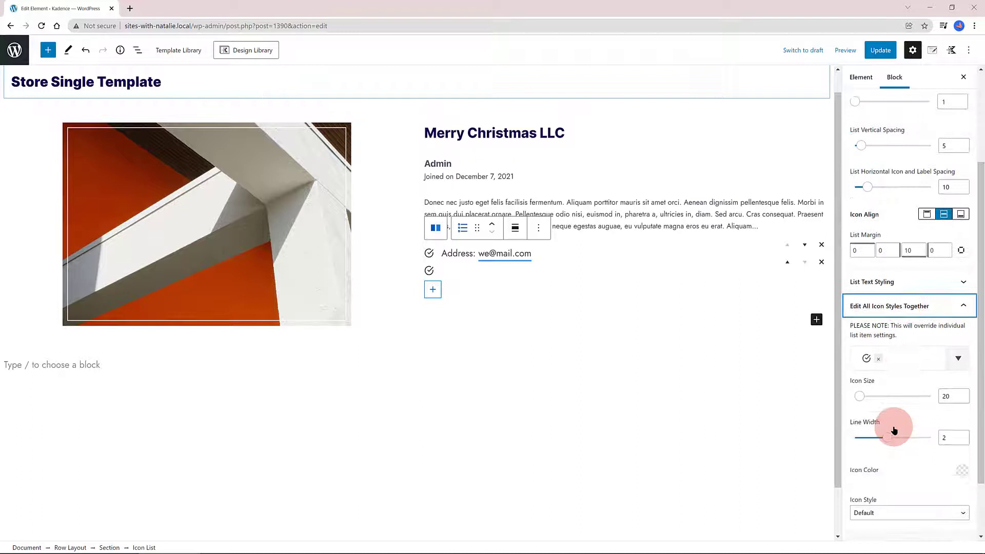
click(959, 358)
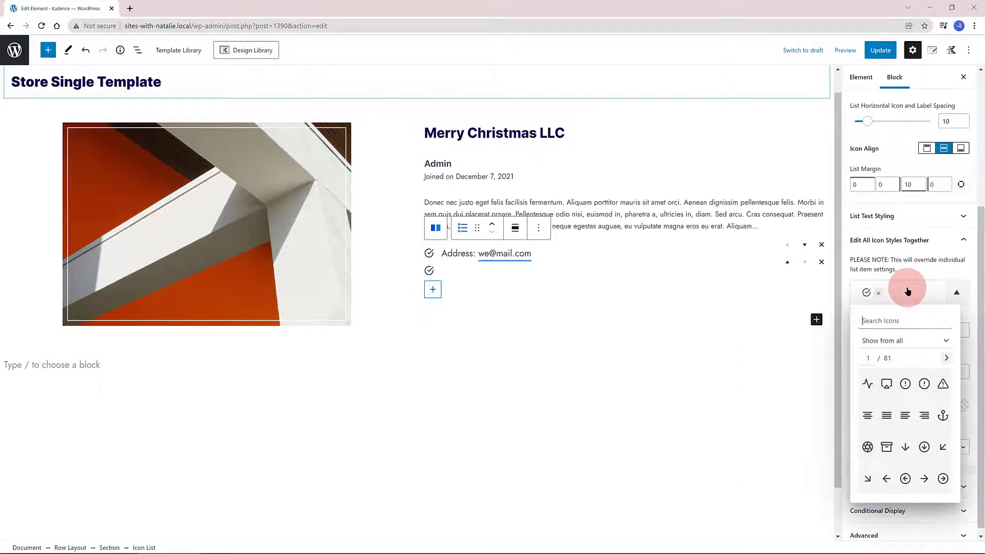
click(925, 479)
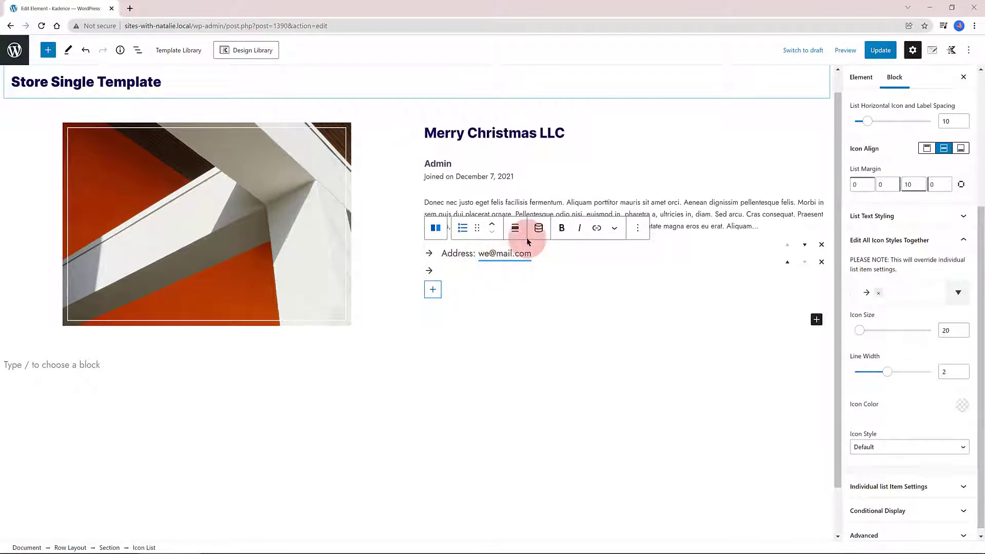
- Link a list item to the store_details_0_phone custom field (936123569) and update the template
click(539, 227)
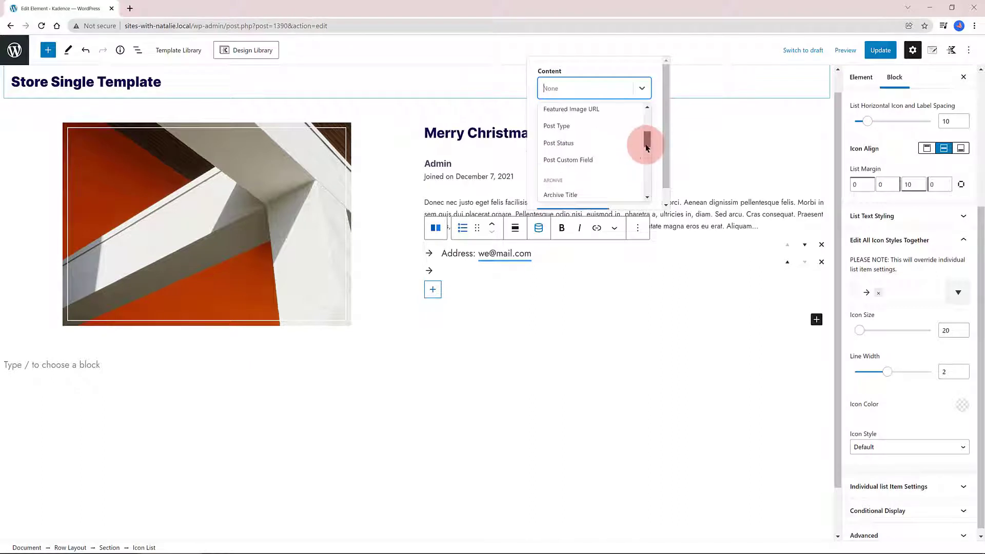
click(567, 160)
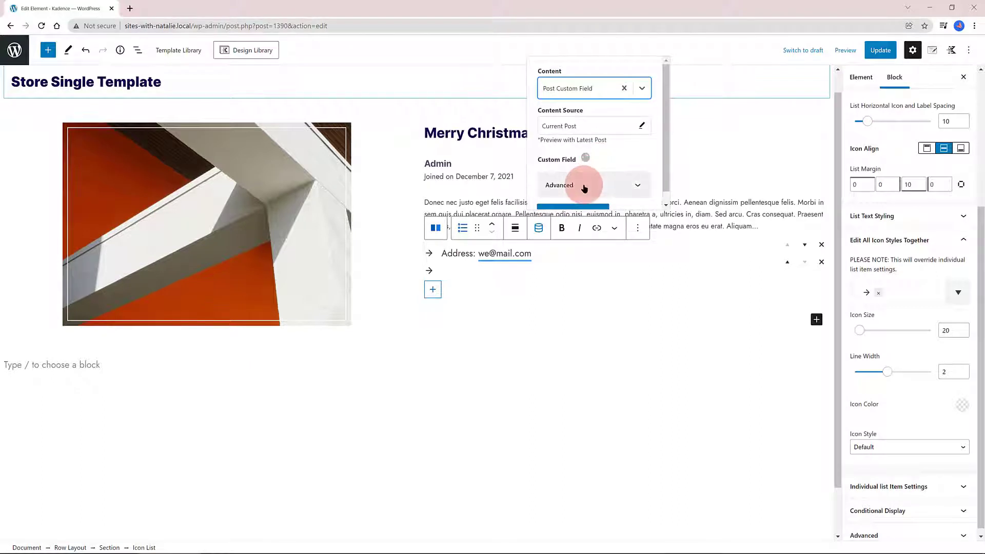
mouse_move(593, 119)
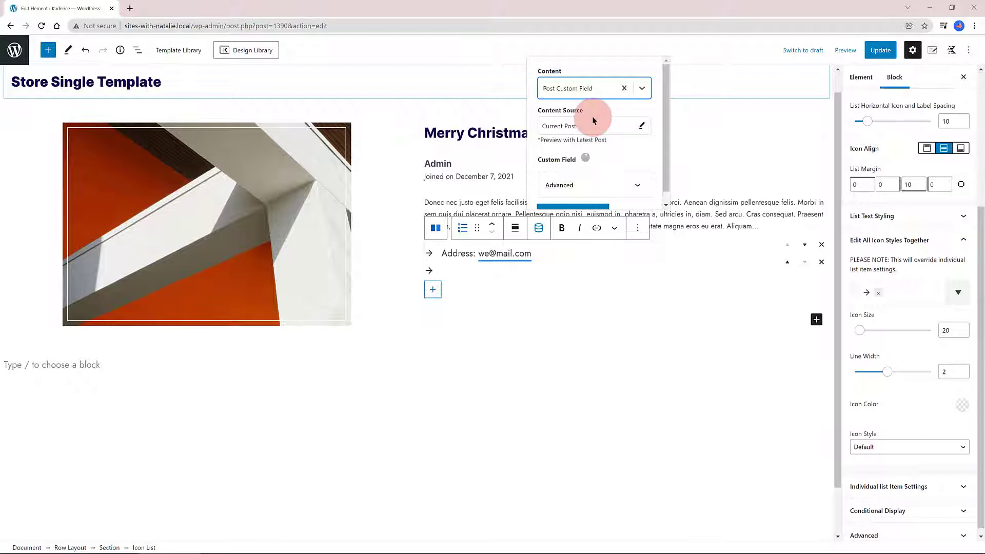
click(585, 158)
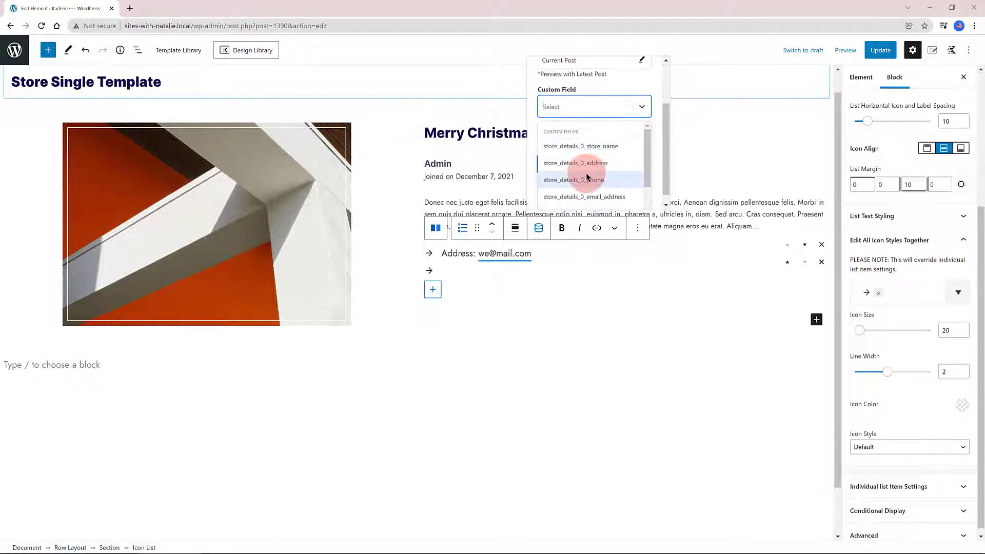
click(573, 180)
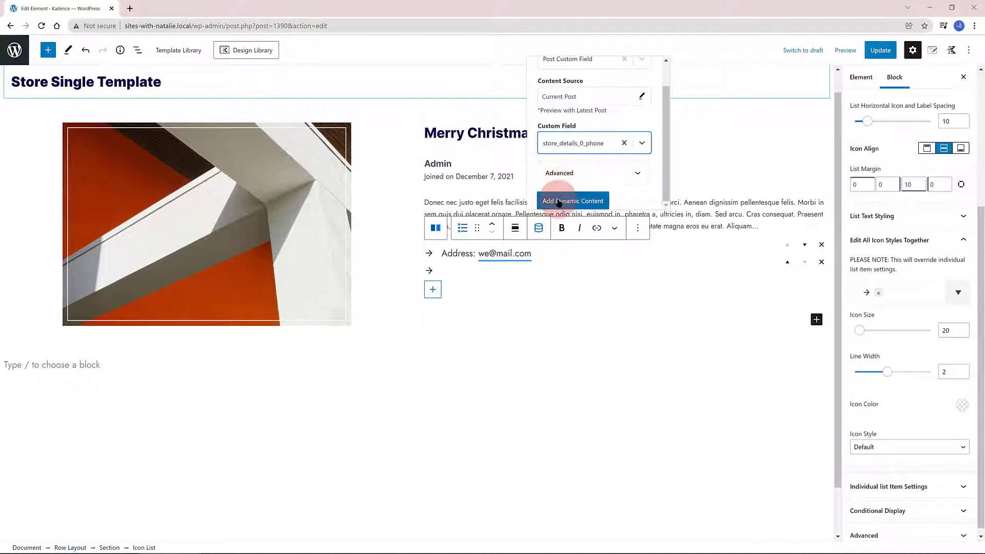
click(572, 200)
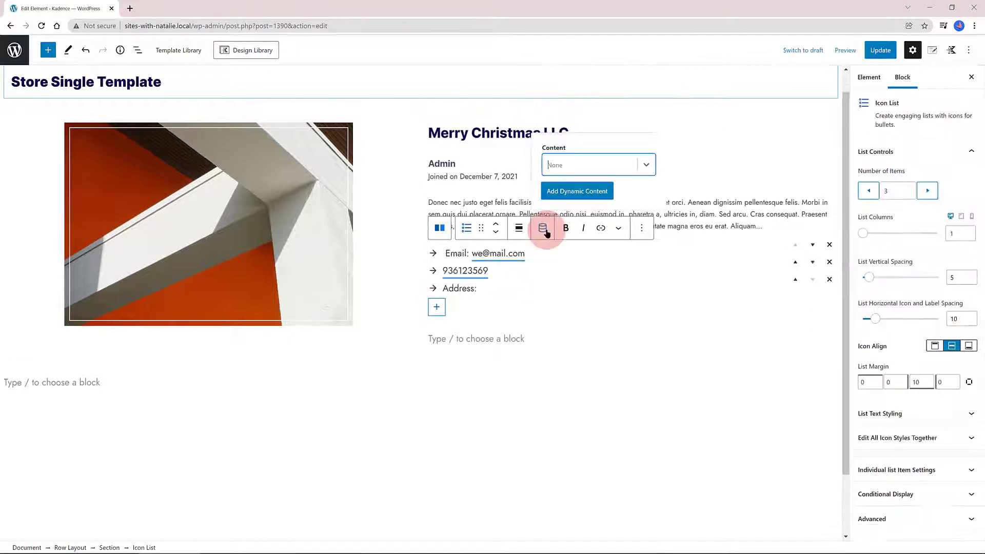
click(880, 50)
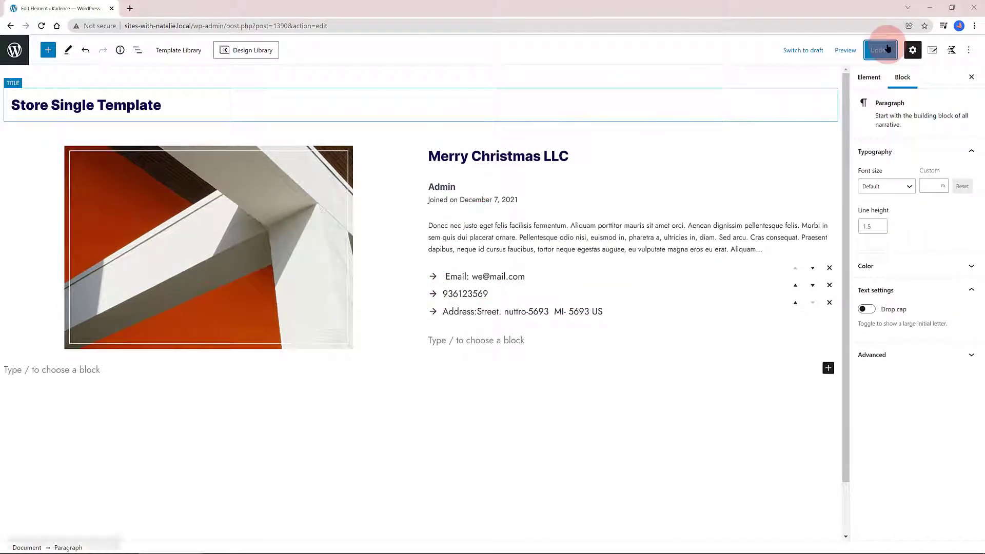
- View the live Merry Christmas LLC store page, then return to the Kadence Elements list
click(880, 49)
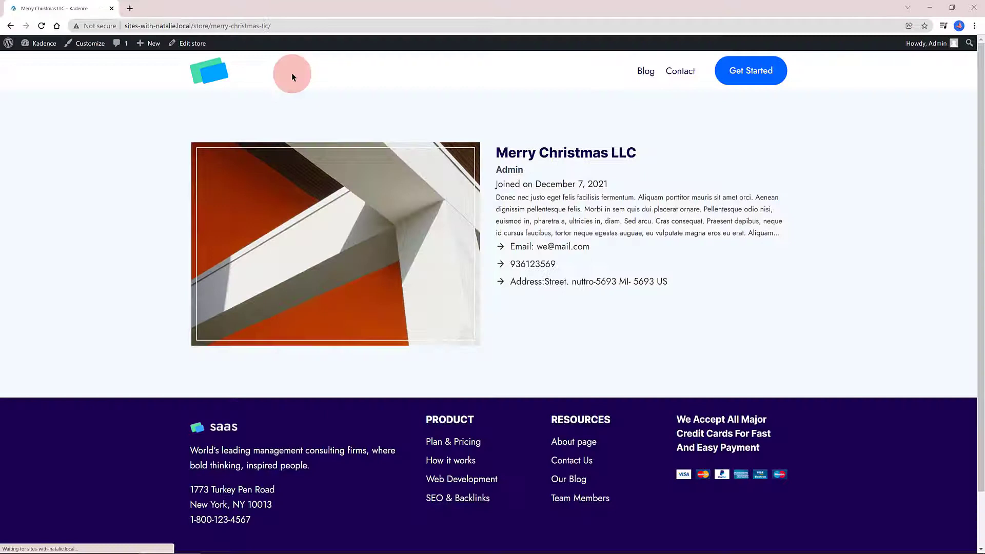
mouse_move(572, 344)
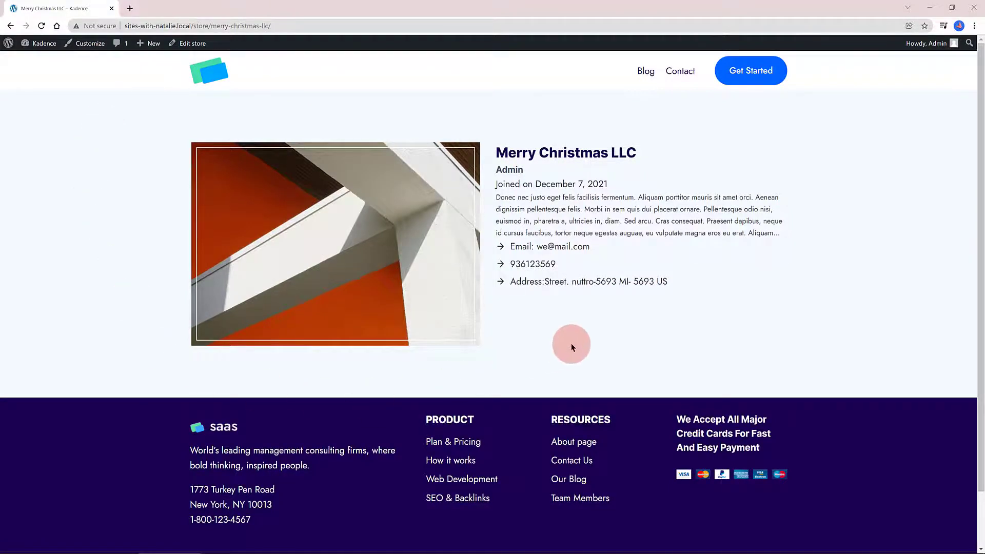
mouse_move(502, 315)
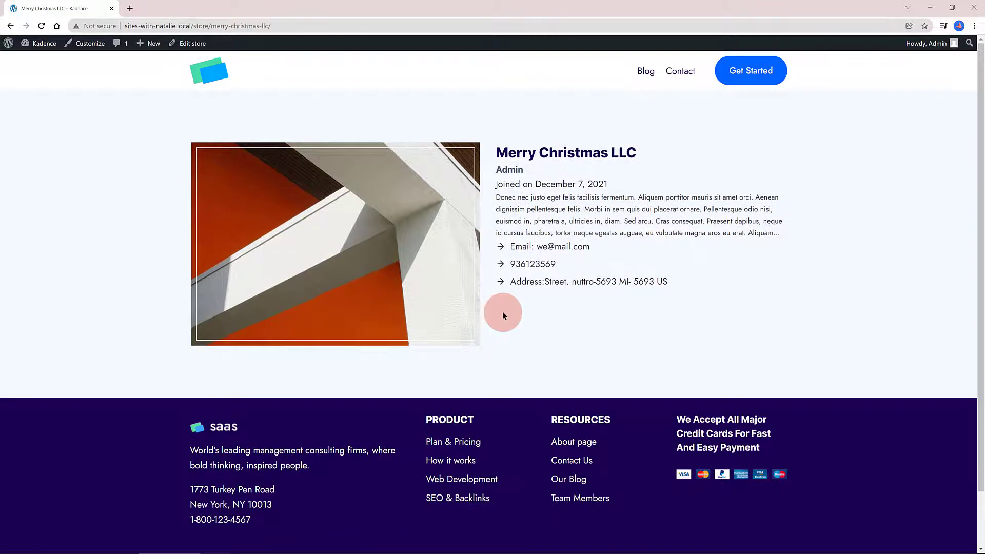
click(45, 43)
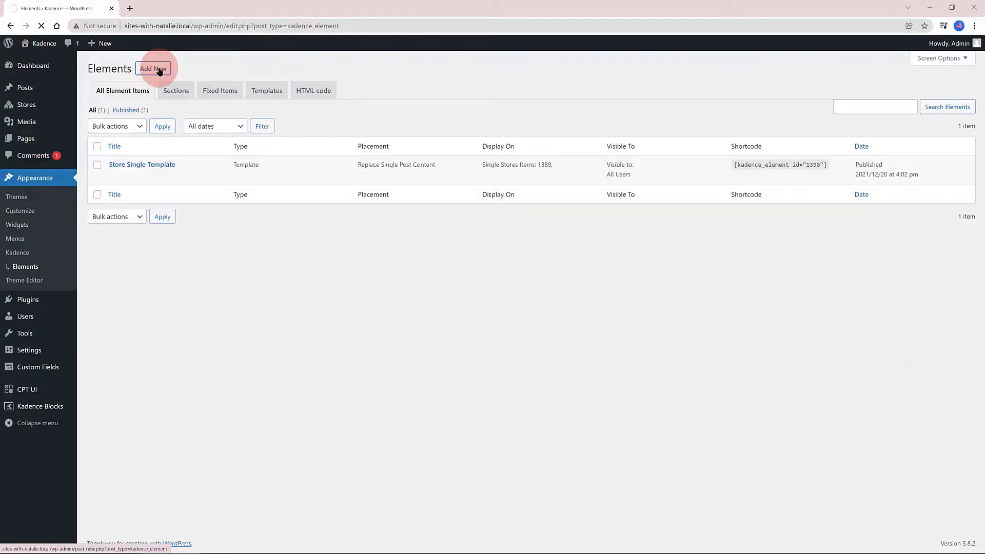
- Create a new Template element and set its Preview Settings to Stores posts
click(153, 68)
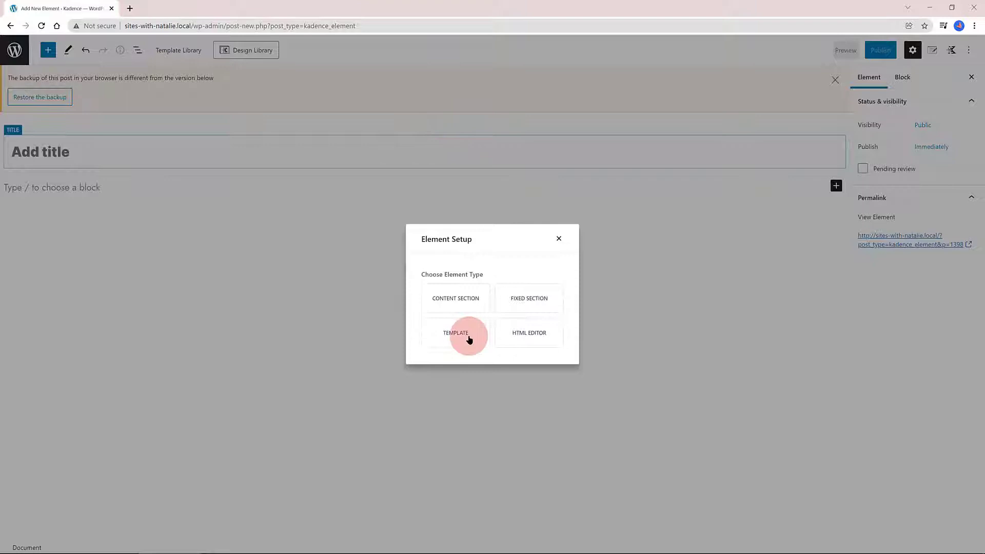
click(456, 333)
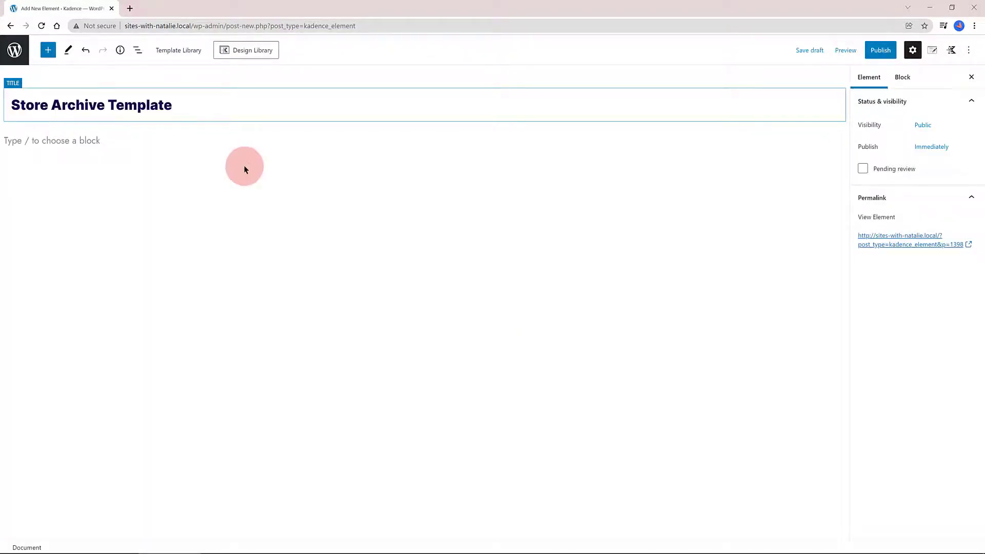
mouse_move(932, 51)
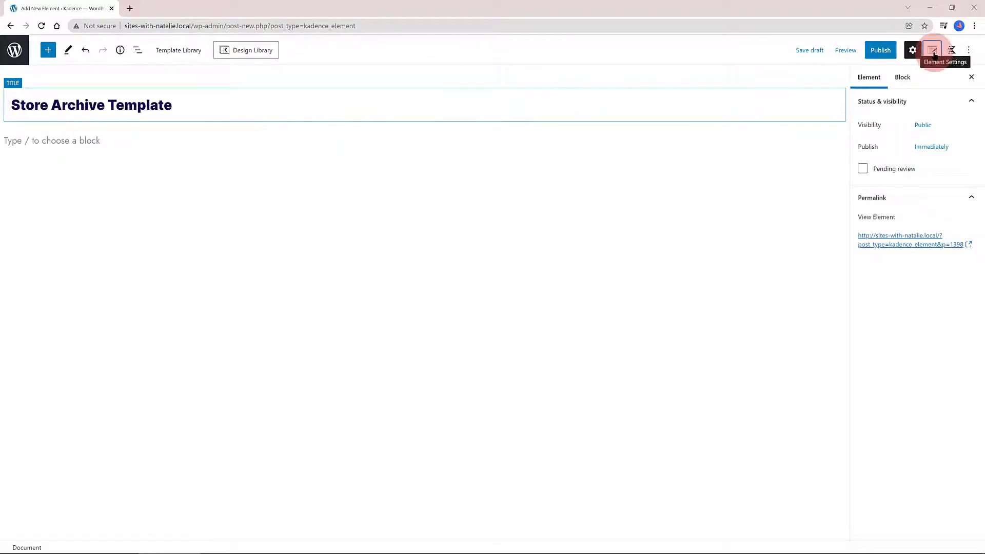
click(933, 50)
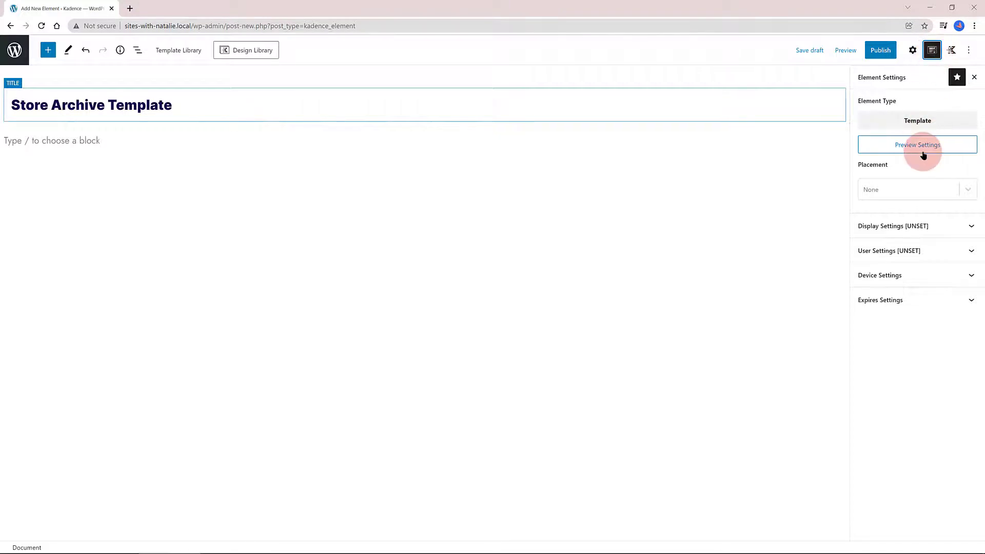
click(916, 144)
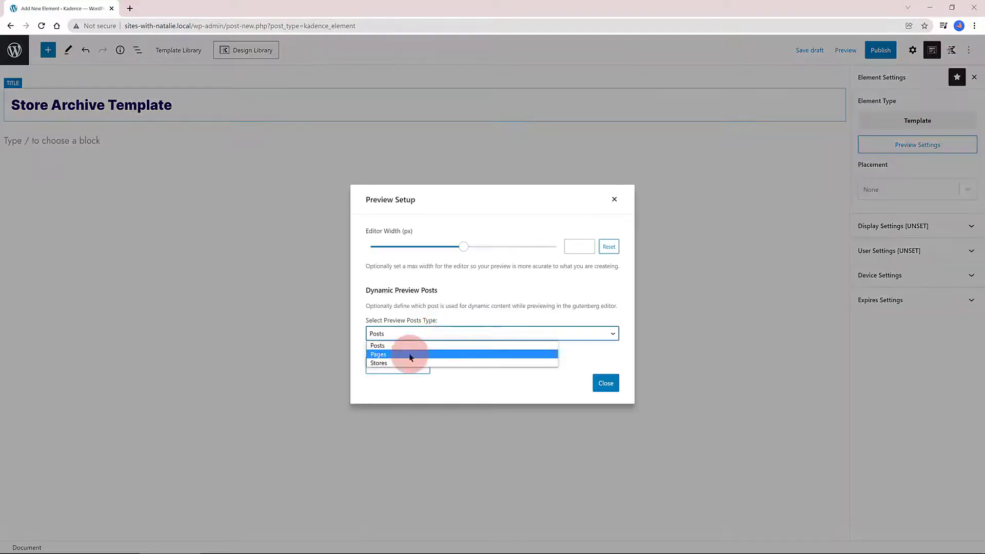
click(378, 354)
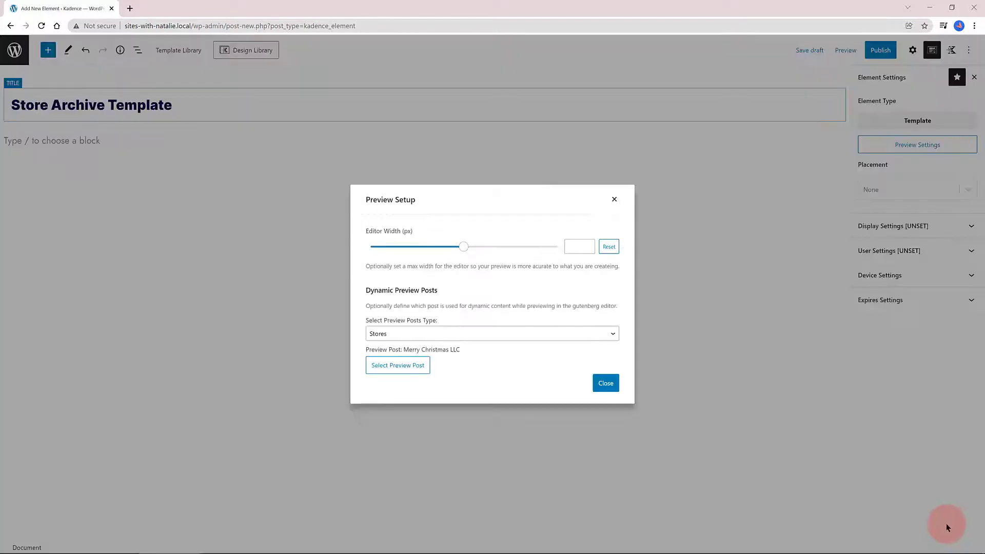
click(604, 383)
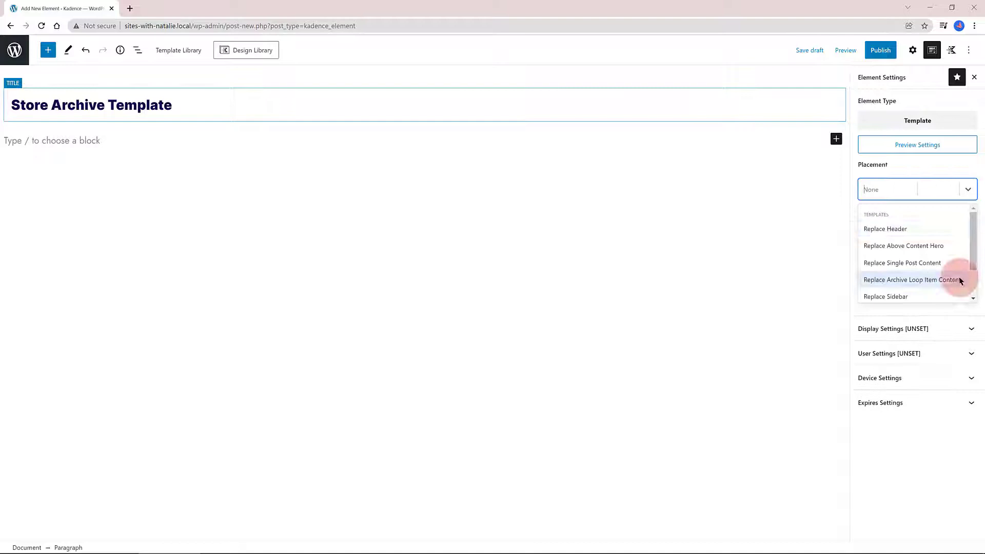
- Set Placement to Replace Archive Loop Item Content, shown on the Stores Archive
click(910, 279)
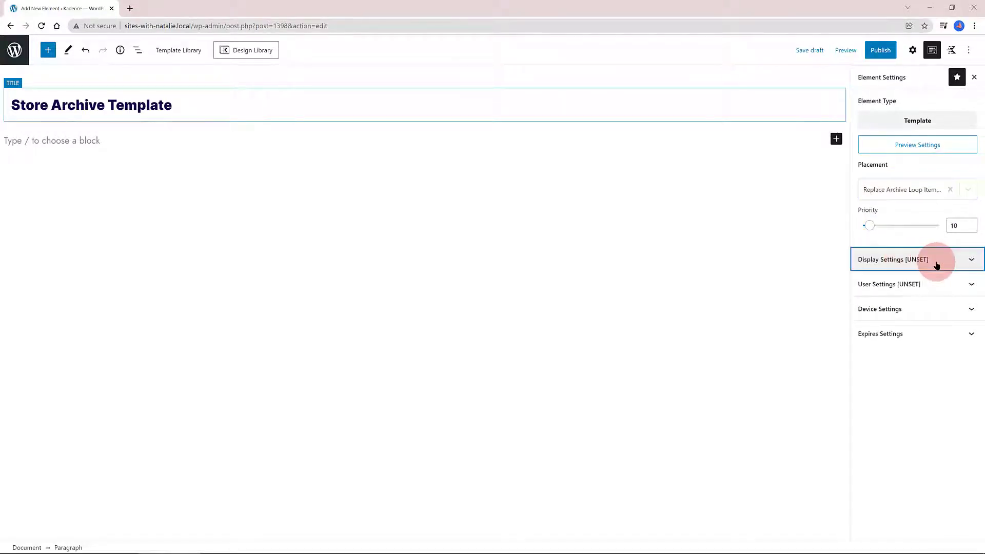
click(917, 258)
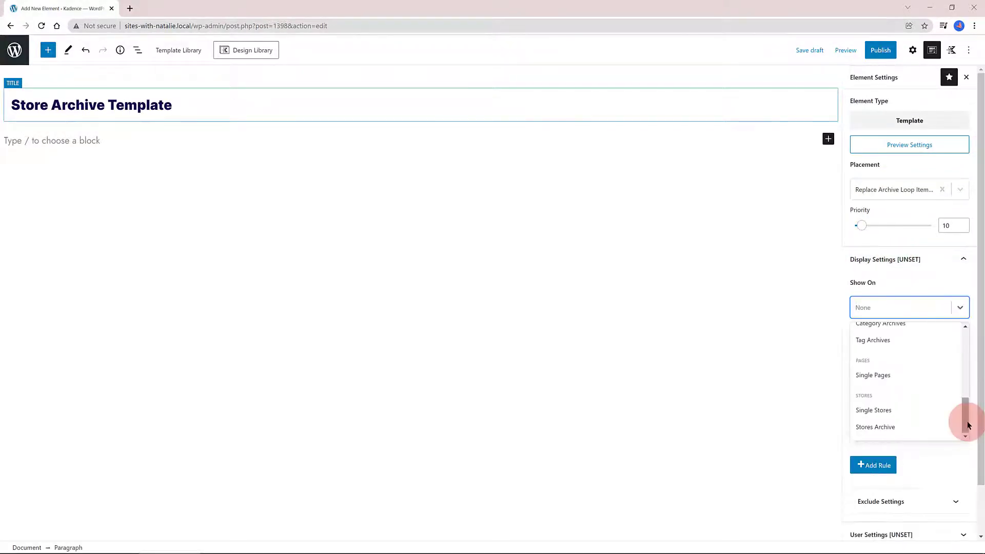
click(875, 427)
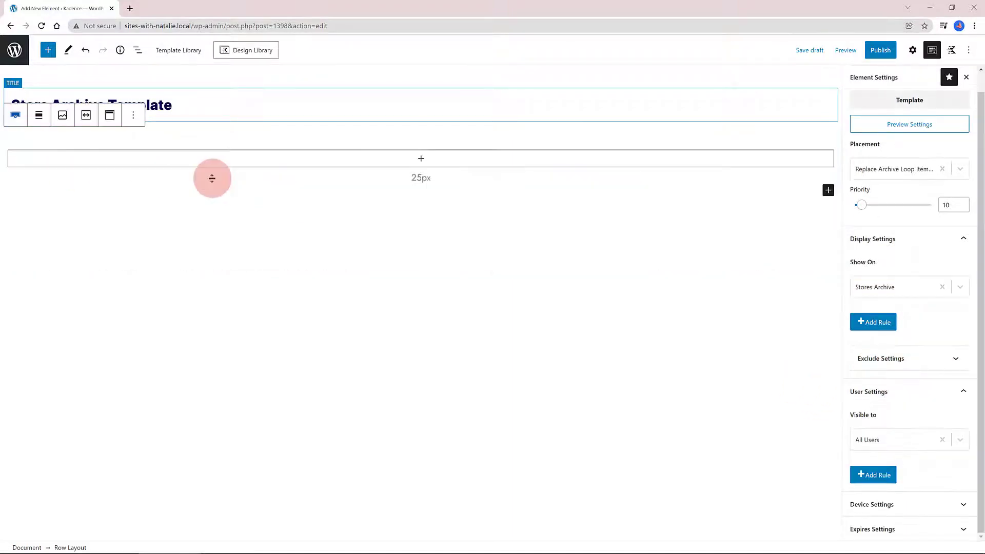
- Add an Advanced Heading in the row showing the dynamic Post Title
click(421, 158)
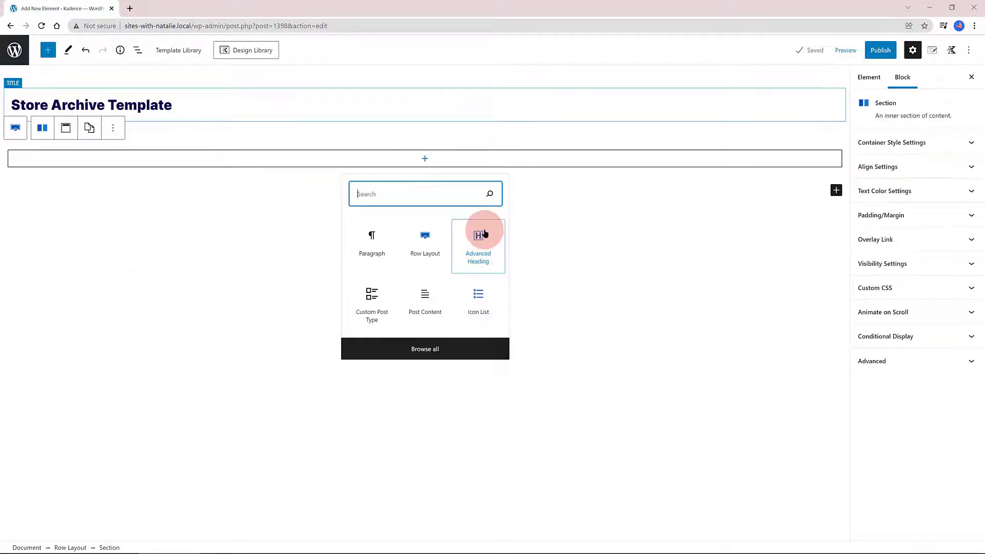
click(477, 242)
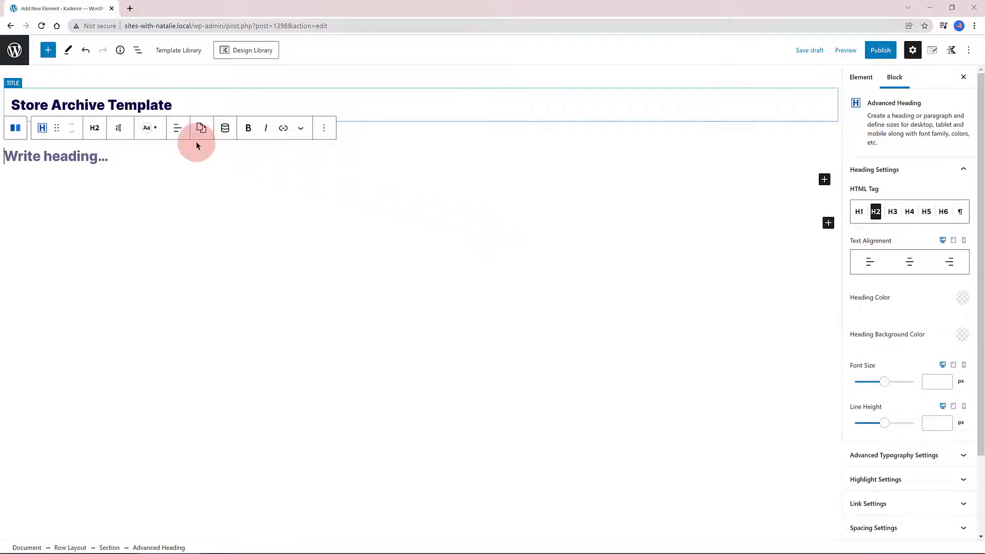
mouse_move(225, 128)
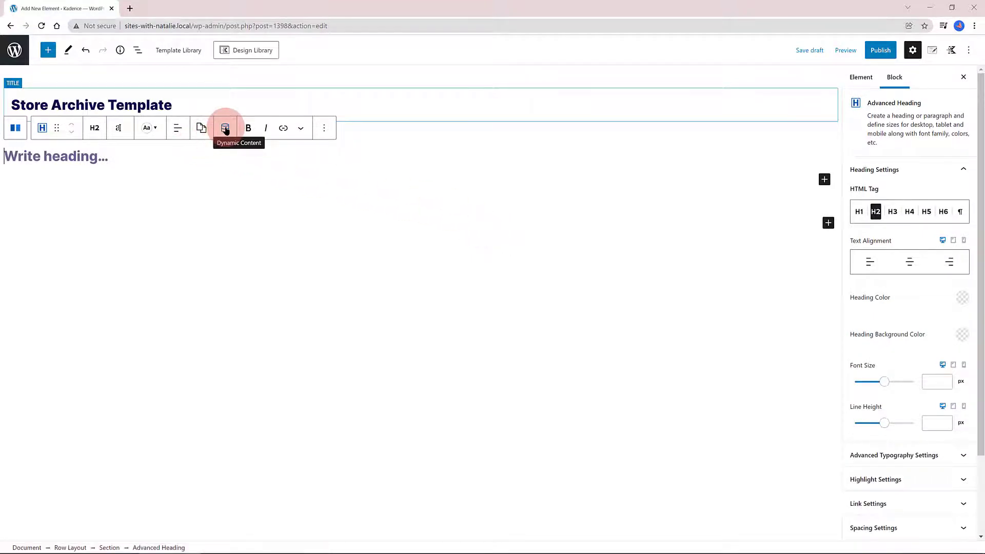
click(224, 128)
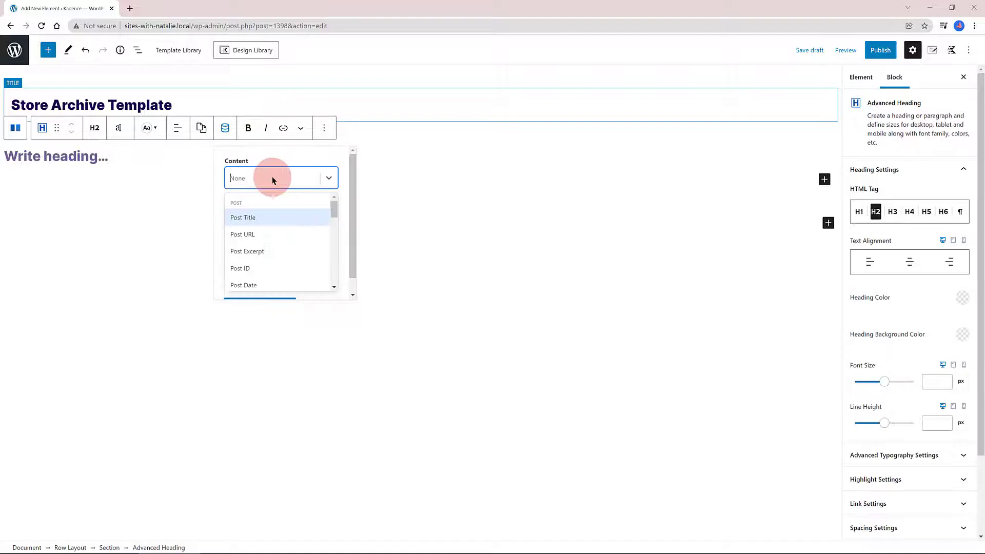
mouse_move(270, 234)
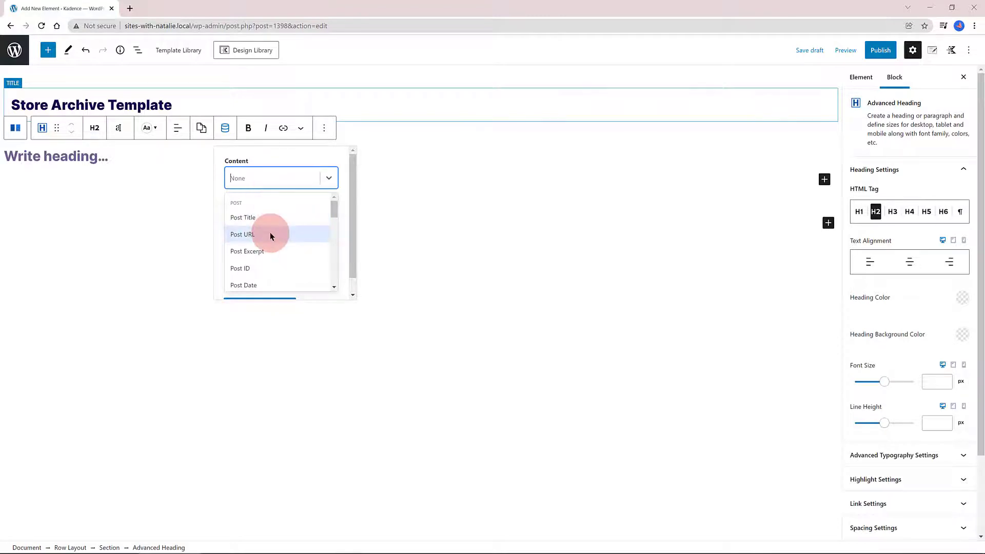
click(242, 218)
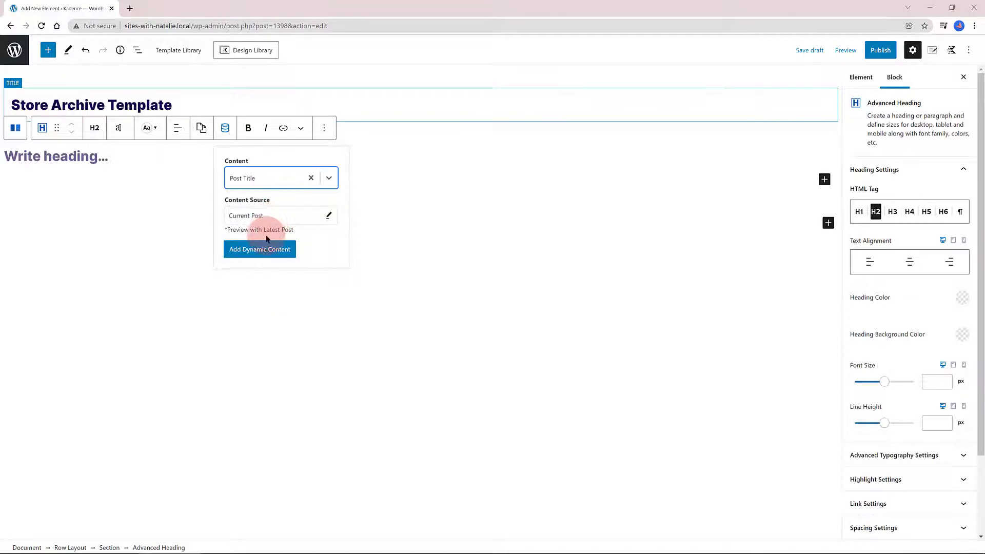
click(259, 249)
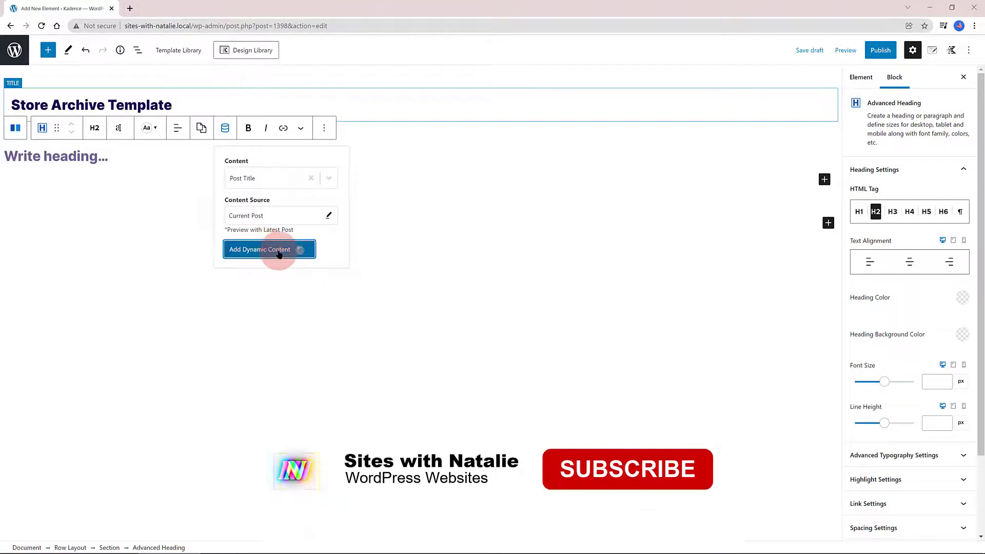
click(268, 249)
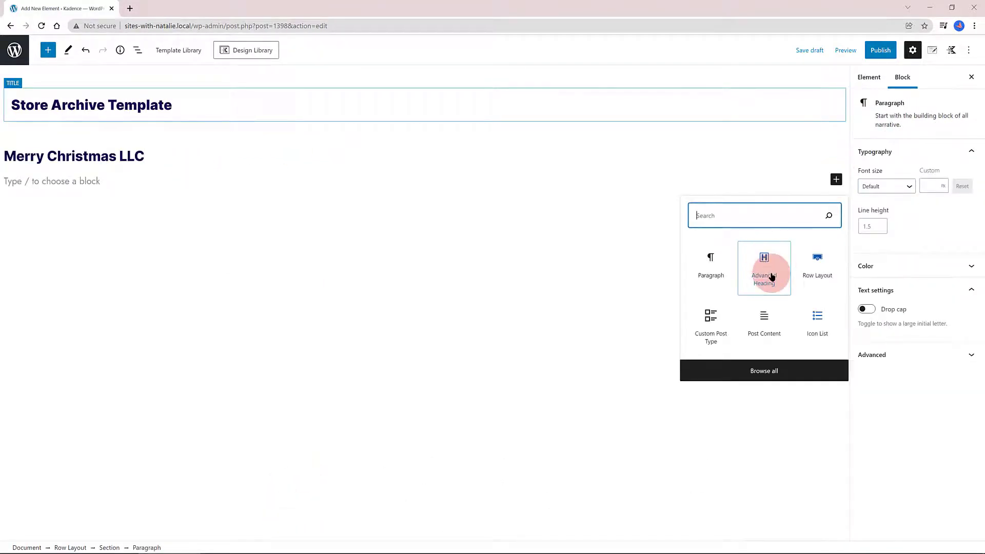
- Add a second heading below the title filled with the dynamic Post Excerpt
click(763, 268)
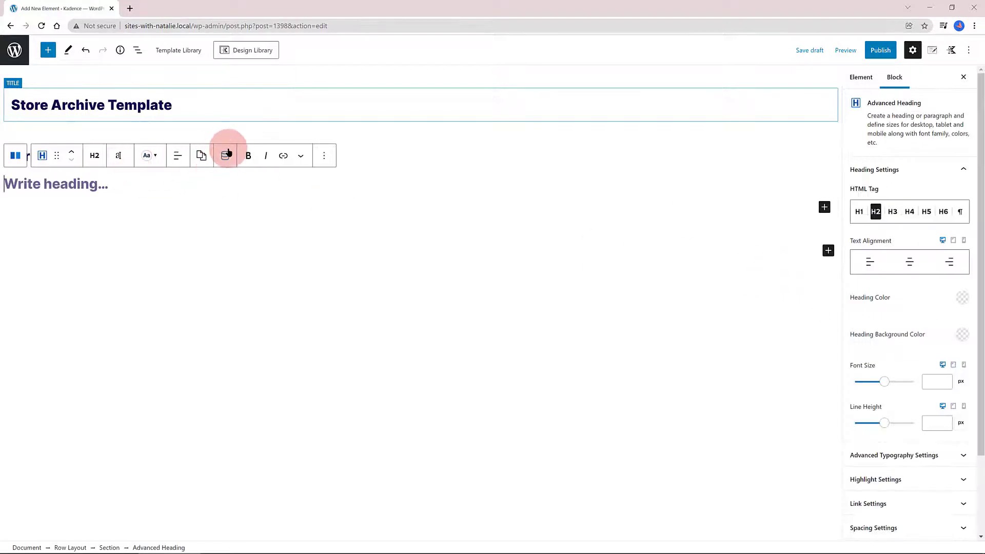
click(225, 155)
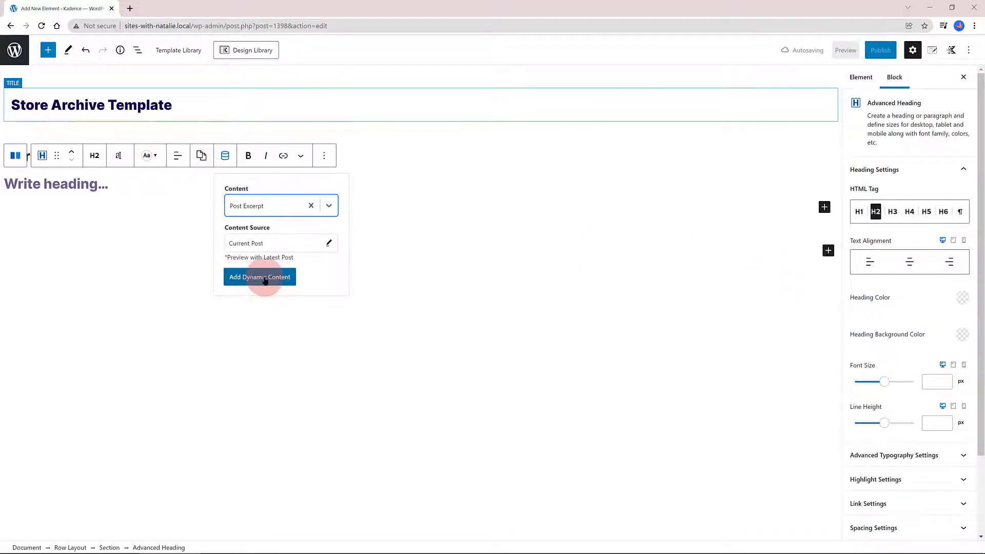
click(260, 277)
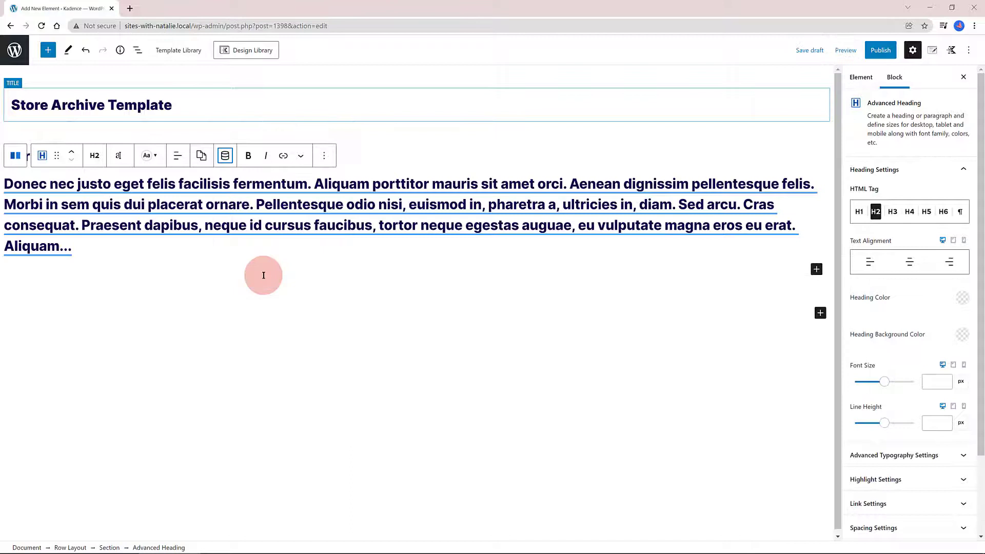
click(961, 211)
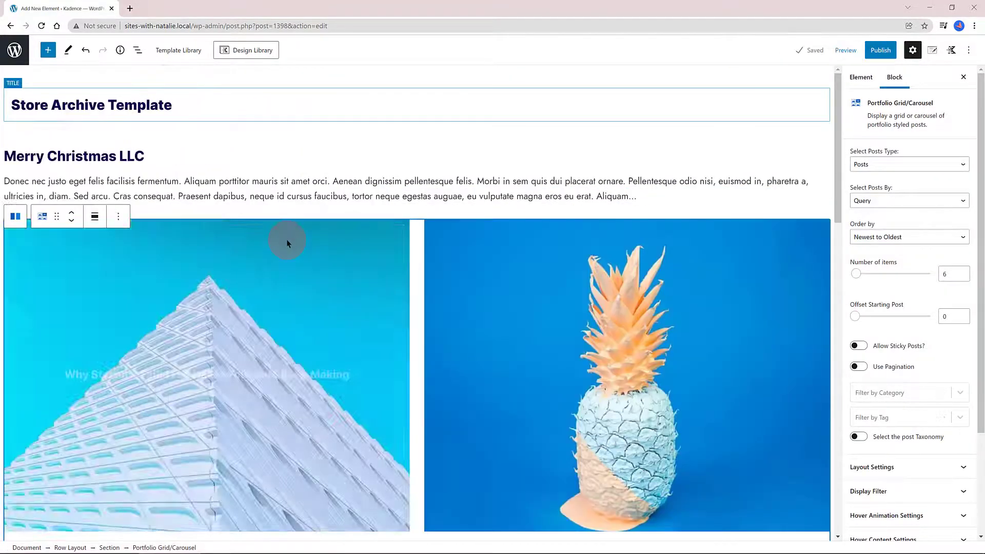
- Set the Portfolio Grid to Stores post type, selected by Query, newest to oldest
click(908, 165)
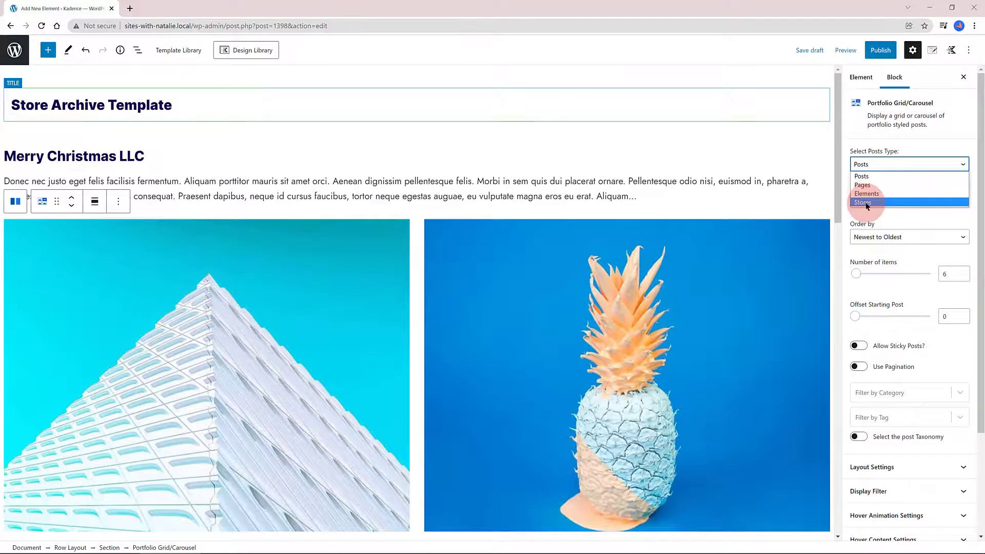
click(862, 202)
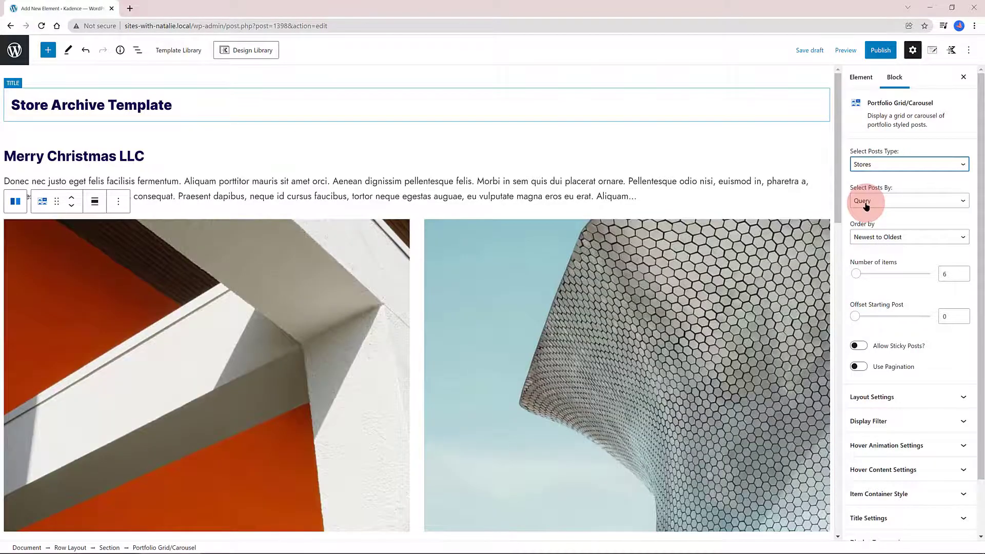
click(908, 200)
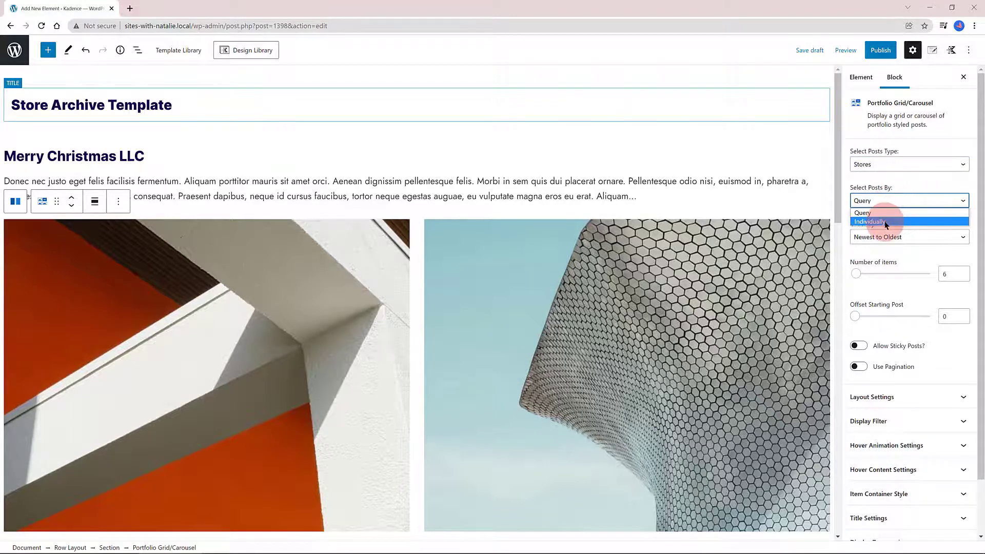
click(869, 222)
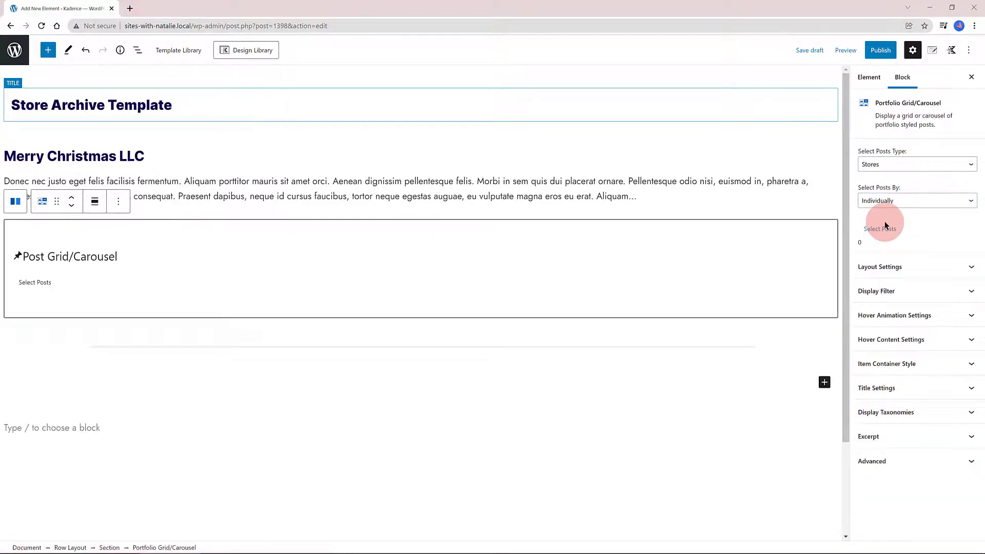
click(916, 200)
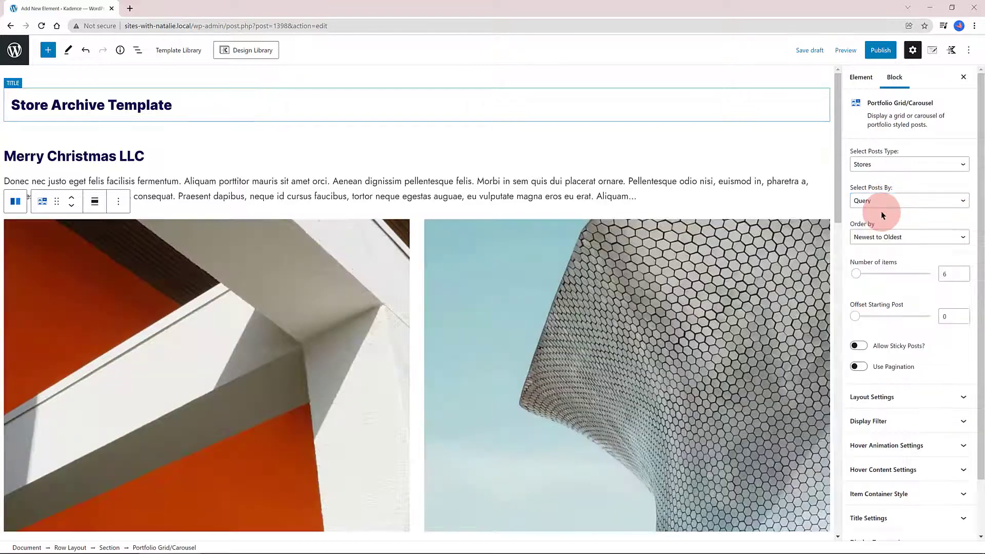
scroll(down, 3)
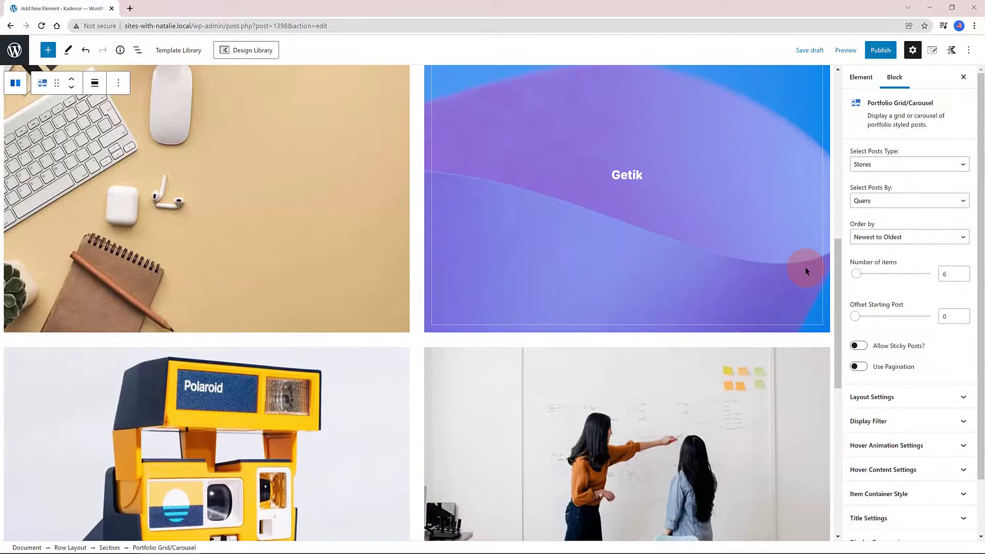
scroll(up, 3)
text(/)
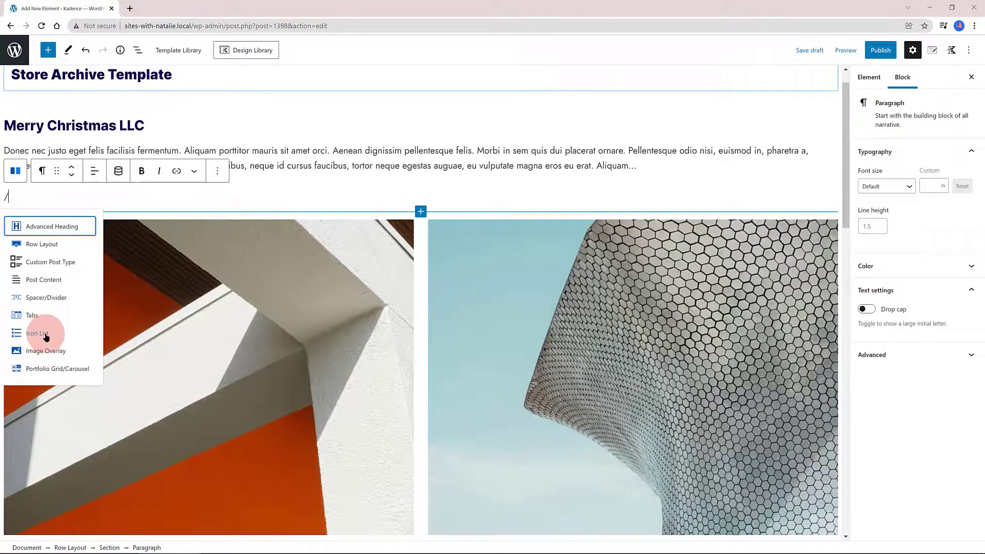
- Insert an Icon List with arrow bullets and link its item to a store-detail custom field
click(37, 333)
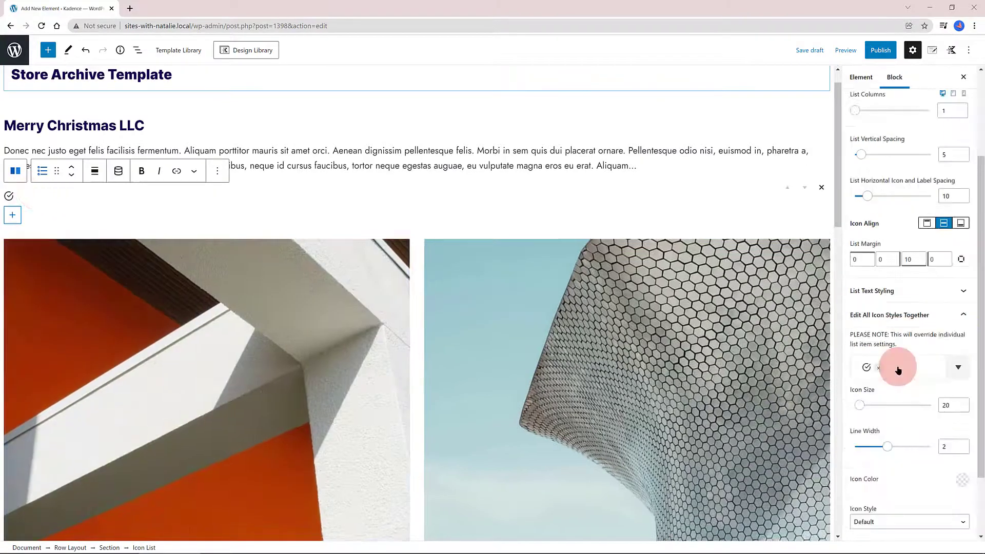
click(959, 367)
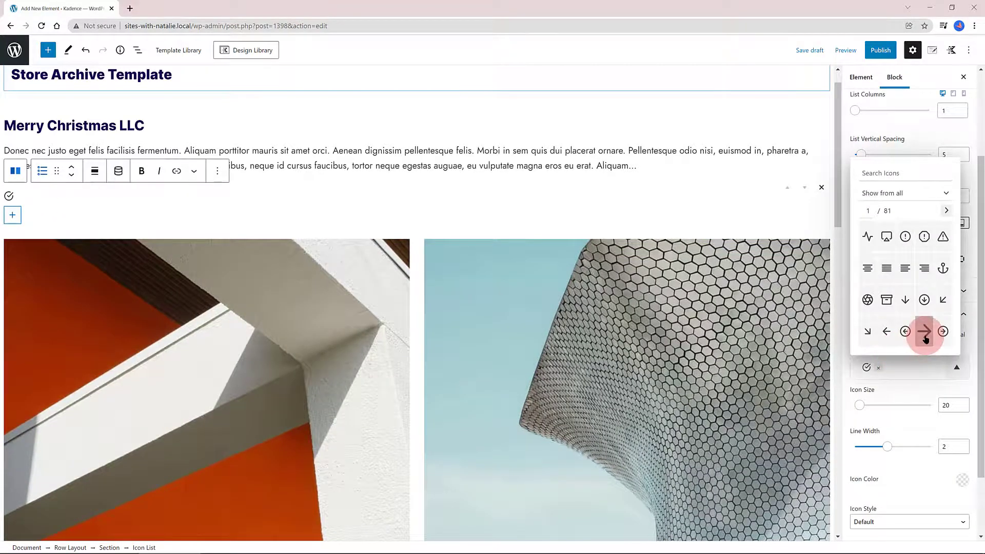
click(924, 332)
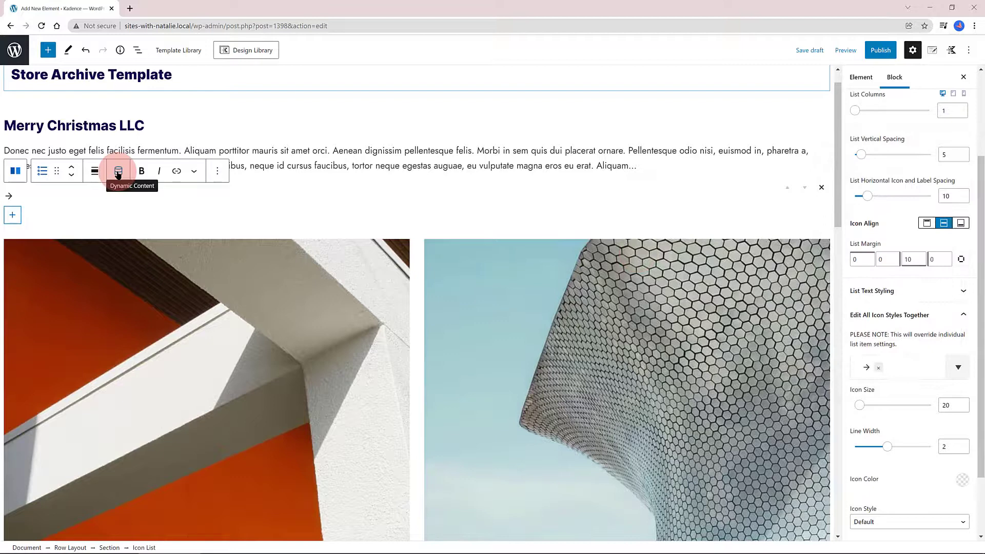
click(117, 171)
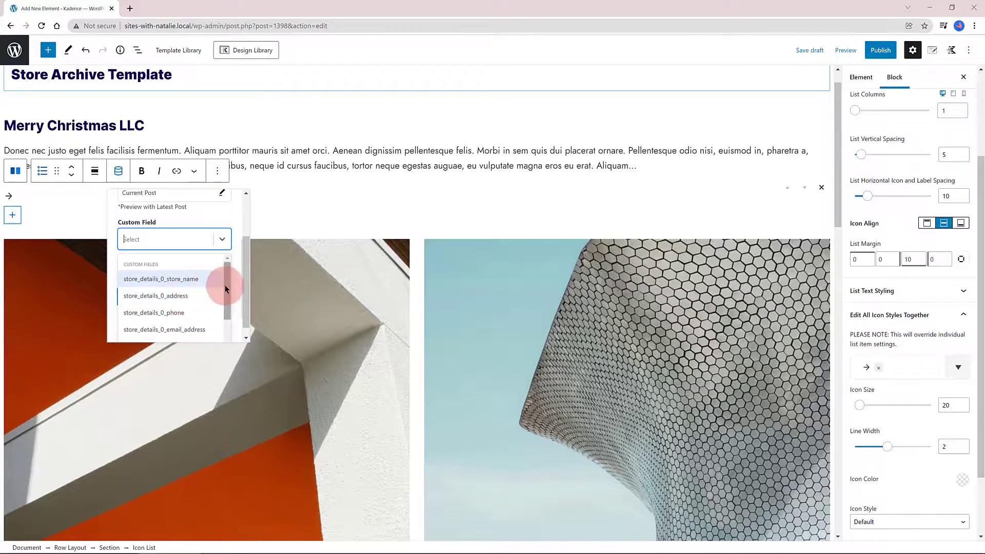
click(156, 295)
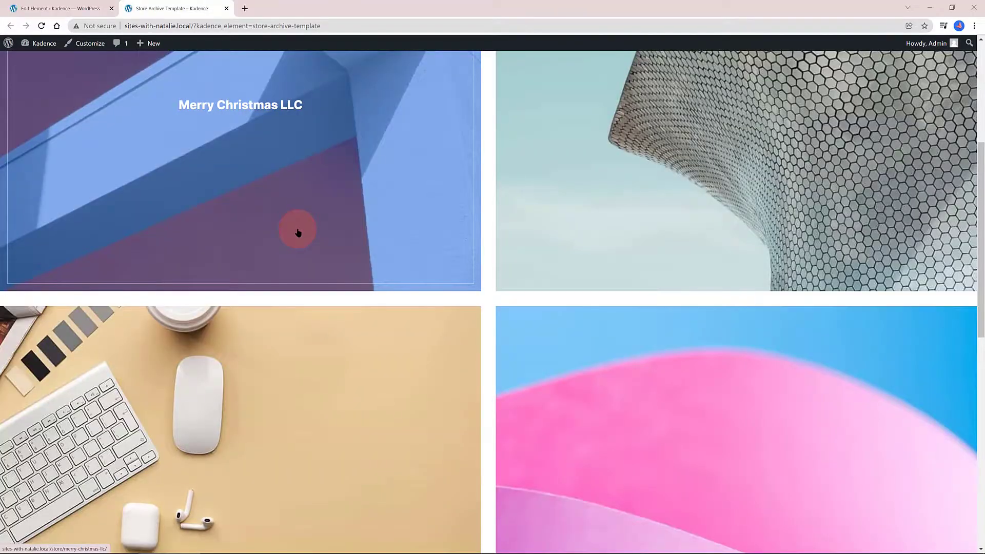
- Scroll the archive grid and open the Merry Christmas LLC store page
scroll(down, 3)
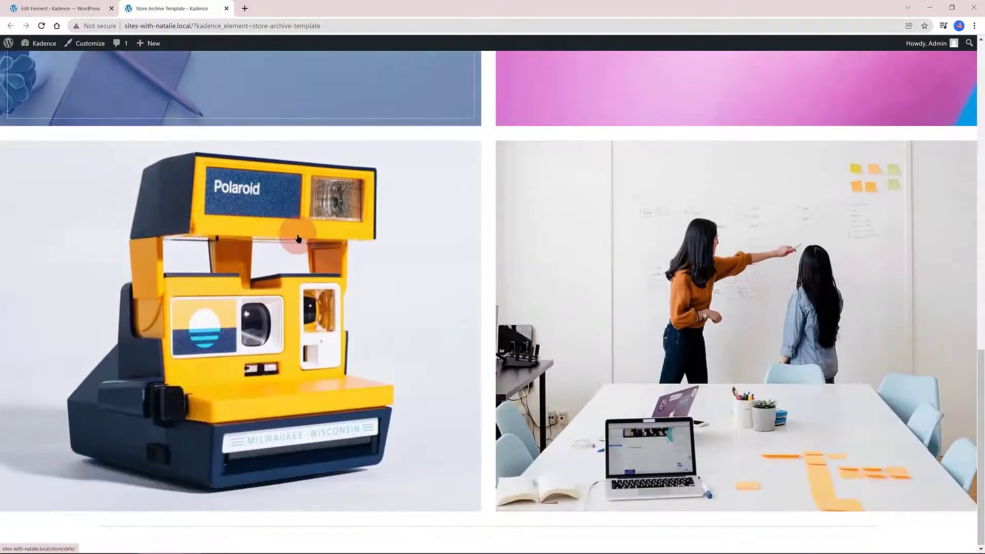
scroll(down, 3)
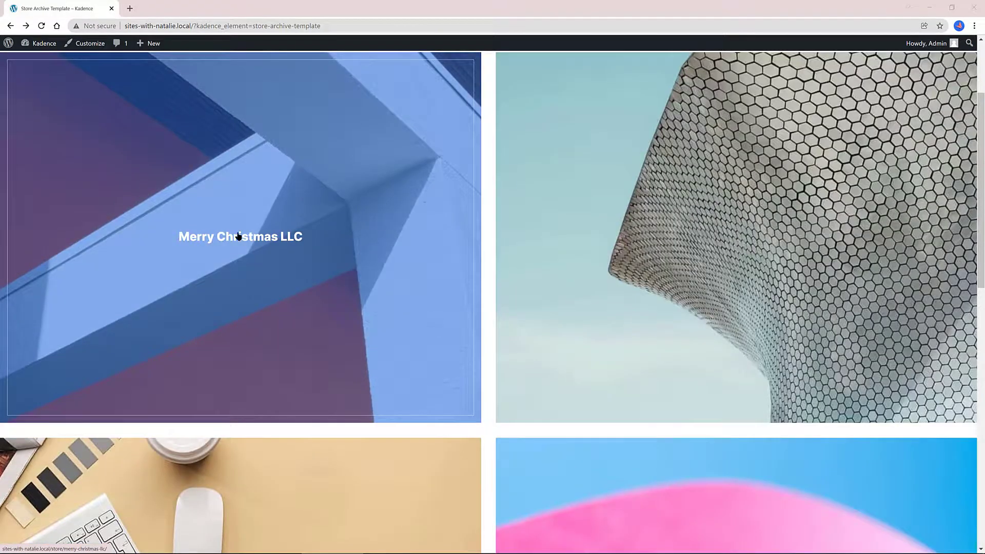
click(240, 237)
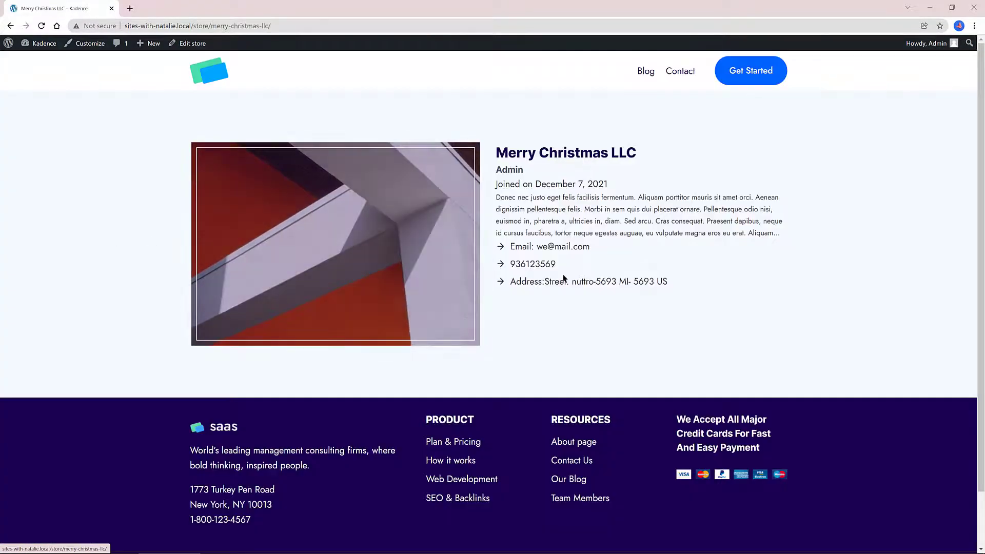
click(371, 255)
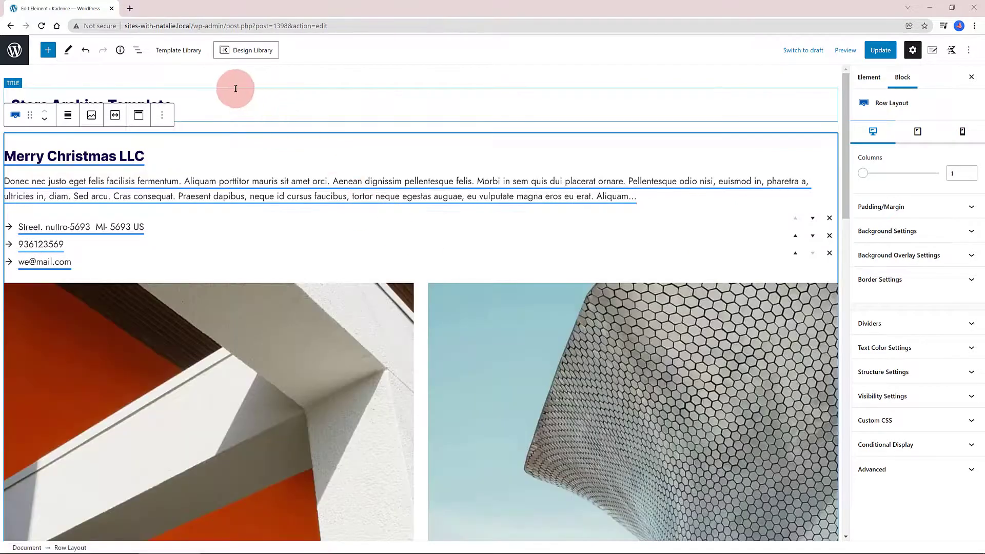
- Preview the Store Archive Template's stores grid on the live page, then return to the element editor
click(869, 77)
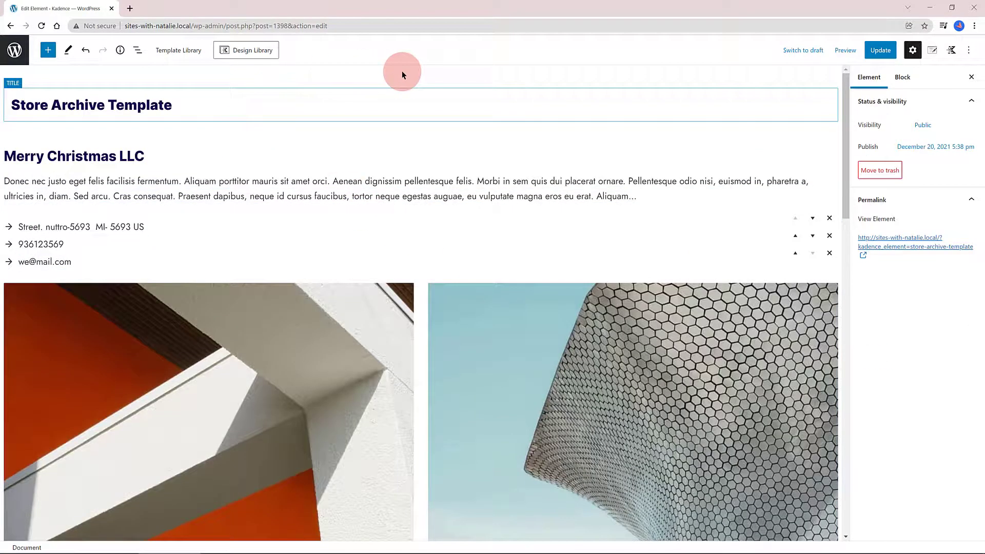
click(914, 242)
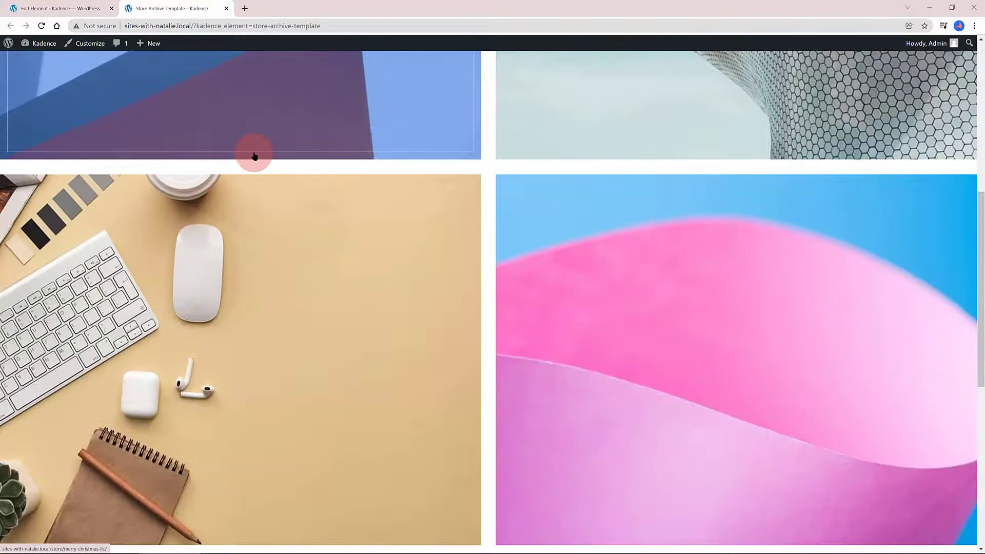
scroll(down, 3)
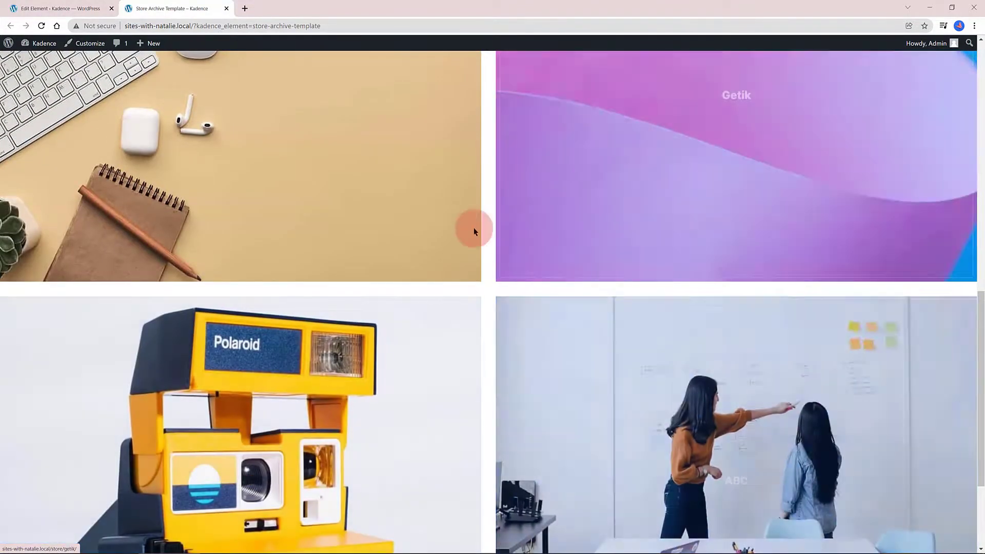
scroll(up, 3)
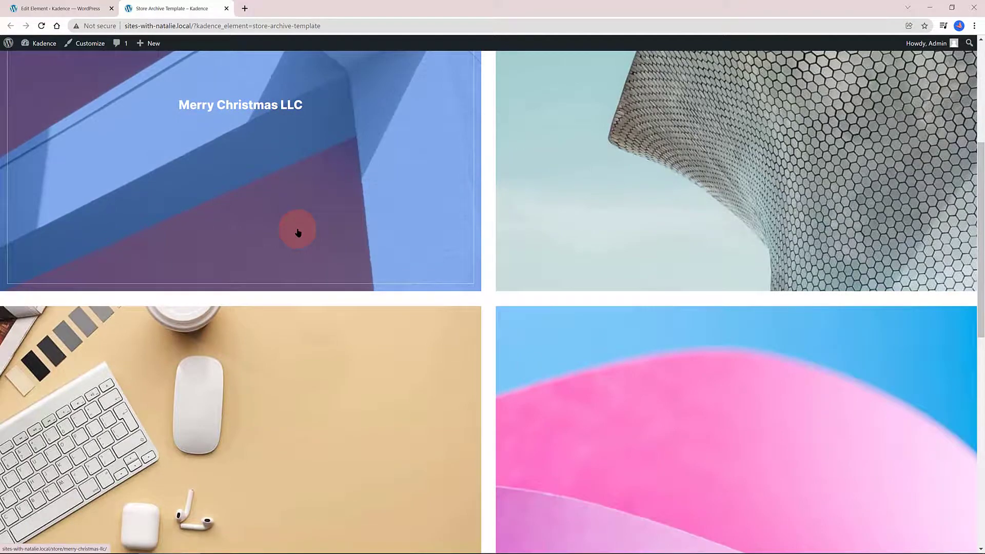
scroll(down, 3)
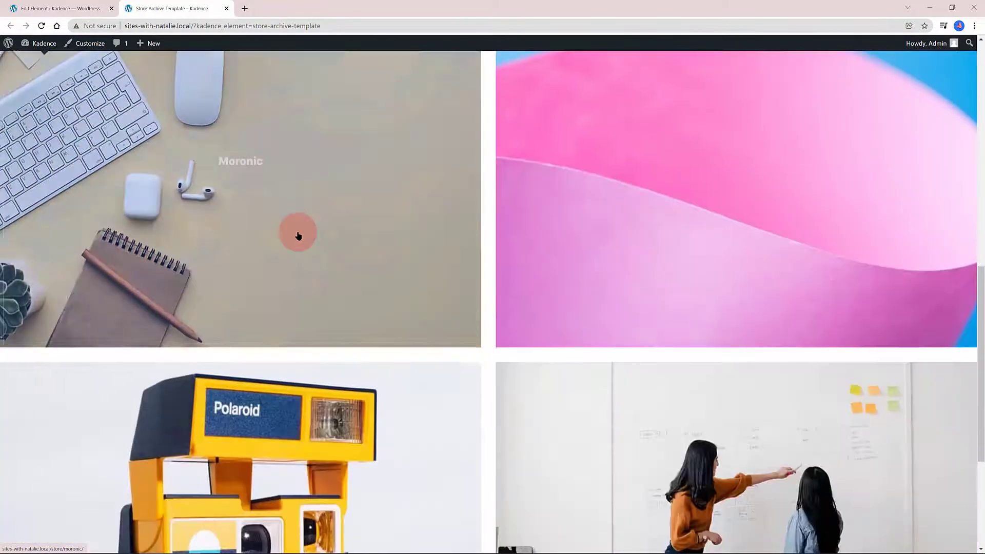
click(60, 8)
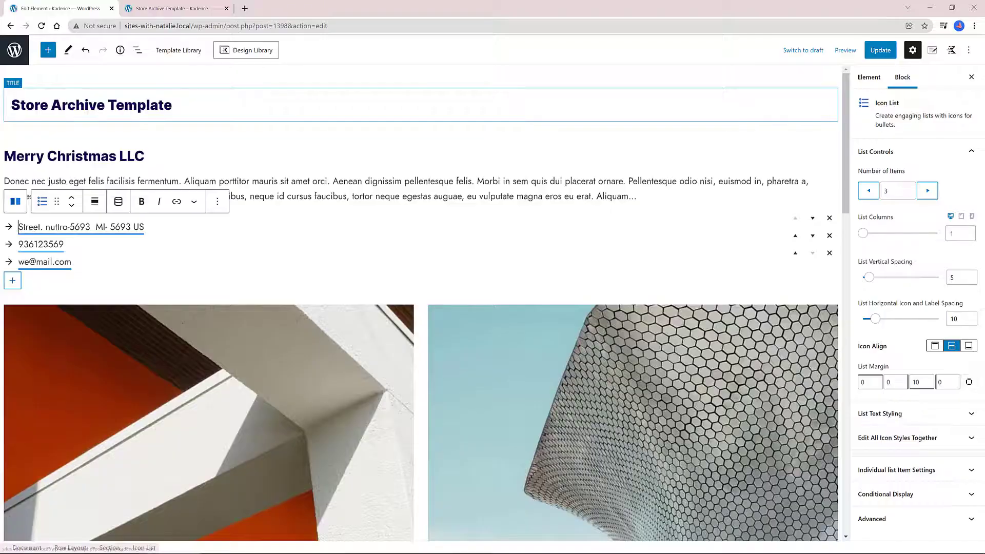